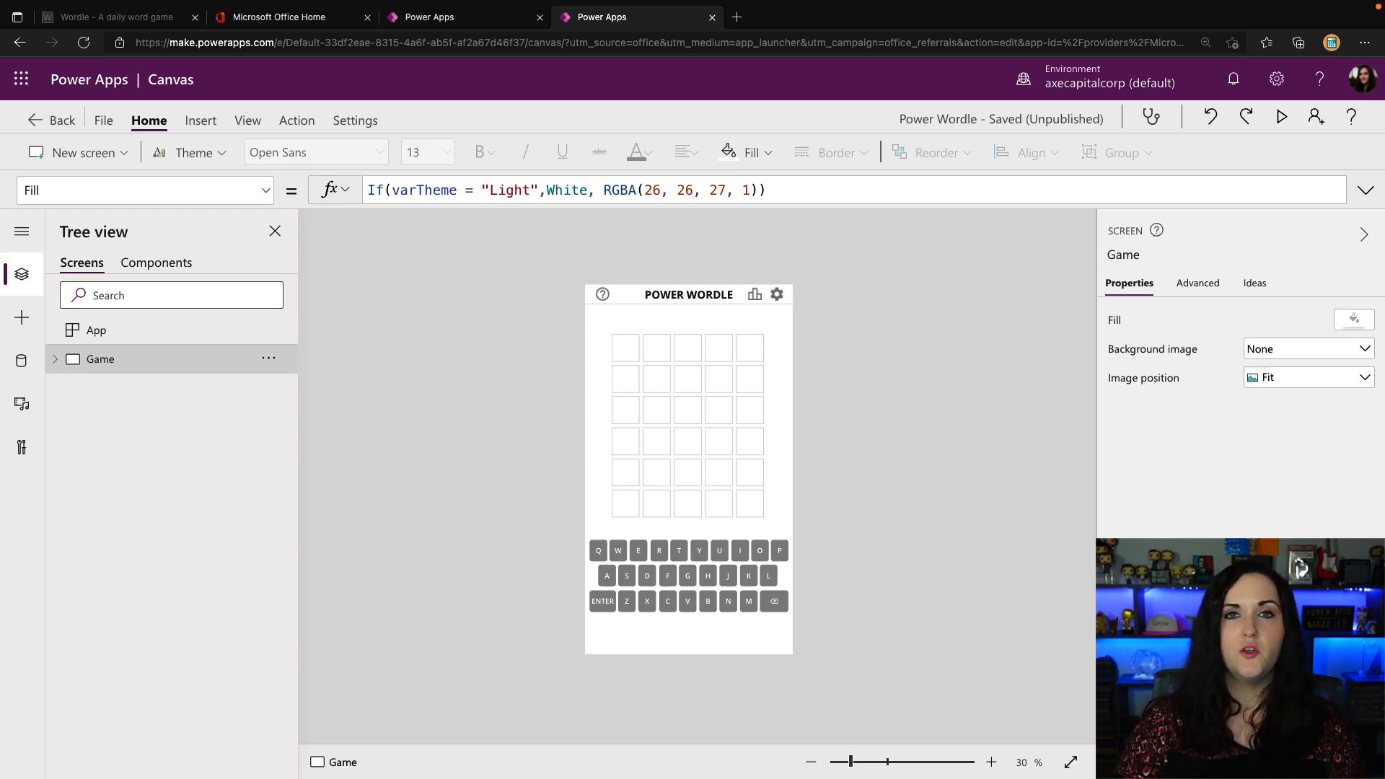
# From the Data pane's Add data list, search for the SharePoint, SQL and Excel connectors.
pyautogui.click(22, 361)
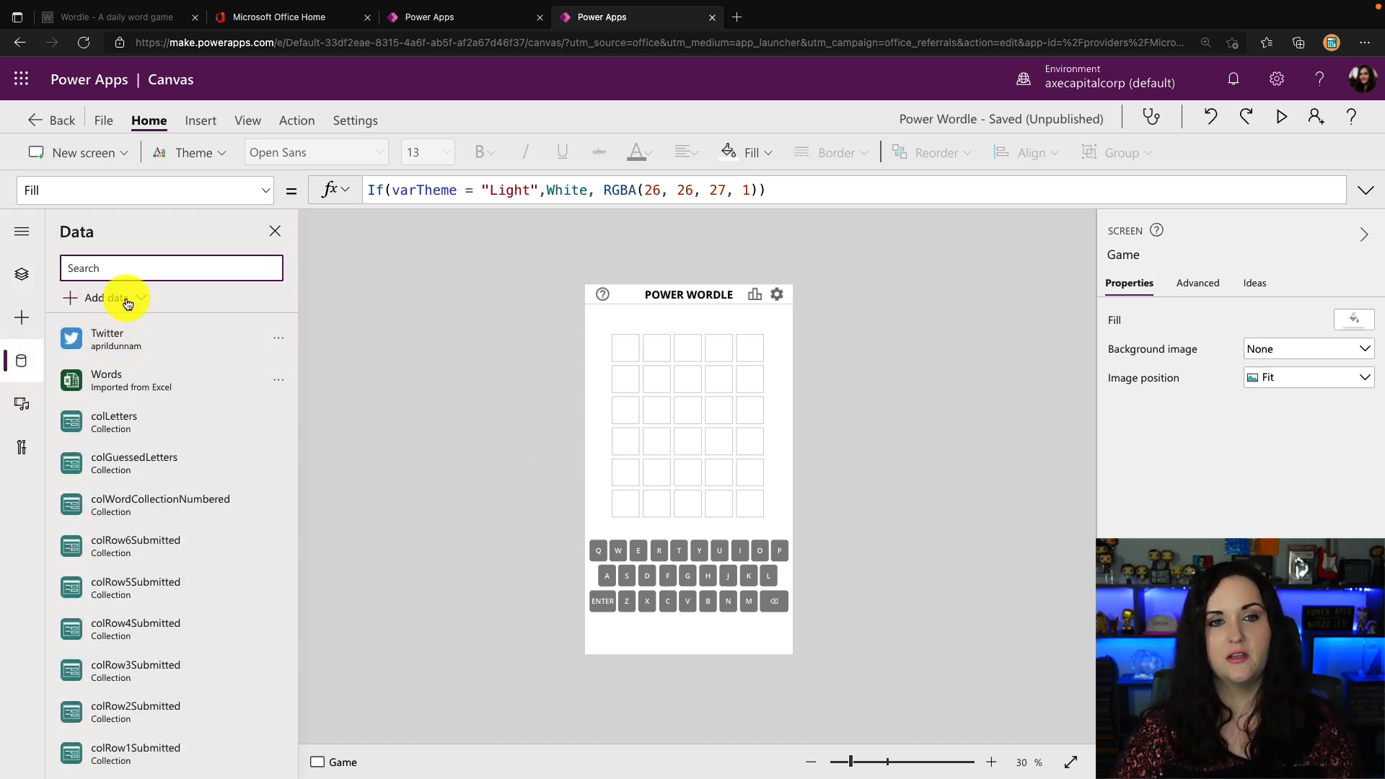
pyautogui.click(101, 297)
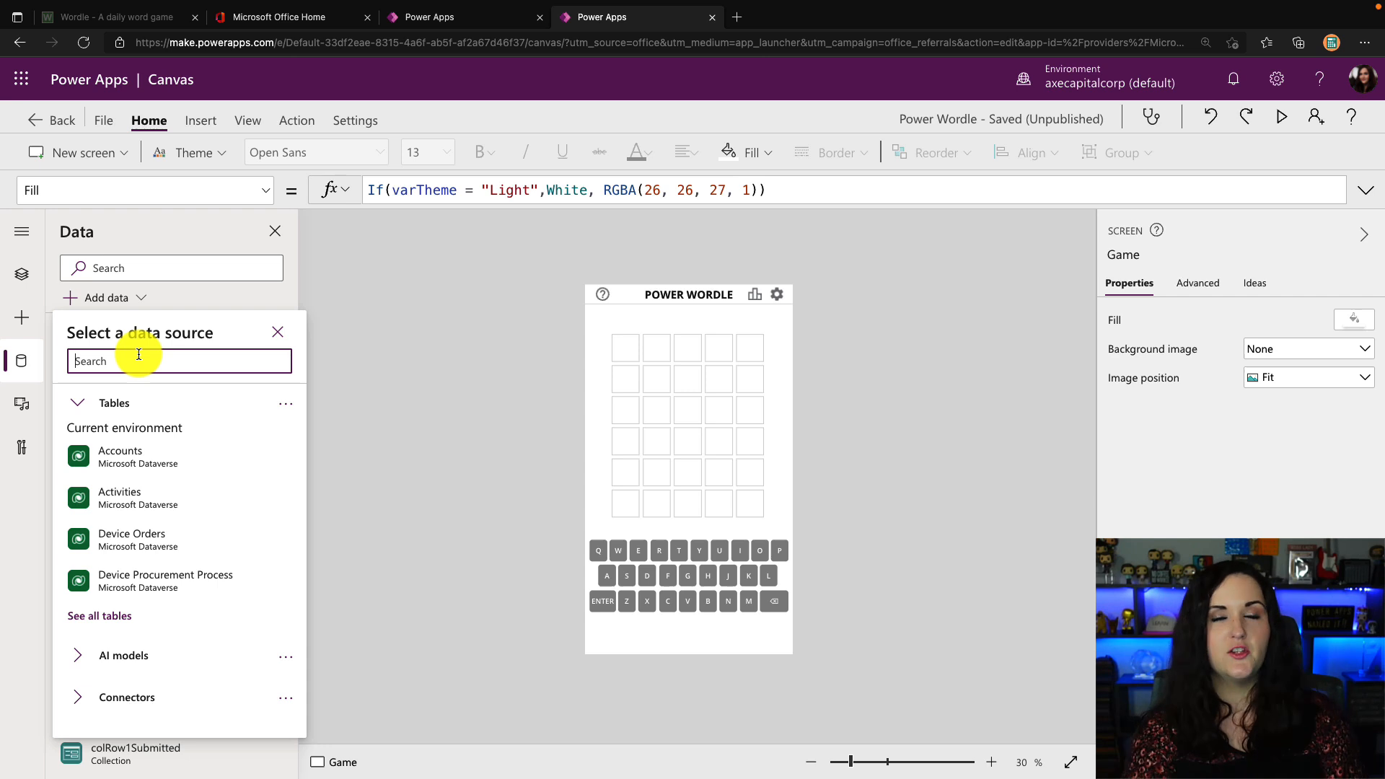
pyautogui.write('sharep')
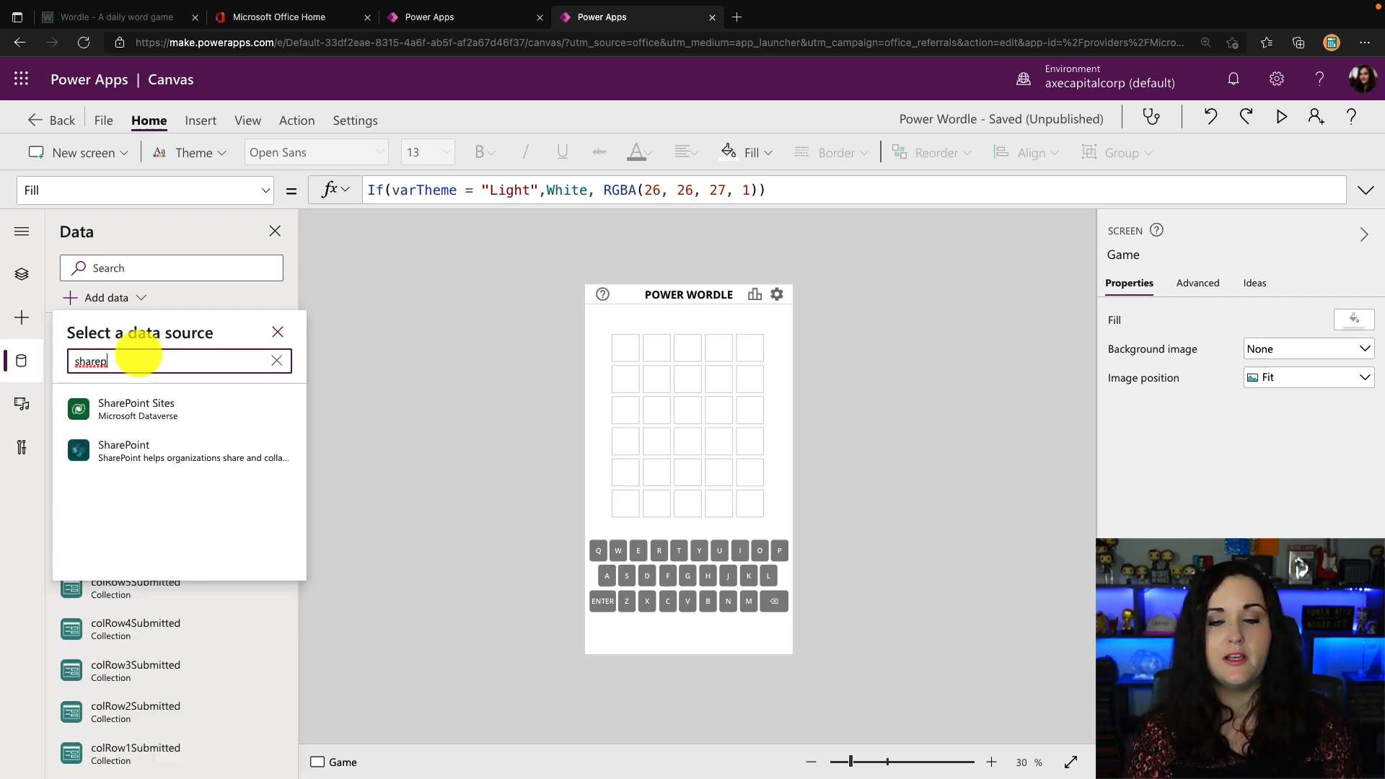
pyautogui.write('sql')
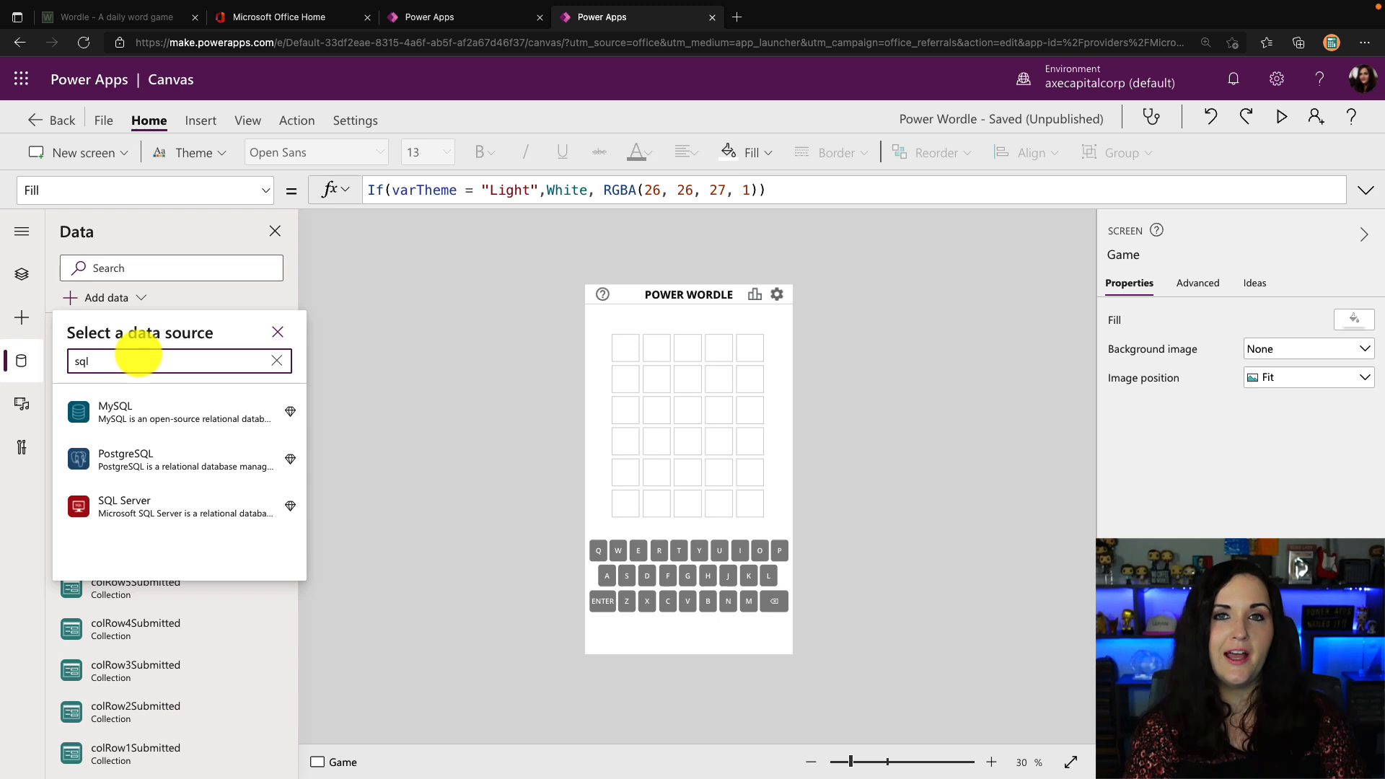
pyautogui.write('exc')
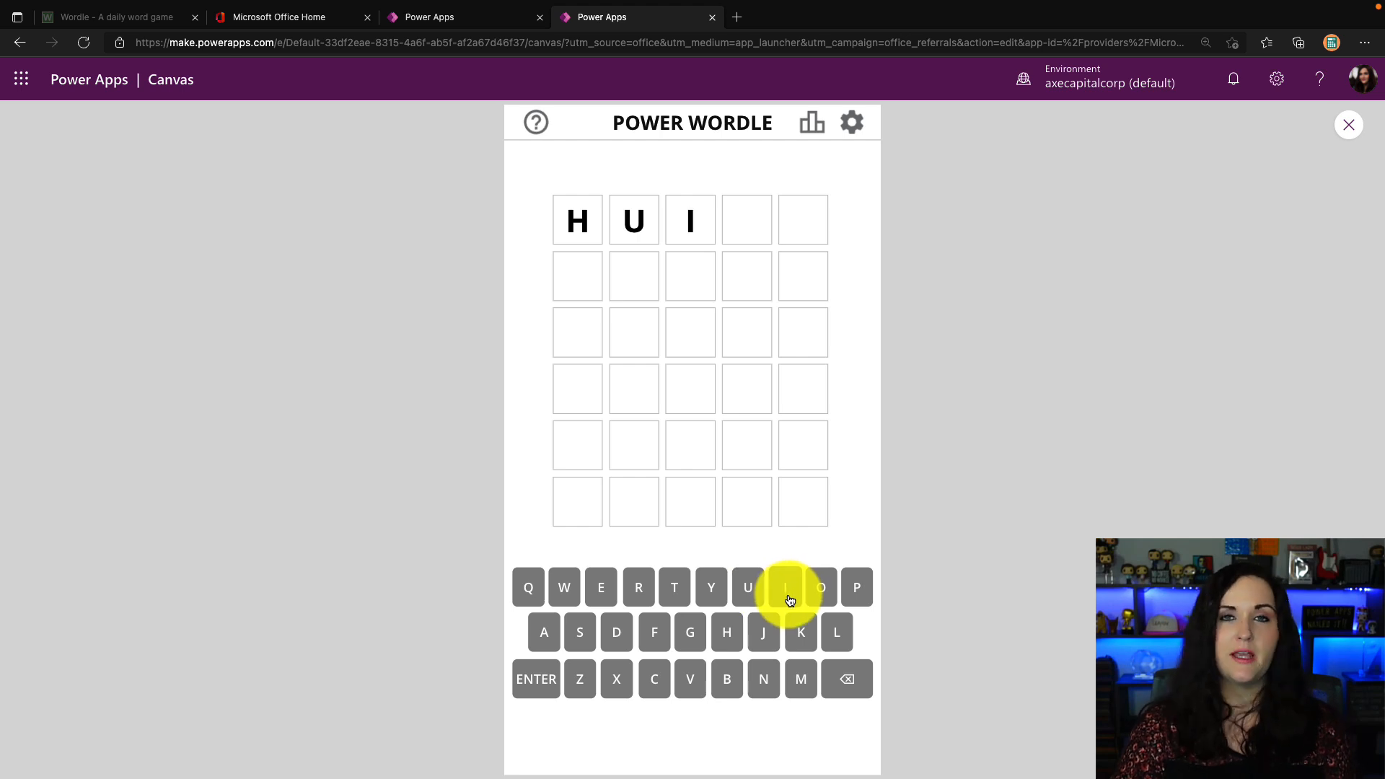
# Spell POWER on the on-screen keyboard, submit it with ENTER, and close the preview.
pyautogui.click(855, 587)
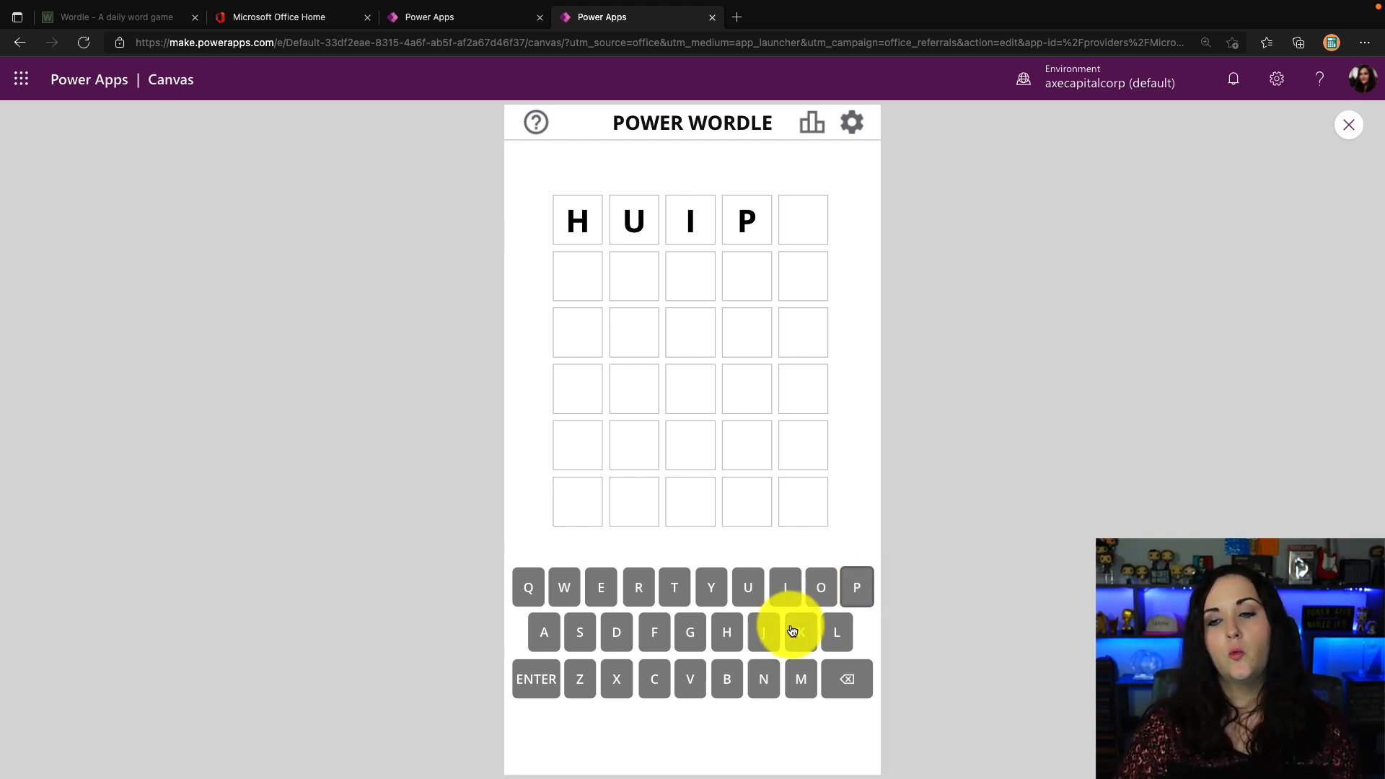
pyautogui.click(785, 632)
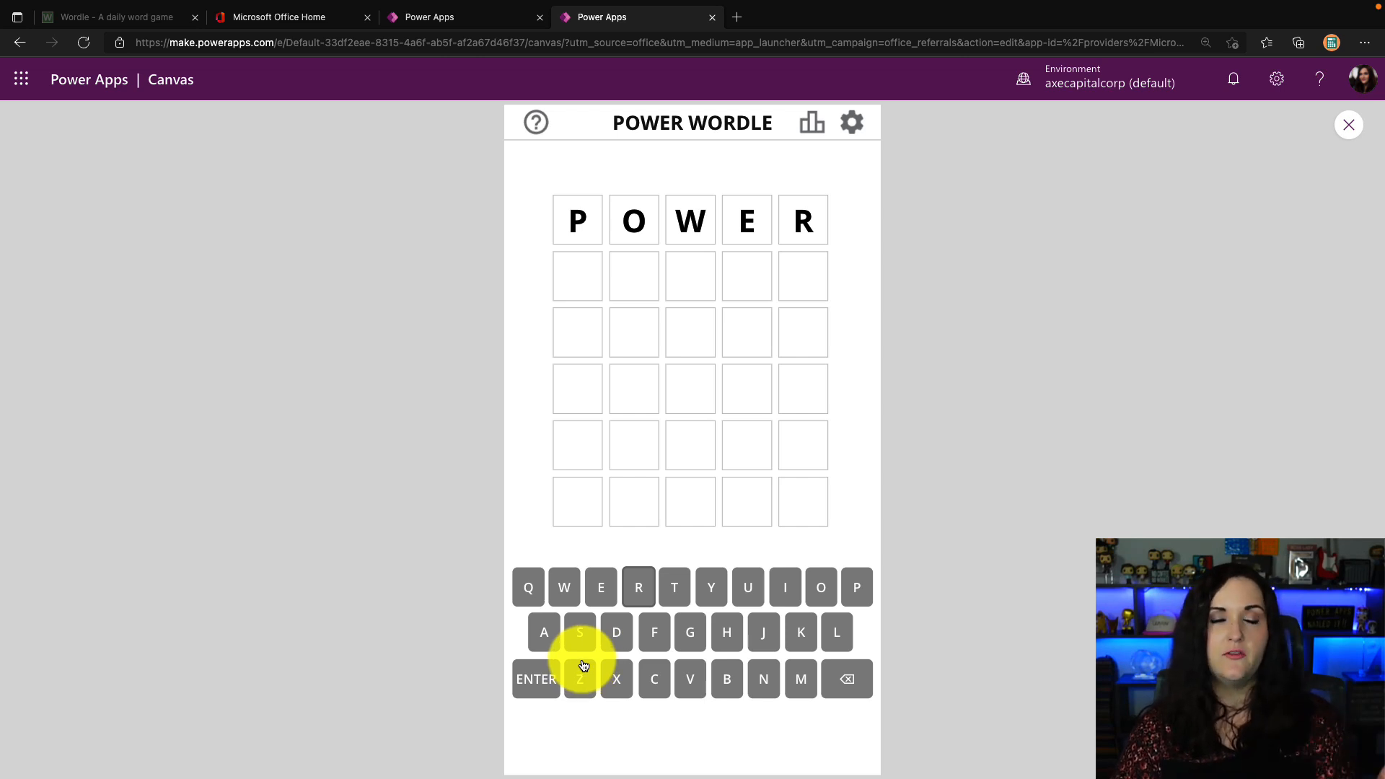
pyautogui.click(536, 680)
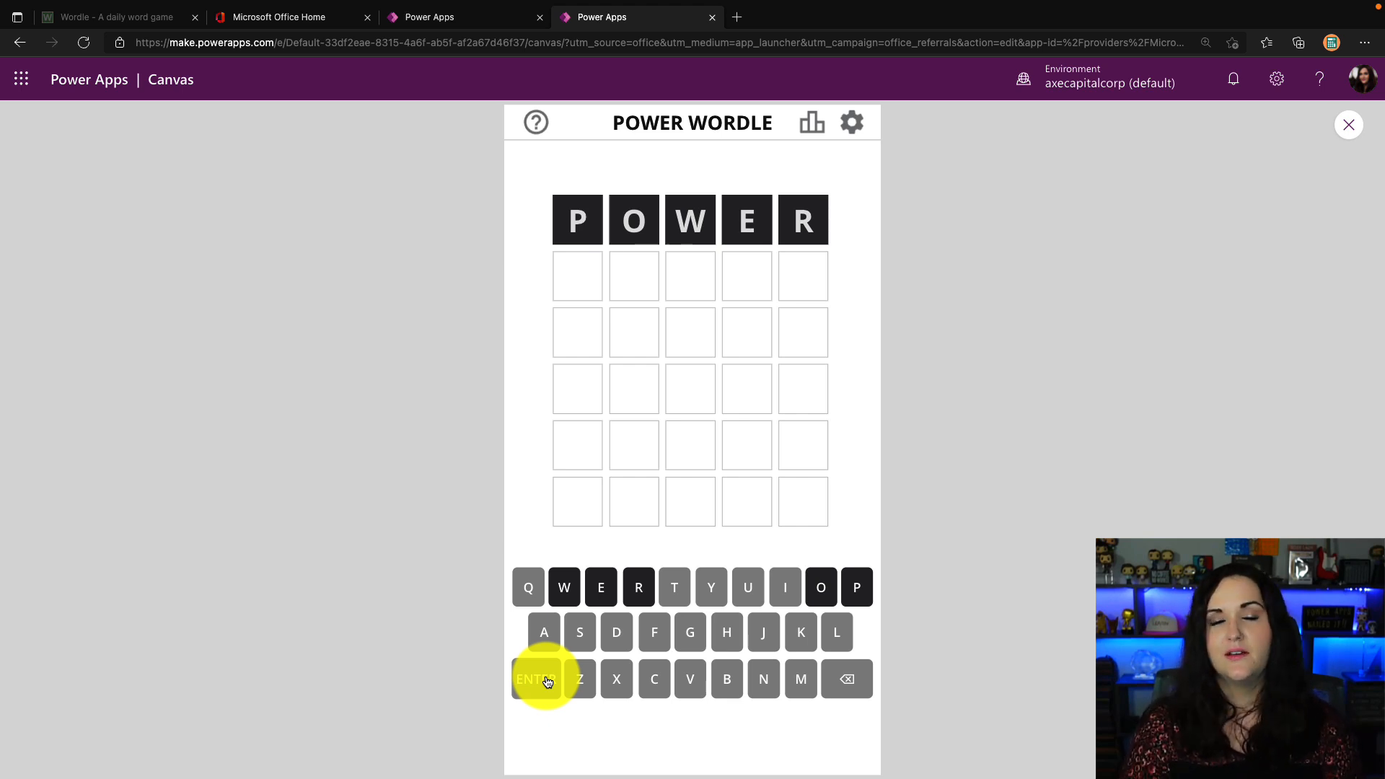
pyautogui.click(1347, 124)
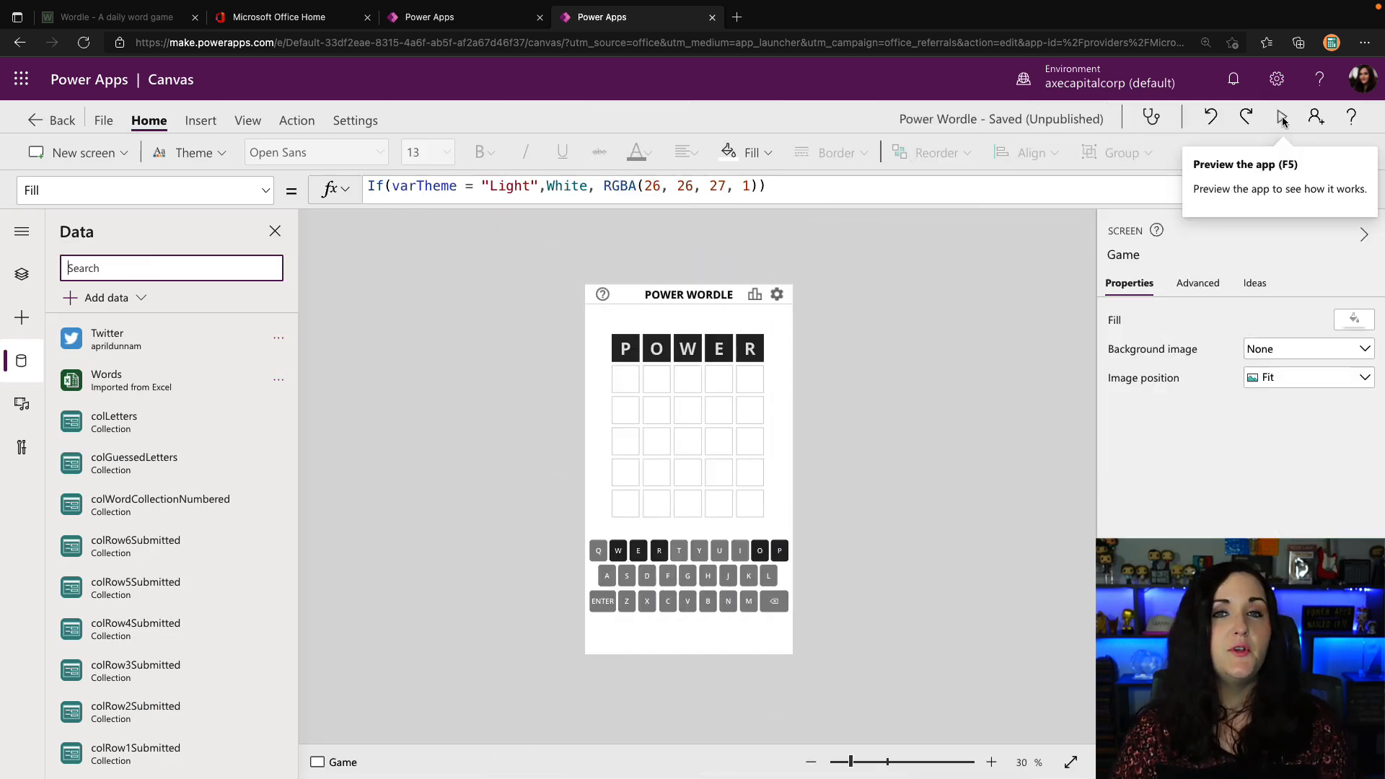
# Insert Button1 from the Insert menu, drag it below the keyboard, and review the letter and erase key formulas.
pyautogui.click(707, 575)
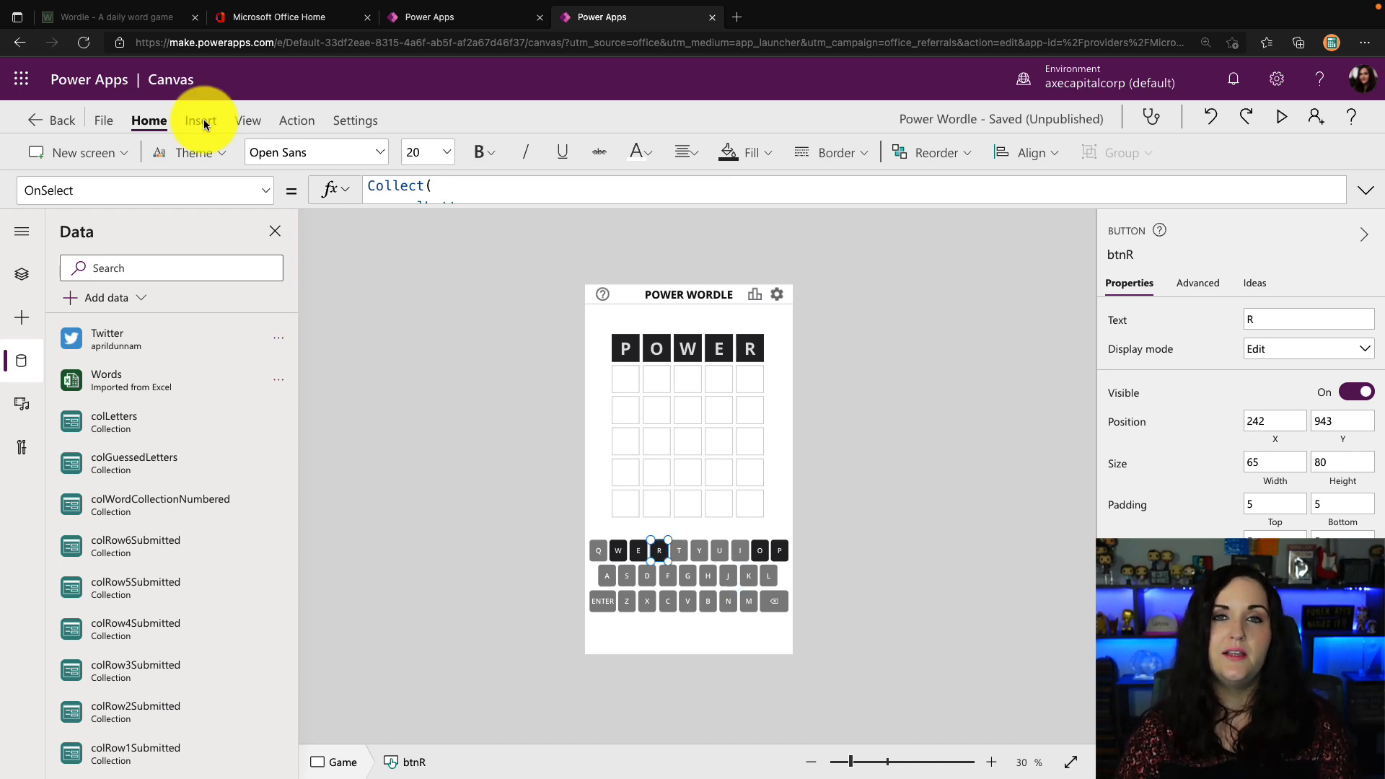
pyautogui.click(199, 120)
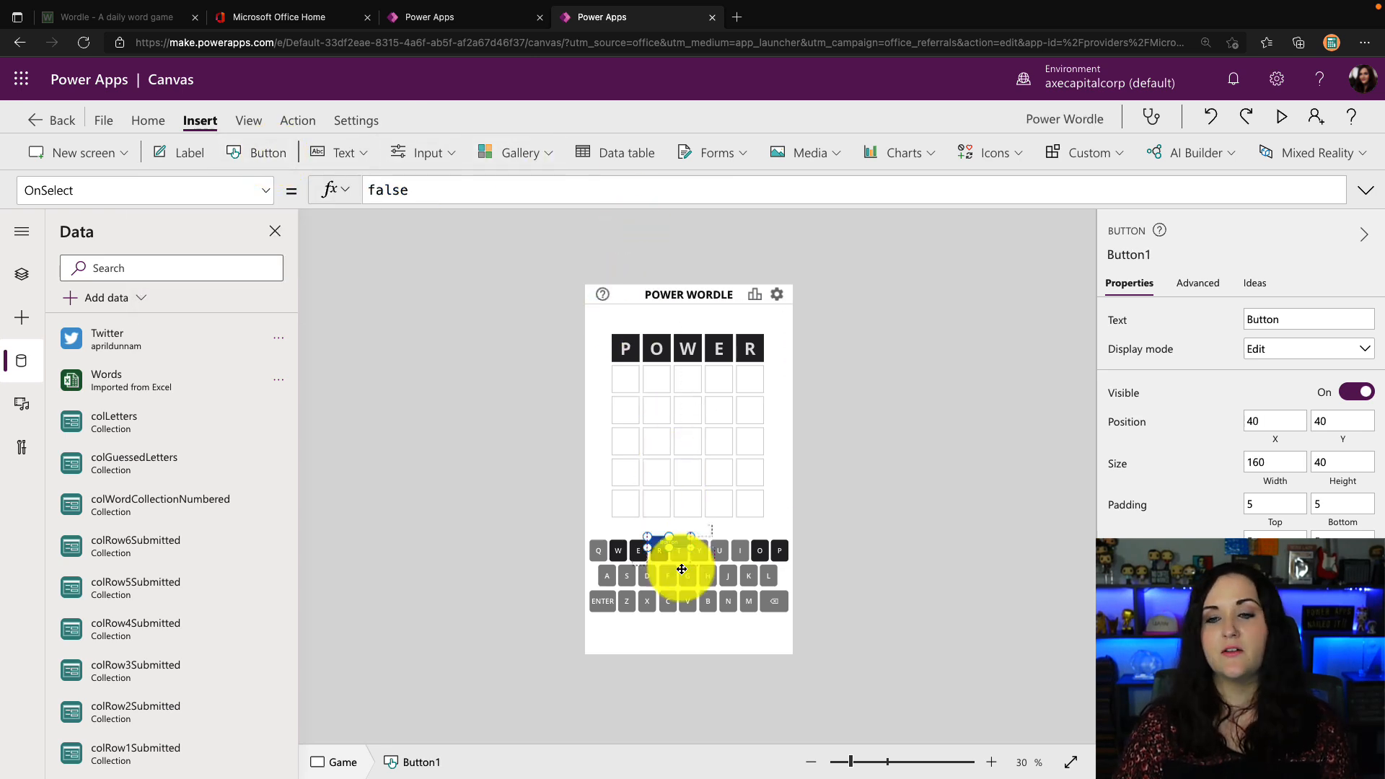
pyautogui.moveTo(682, 570); pyautogui.dragTo(665, 633)
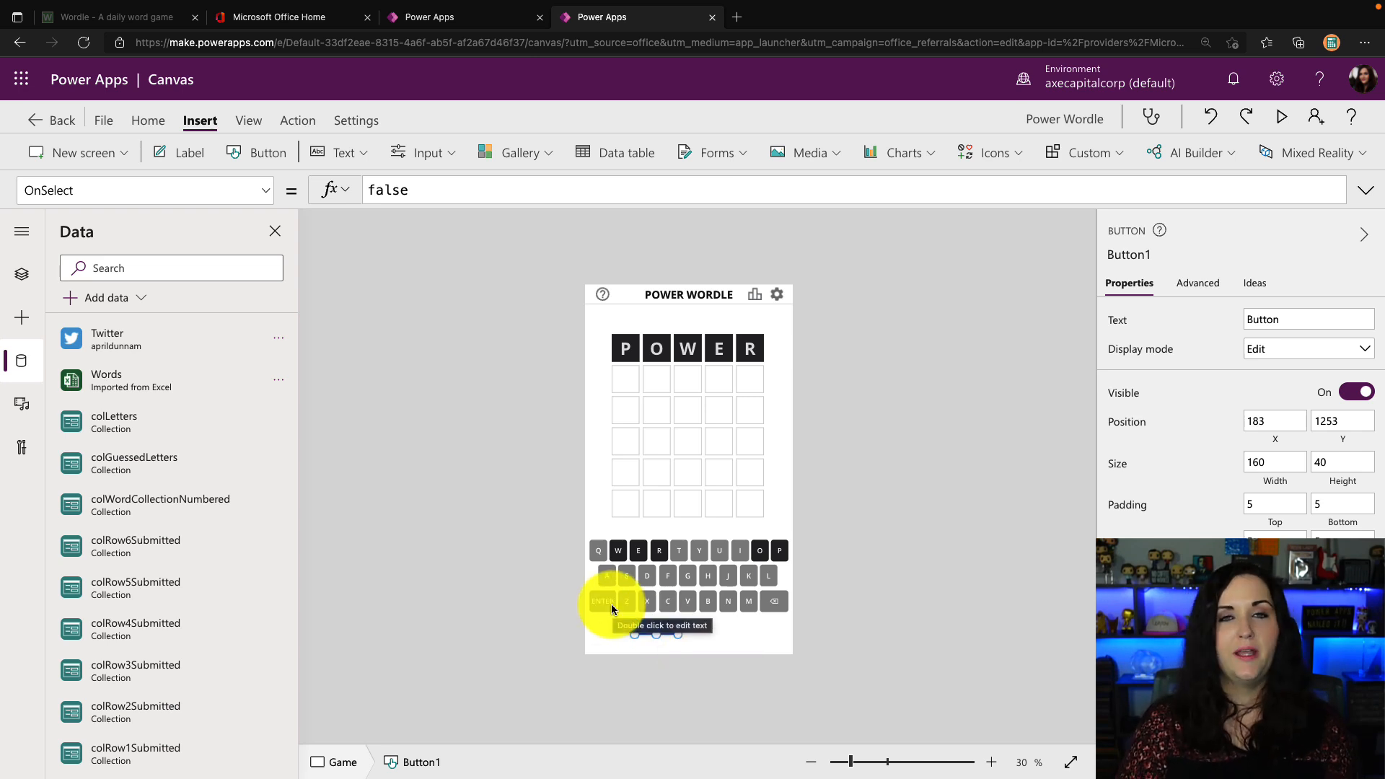
pyautogui.click(774, 600)
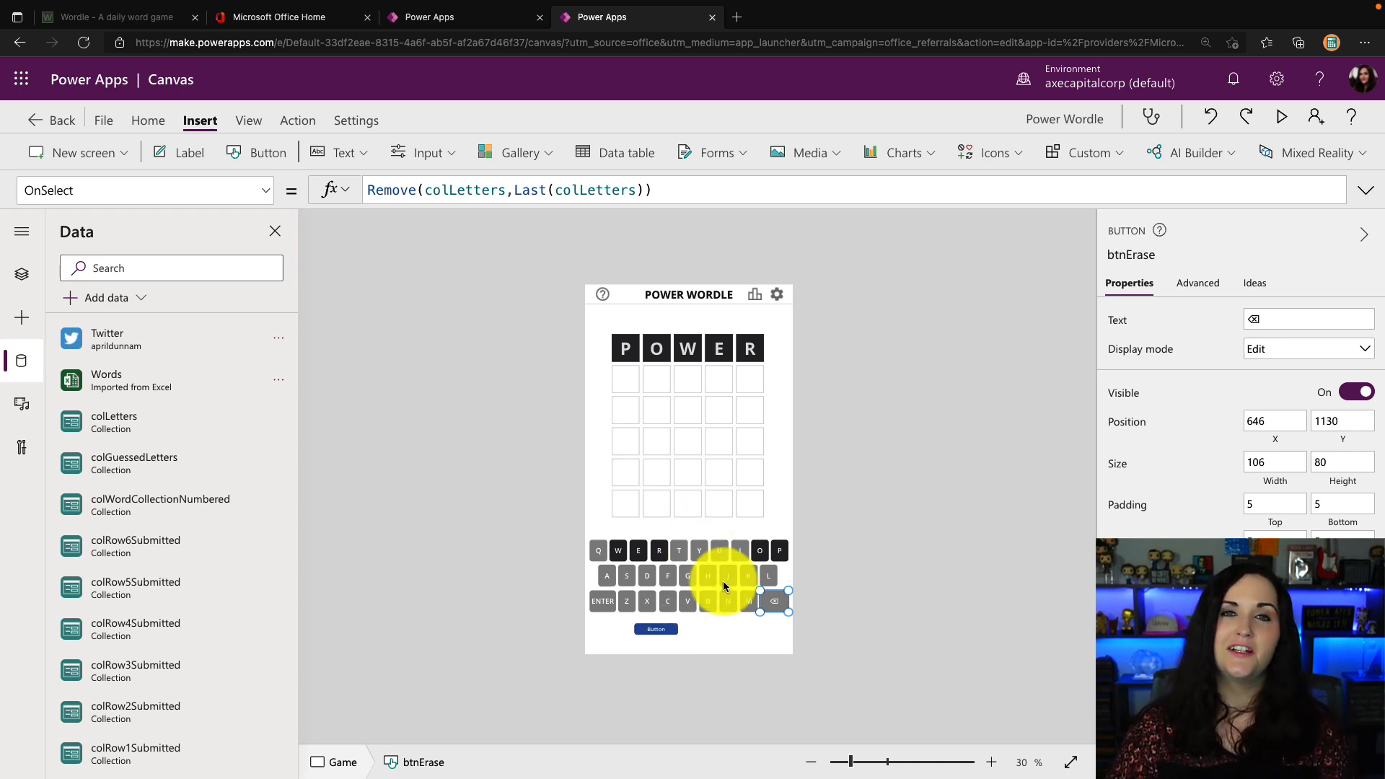
pyautogui.click(598, 550)
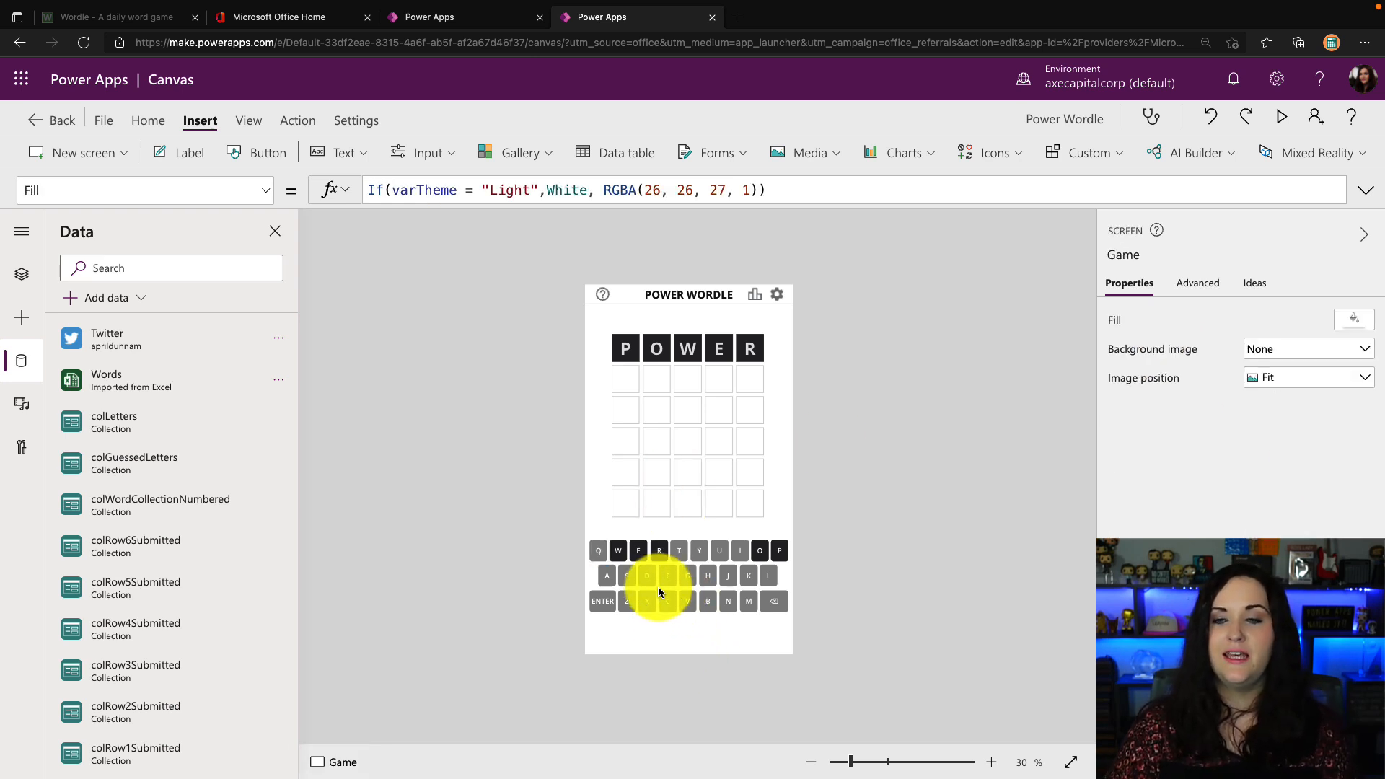
# Select letter keys to view the D key's full Collect formula in the expanded formula bar.
pyautogui.click(646, 575)
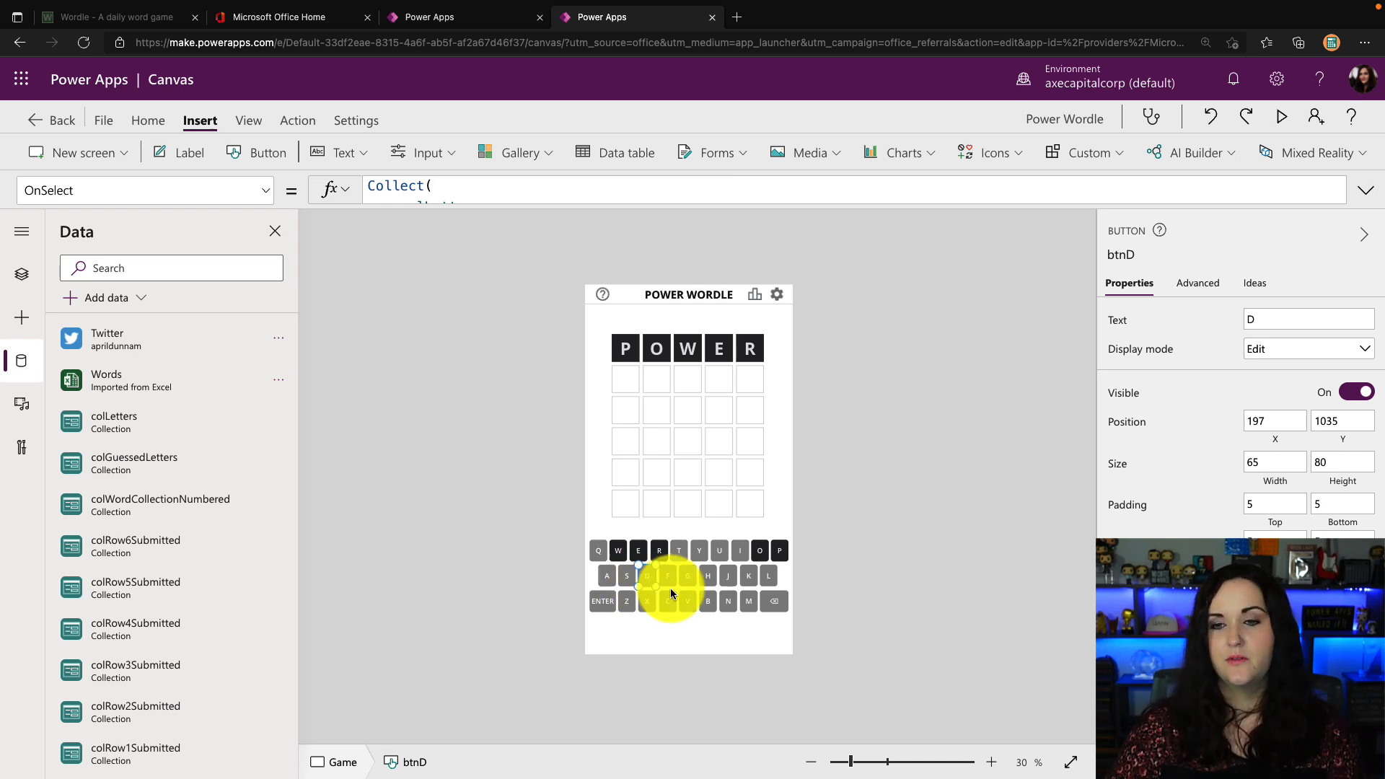
pyautogui.moveTo(639, 565)
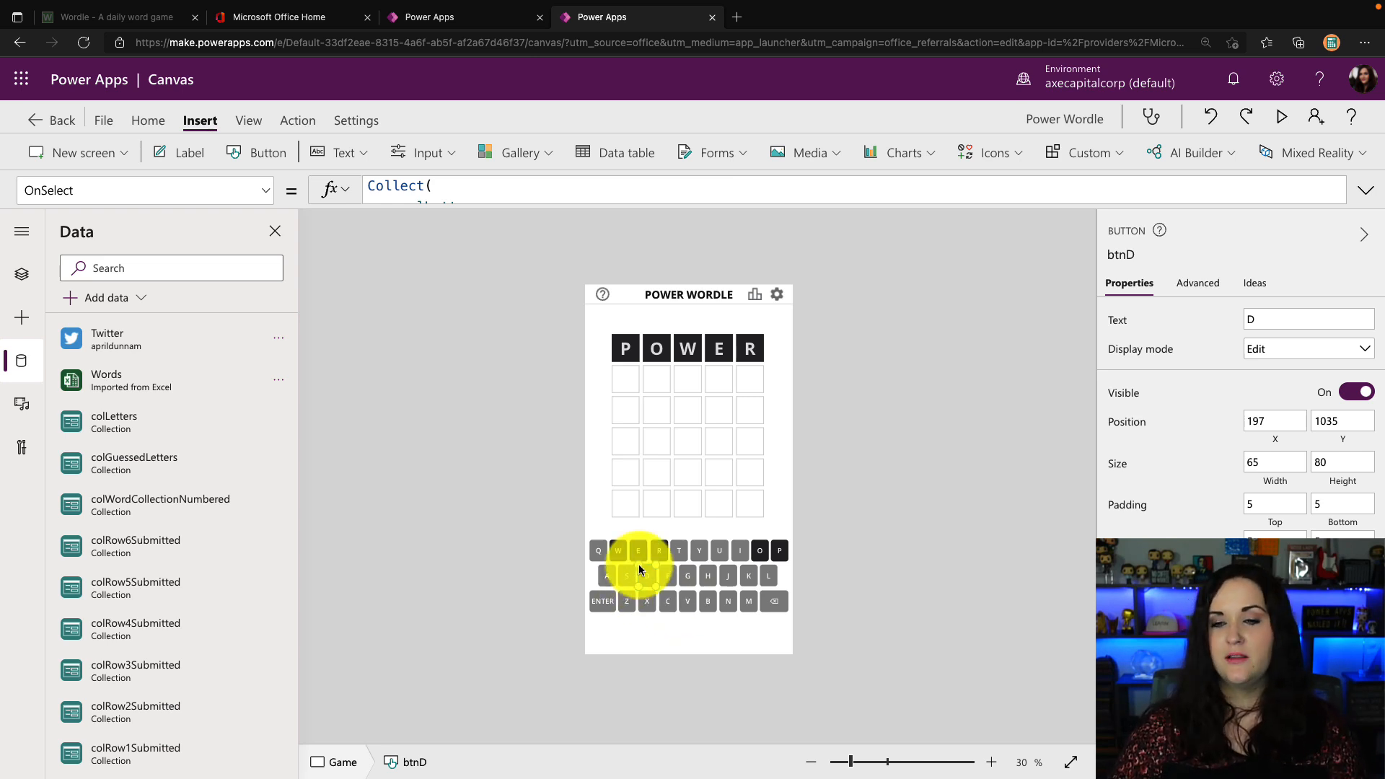
pyautogui.click(620, 590)
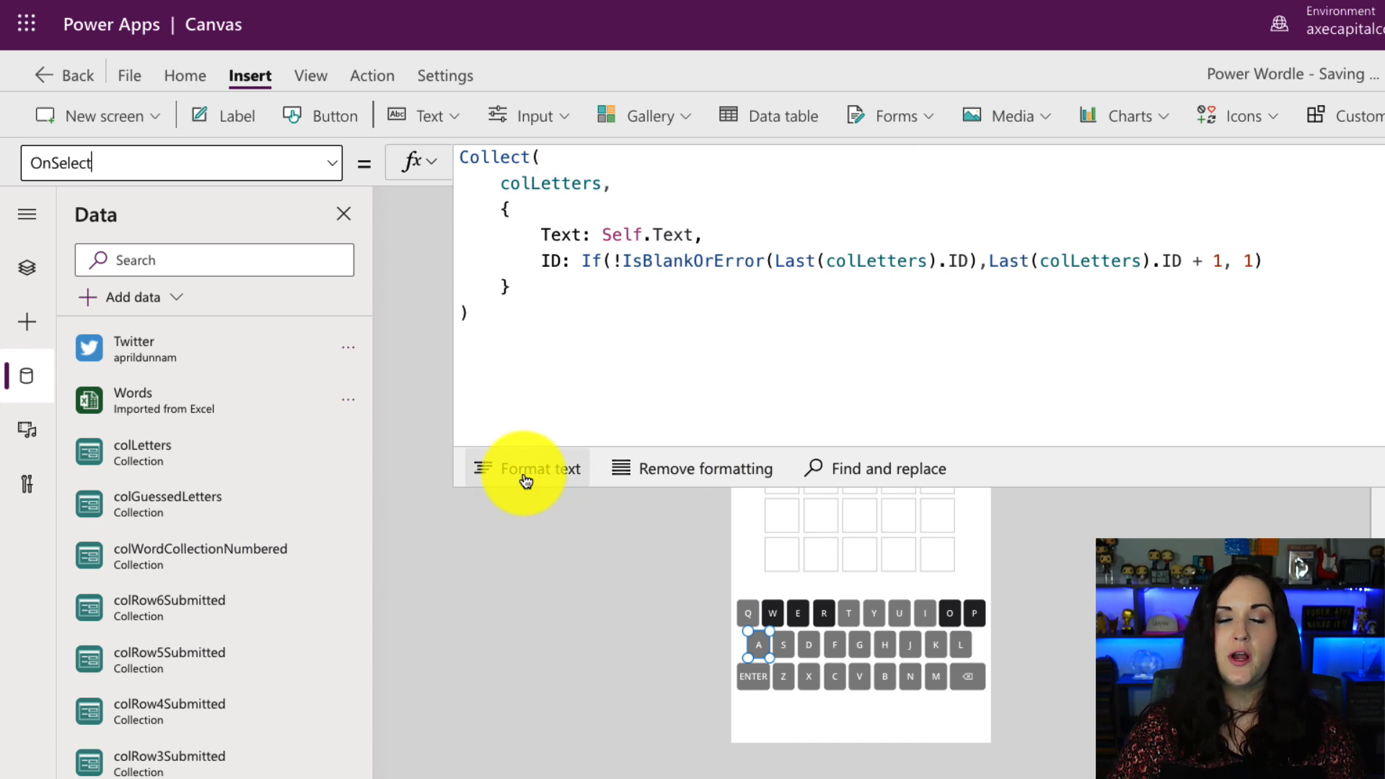
# Reformat the D key's Collect formula with Format text so its arguments sit on indented lines.
pyautogui.click(525, 467)
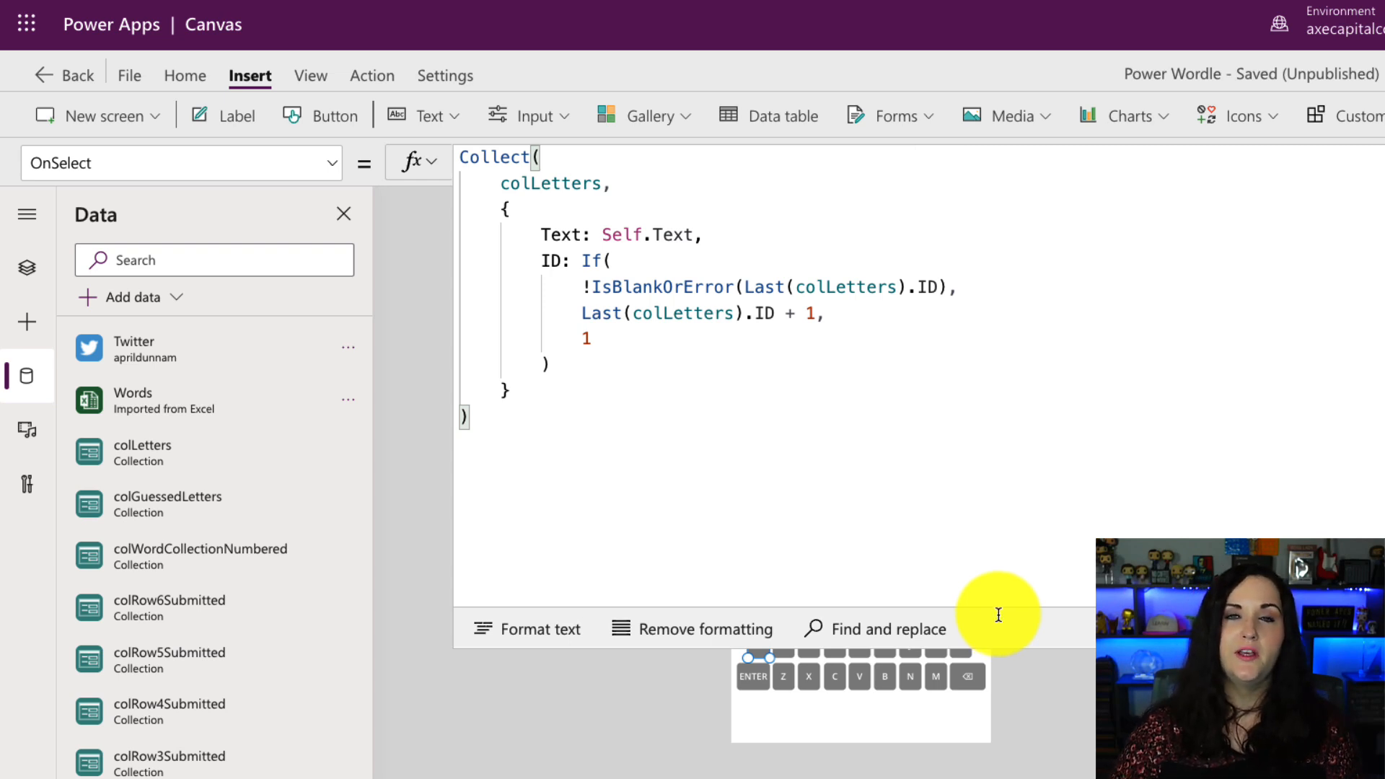
pyautogui.doubleClick(494, 155)
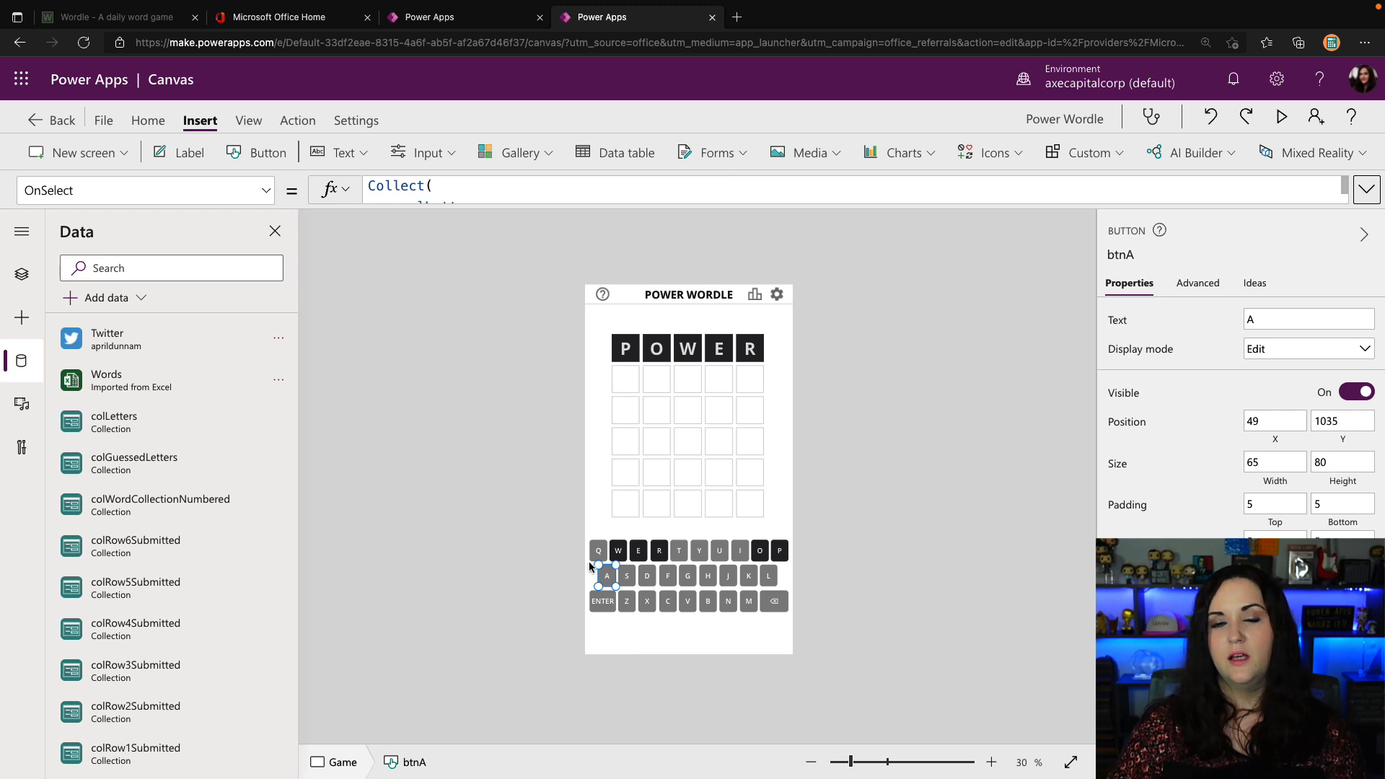
# Inspect letter keys, then in preview add O, R and I after A in the second guess row.
pyautogui.click(618, 550)
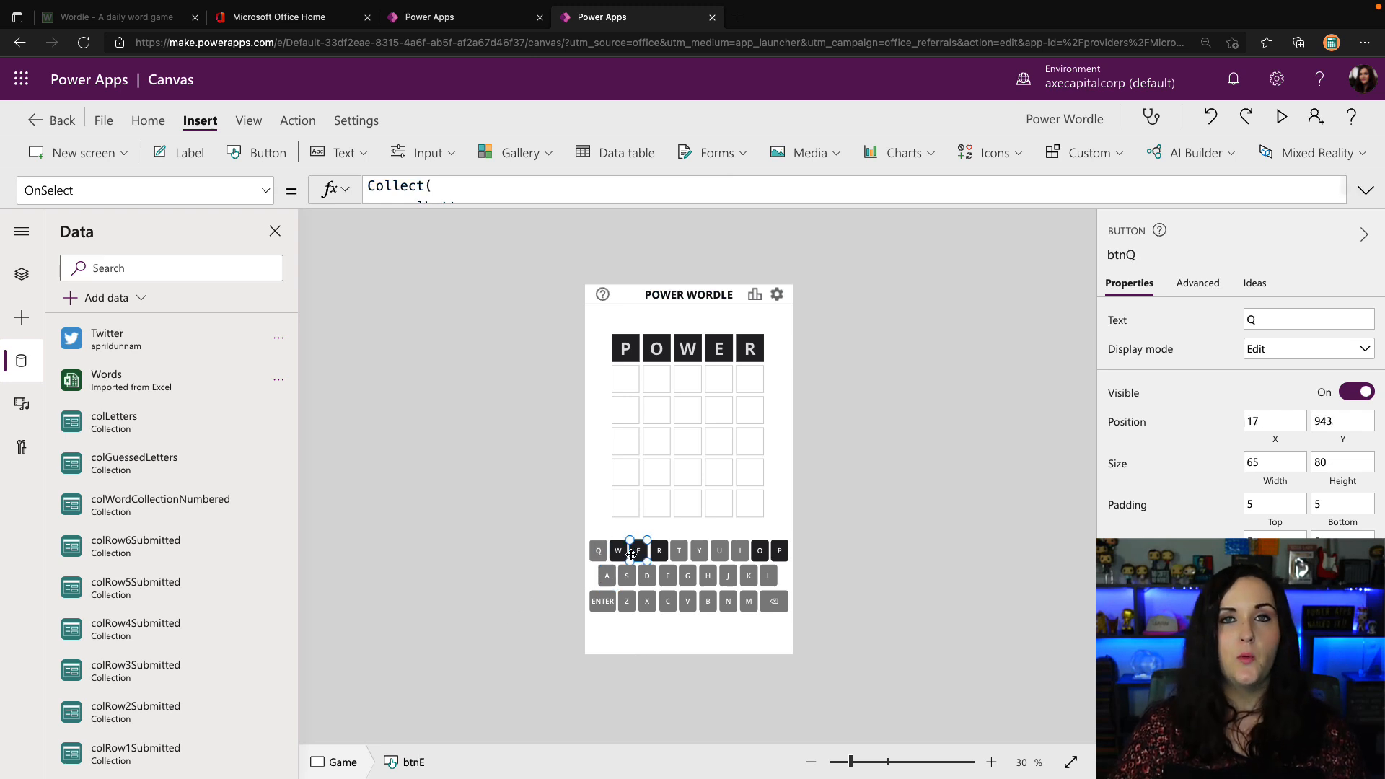
pyautogui.click(1365, 189)
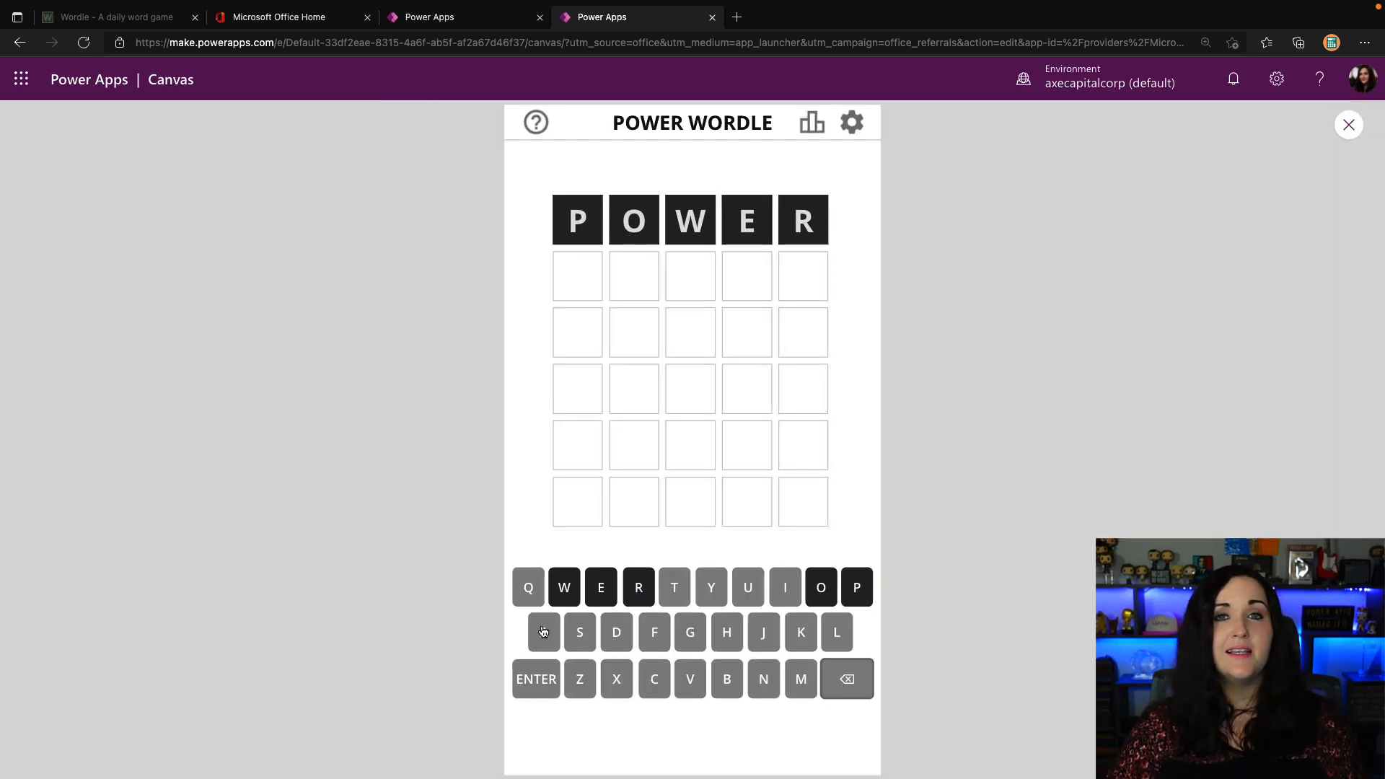
pyautogui.click(819, 587)
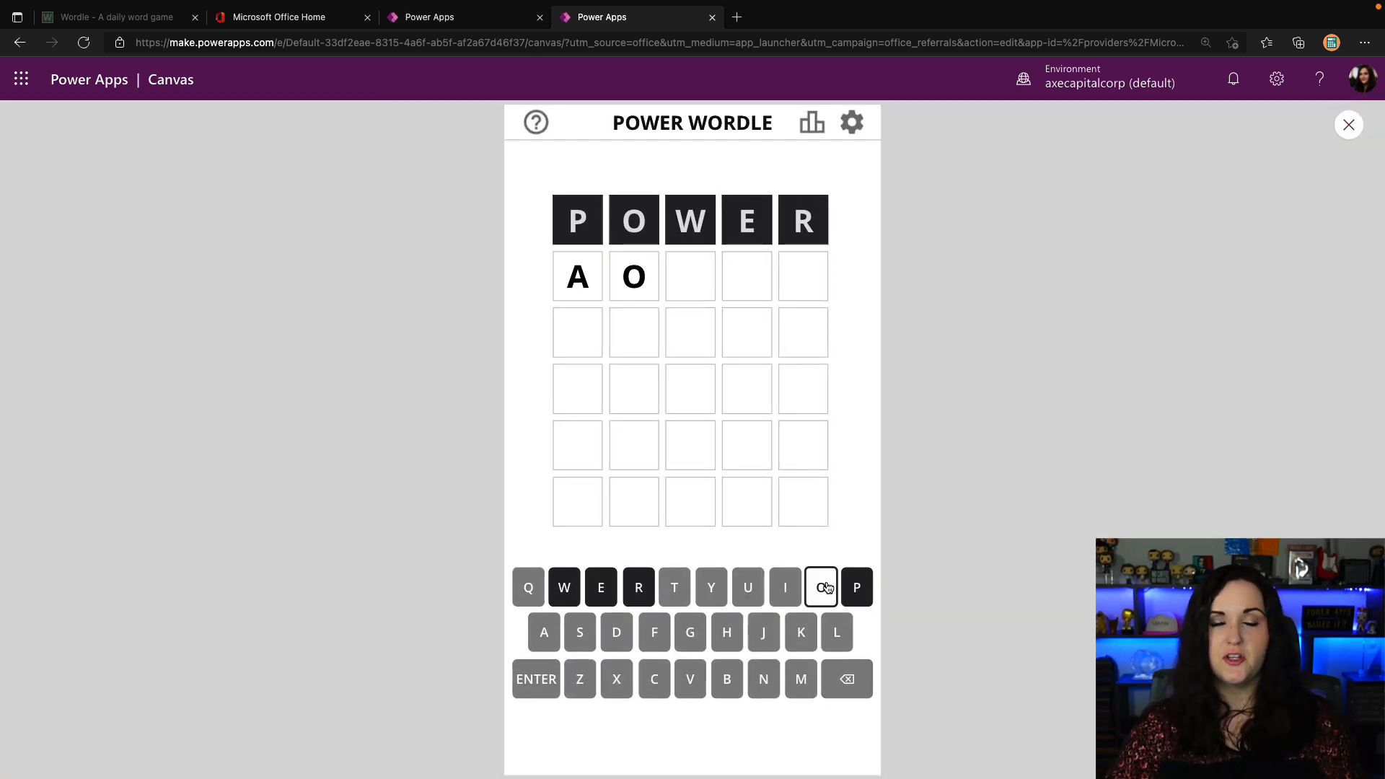
pyautogui.click(638, 587)
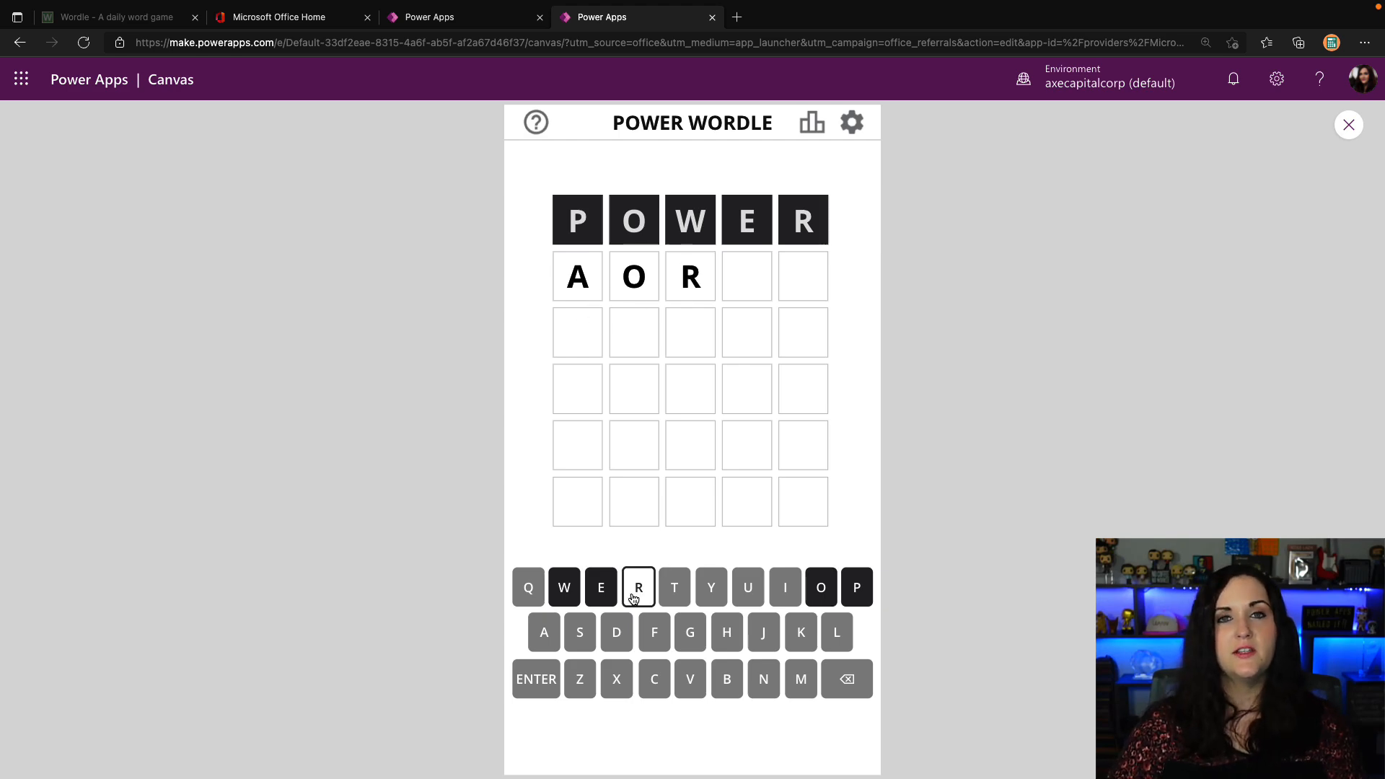
pyautogui.click(784, 587)
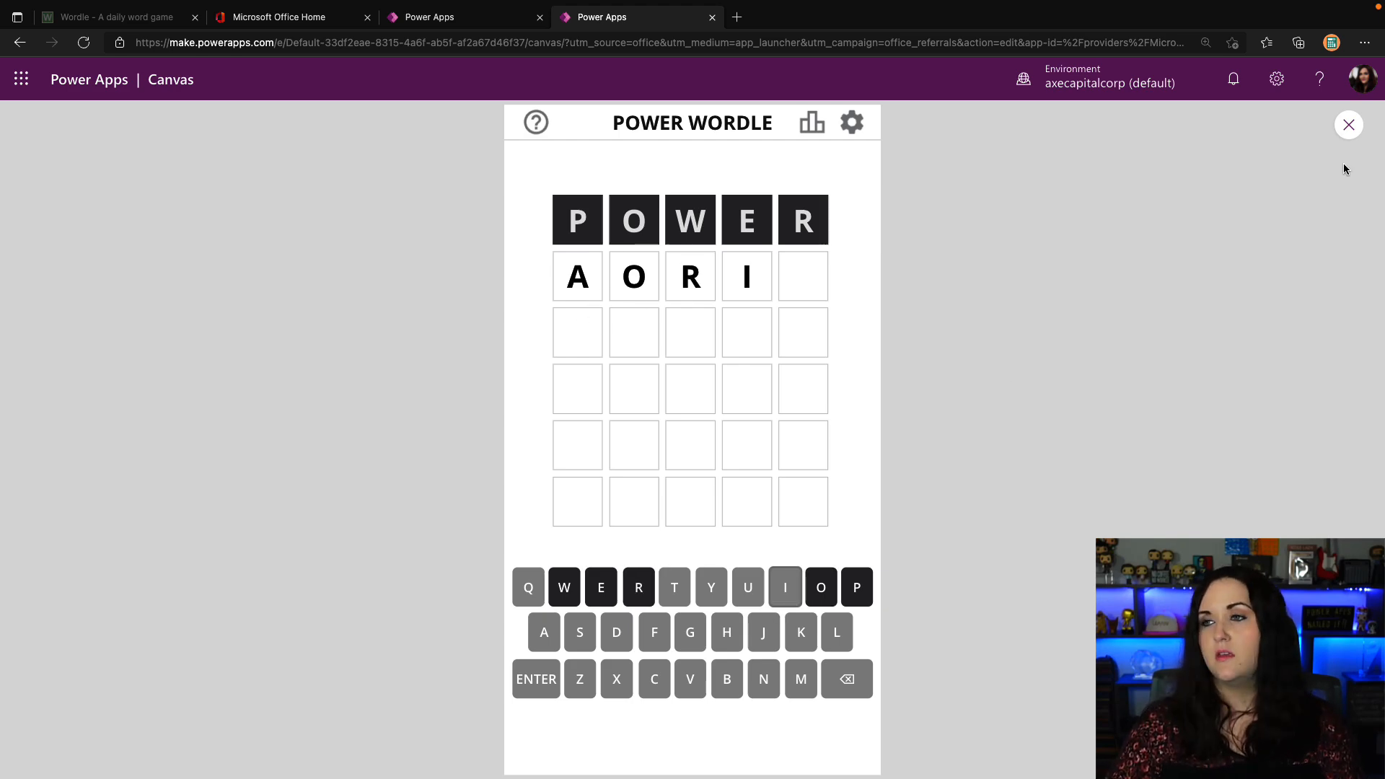
pyautogui.click(1347, 124)
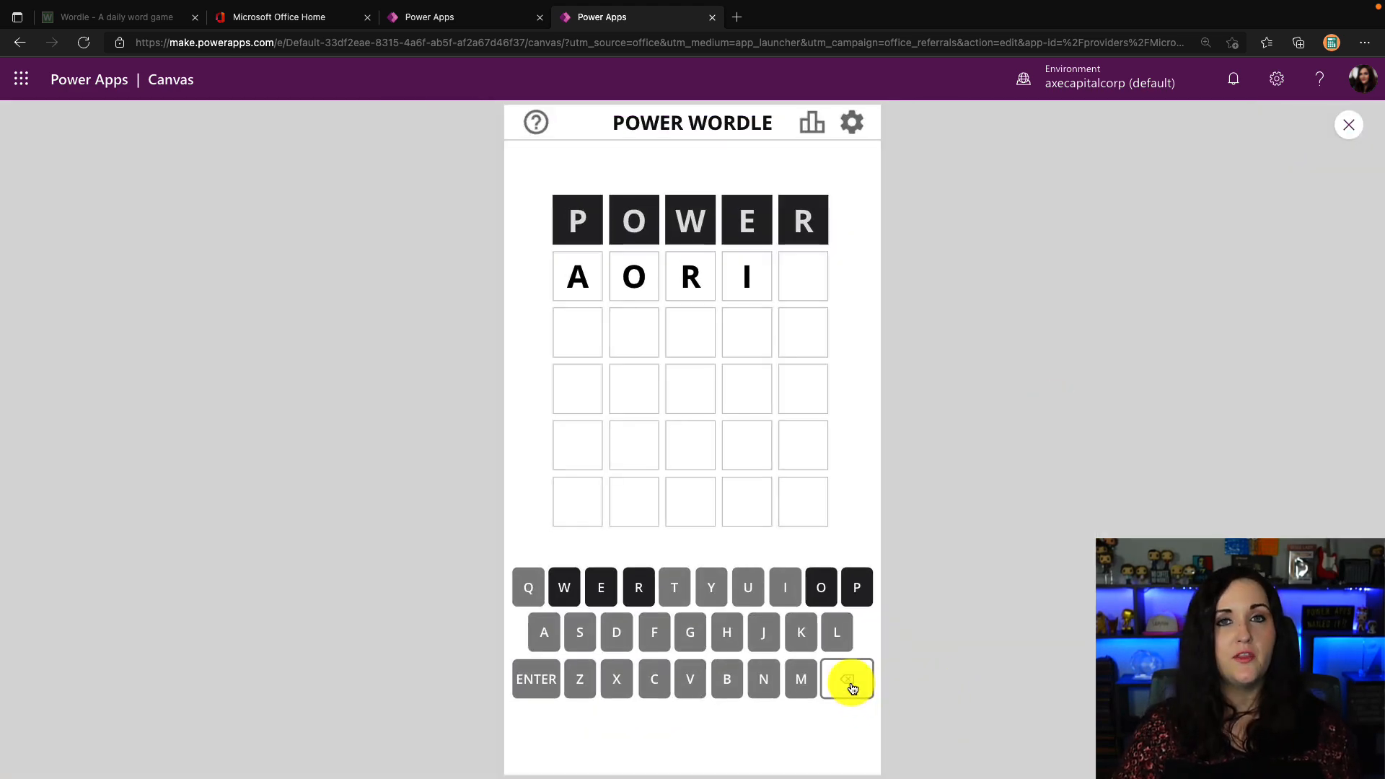
# Erase the last two letters with the backspace key, leaving A and O, and return to the erase key's Remove formula.
pyautogui.click(847, 678)
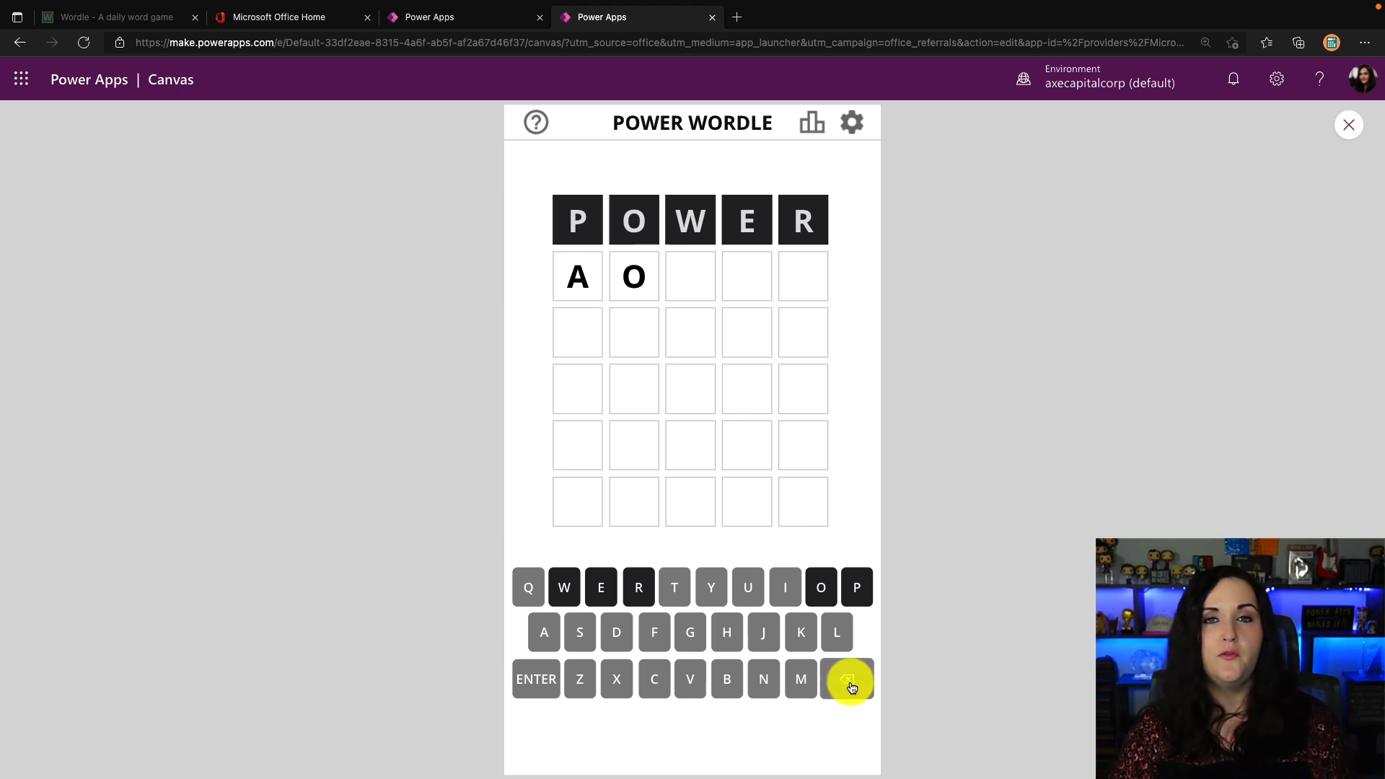
pyautogui.click(847, 678)
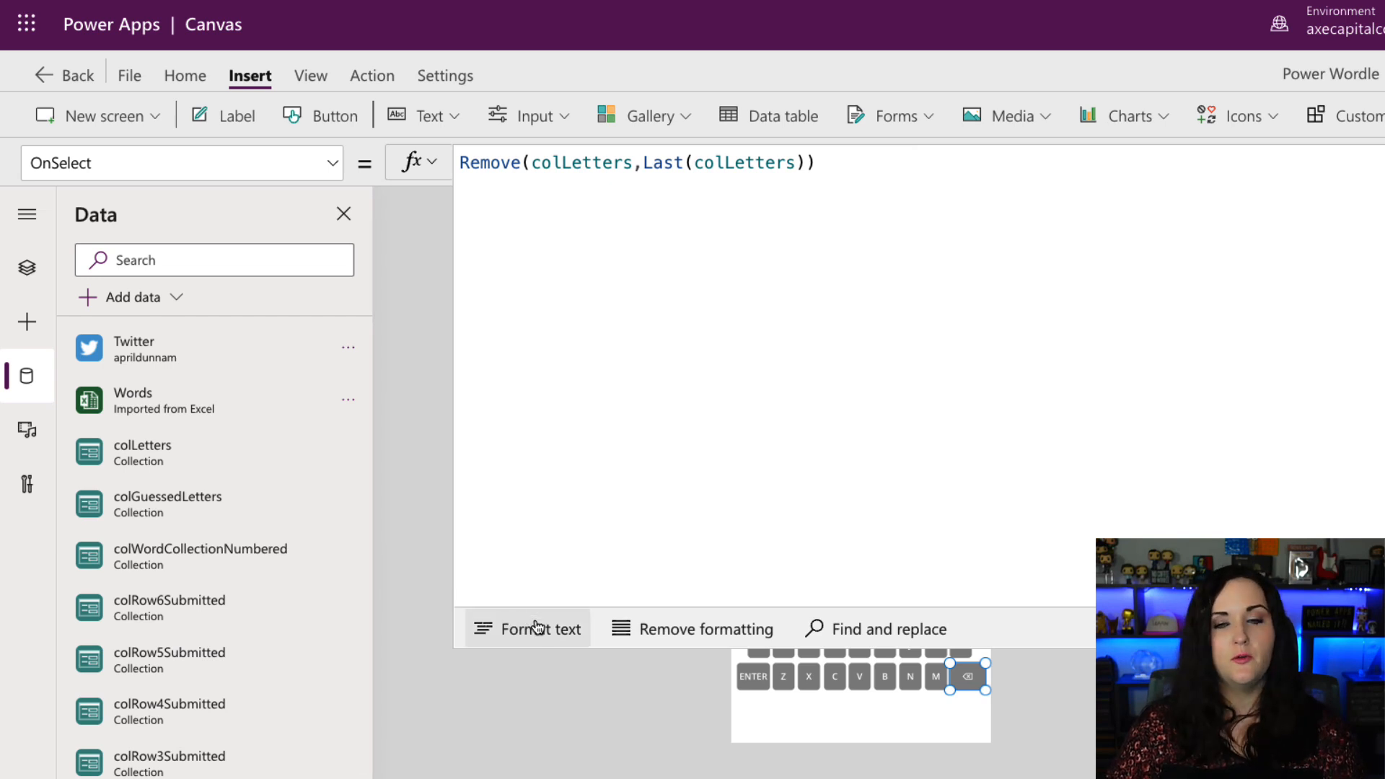
# Reformat the erase key's Remove formula with Format text and collapse the expanded formula bar.
pyautogui.click(528, 627)
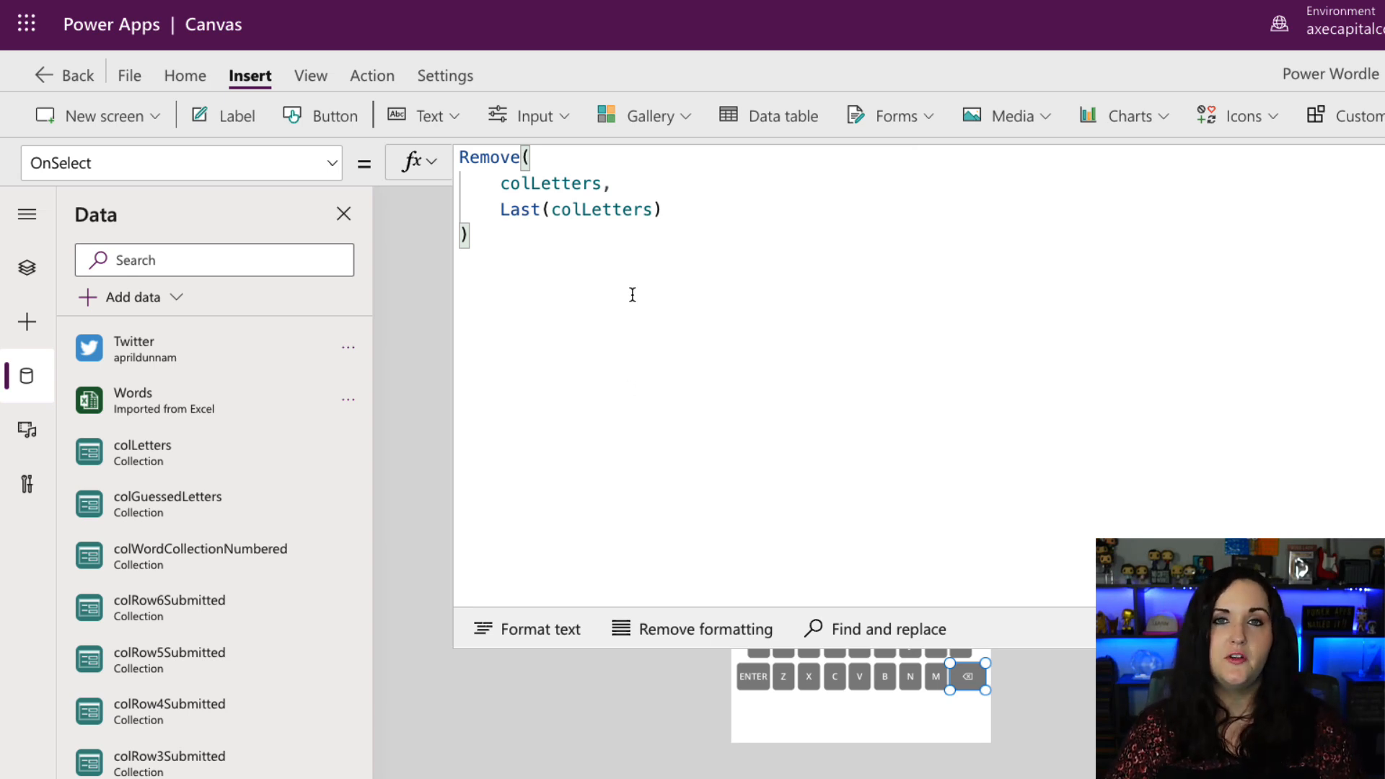
pyautogui.click(573, 183)
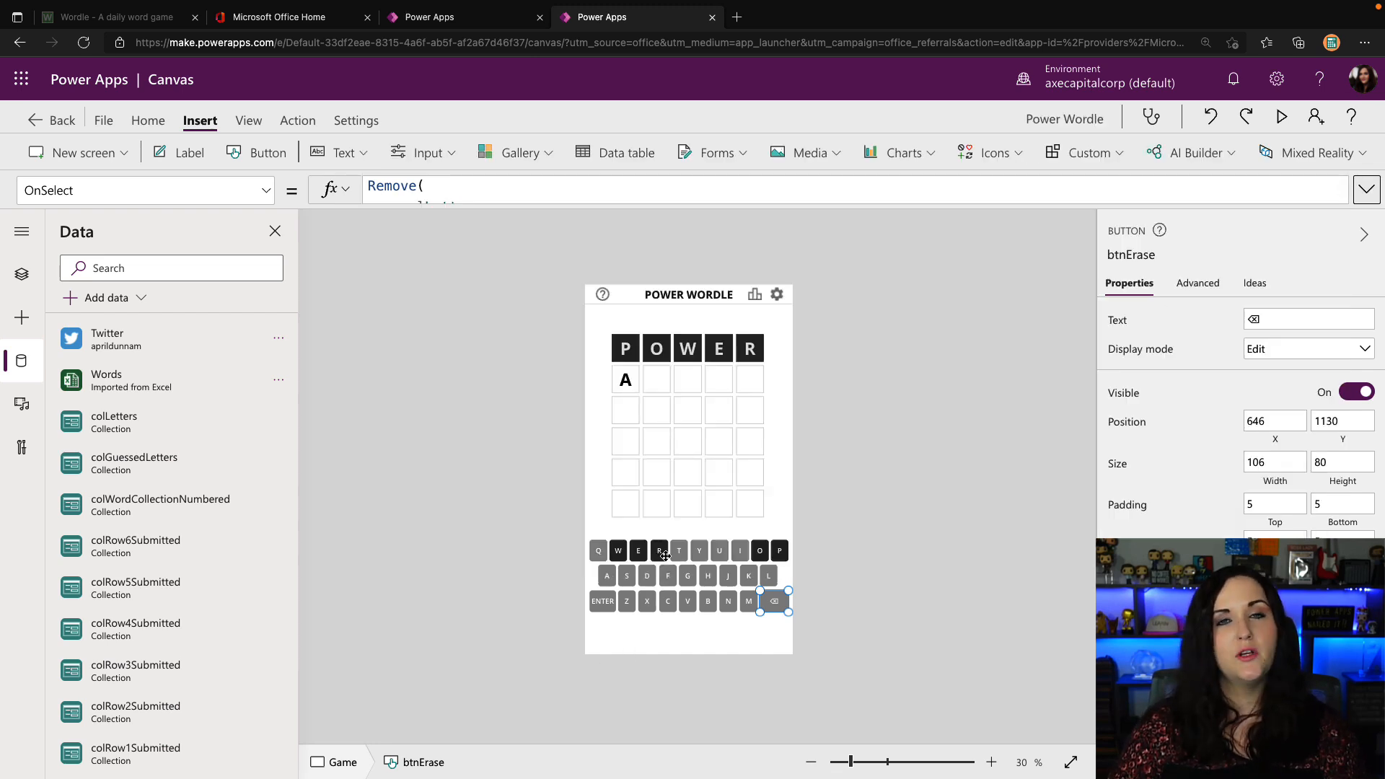
# Review the R and ENTER key formulas, then playtest F, H, F, F so the second row reads A F H F F.
pyautogui.click(659, 550)
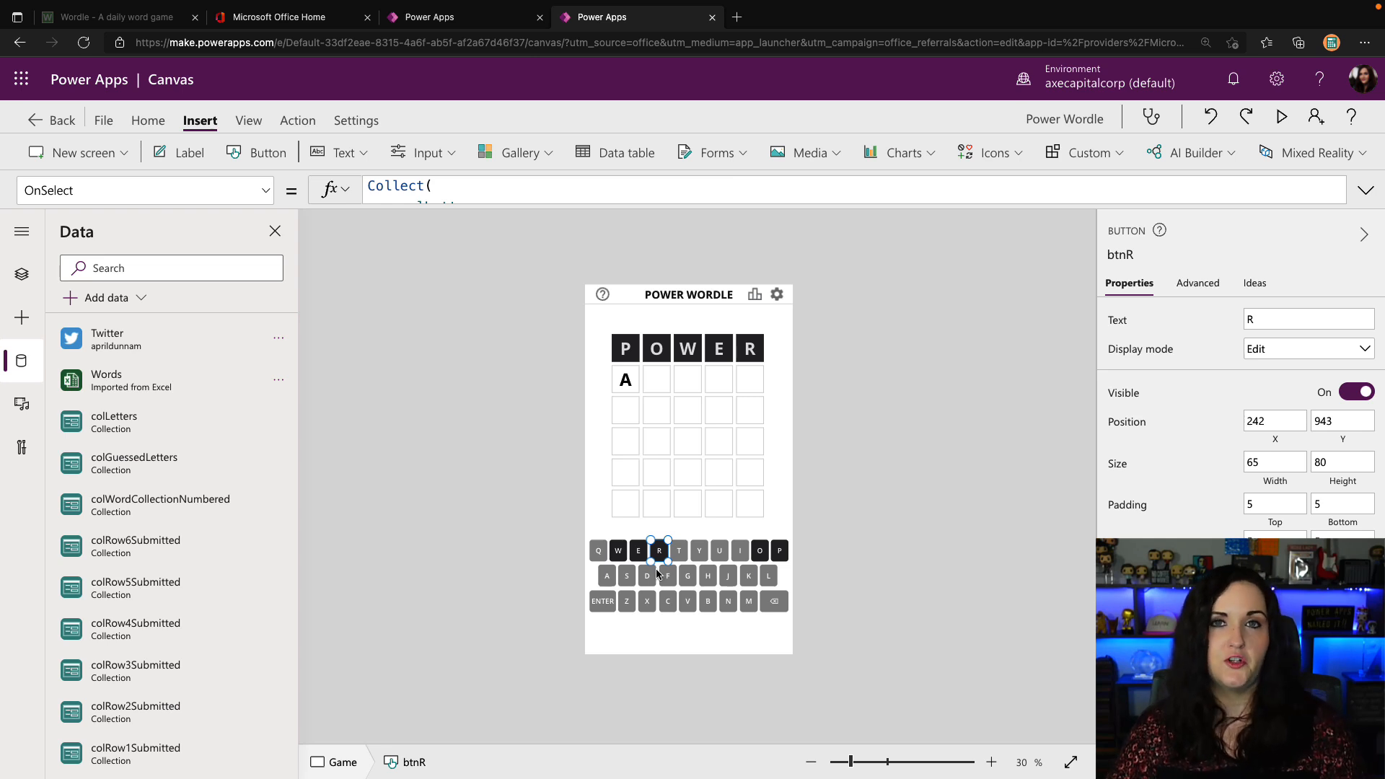
pyautogui.click(603, 600)
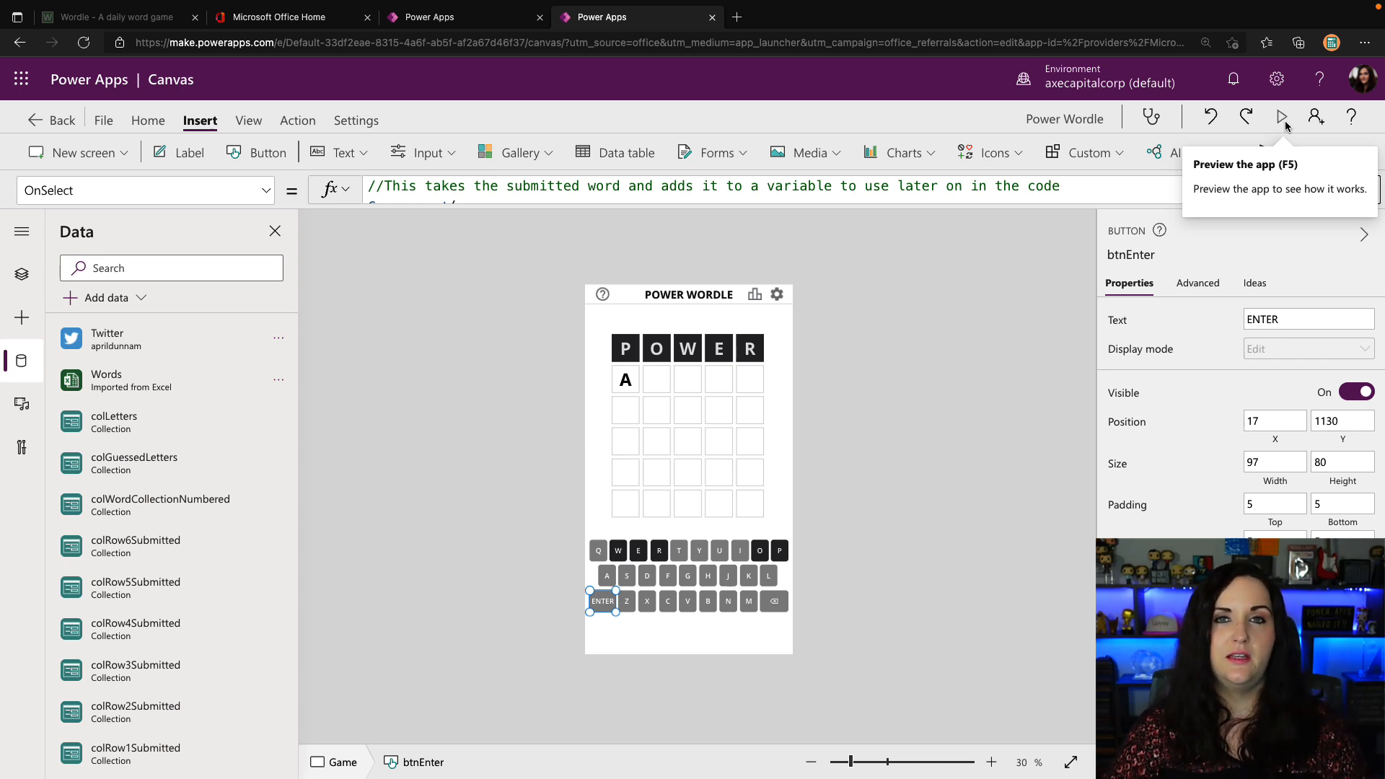
pyautogui.click(1281, 117)
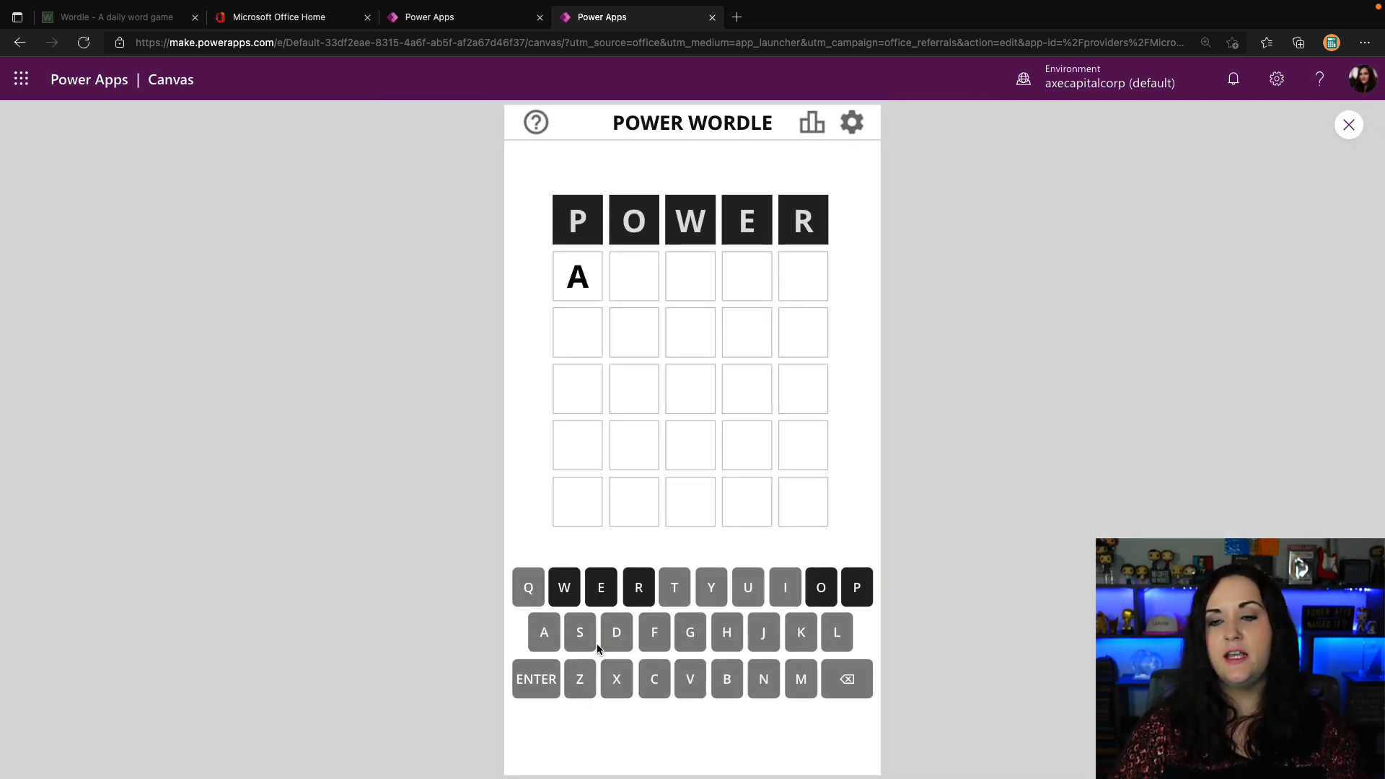
pyautogui.click(725, 632)
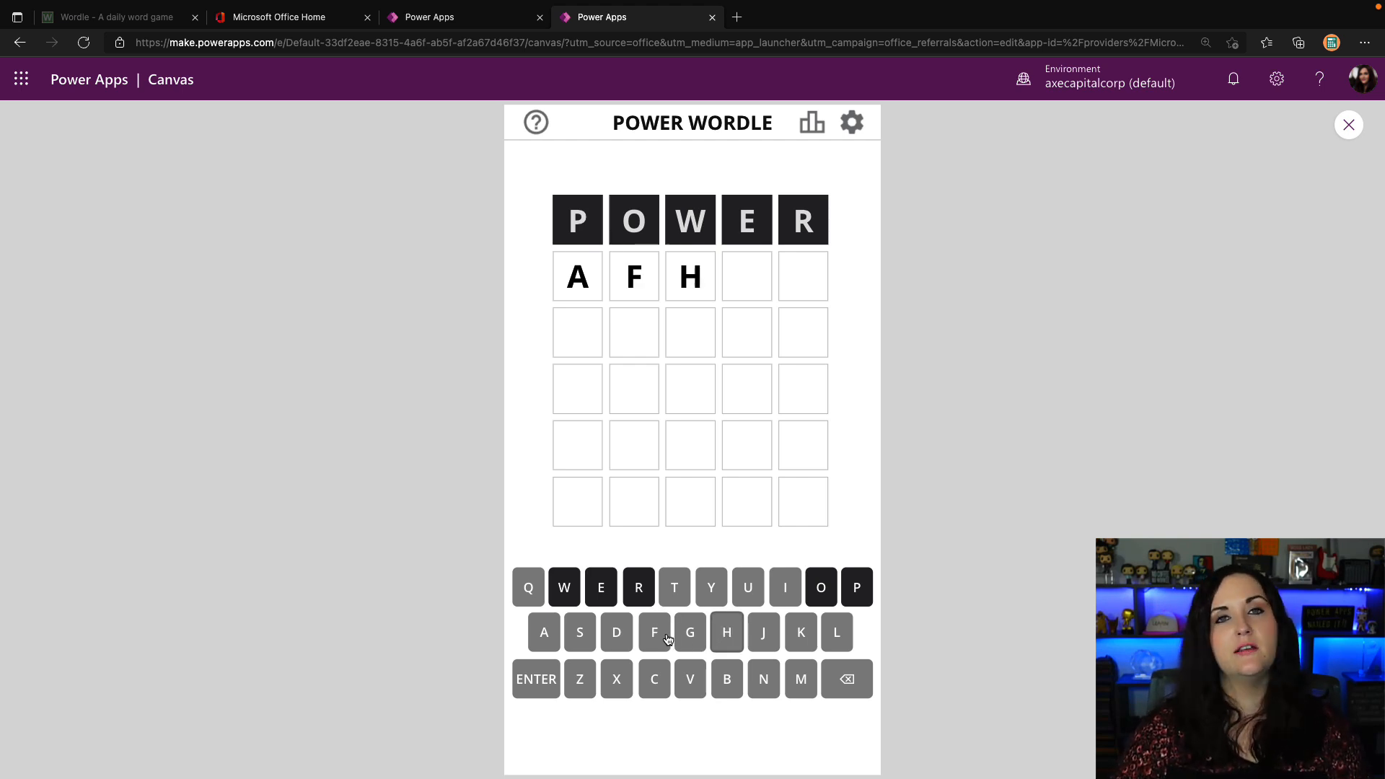
pyautogui.click(653, 632)
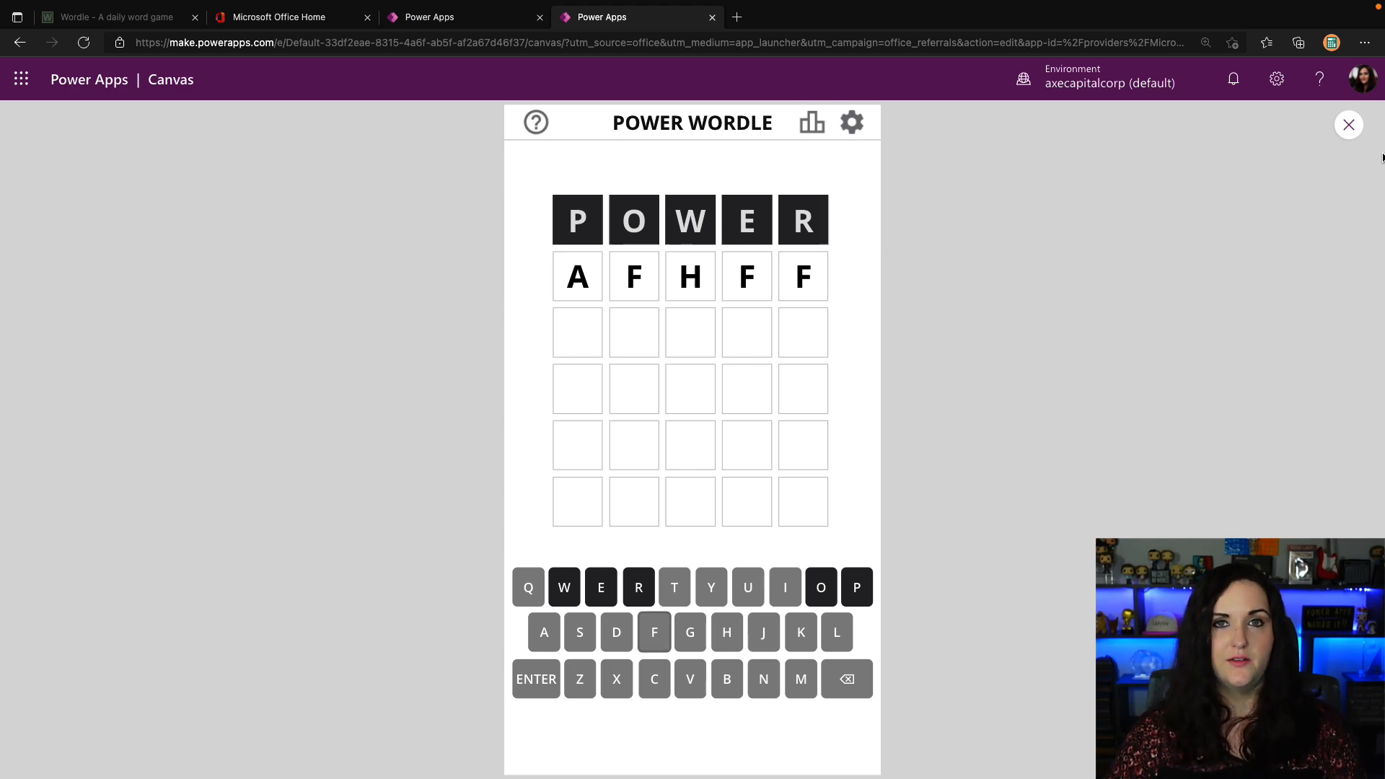
pyautogui.click(1347, 124)
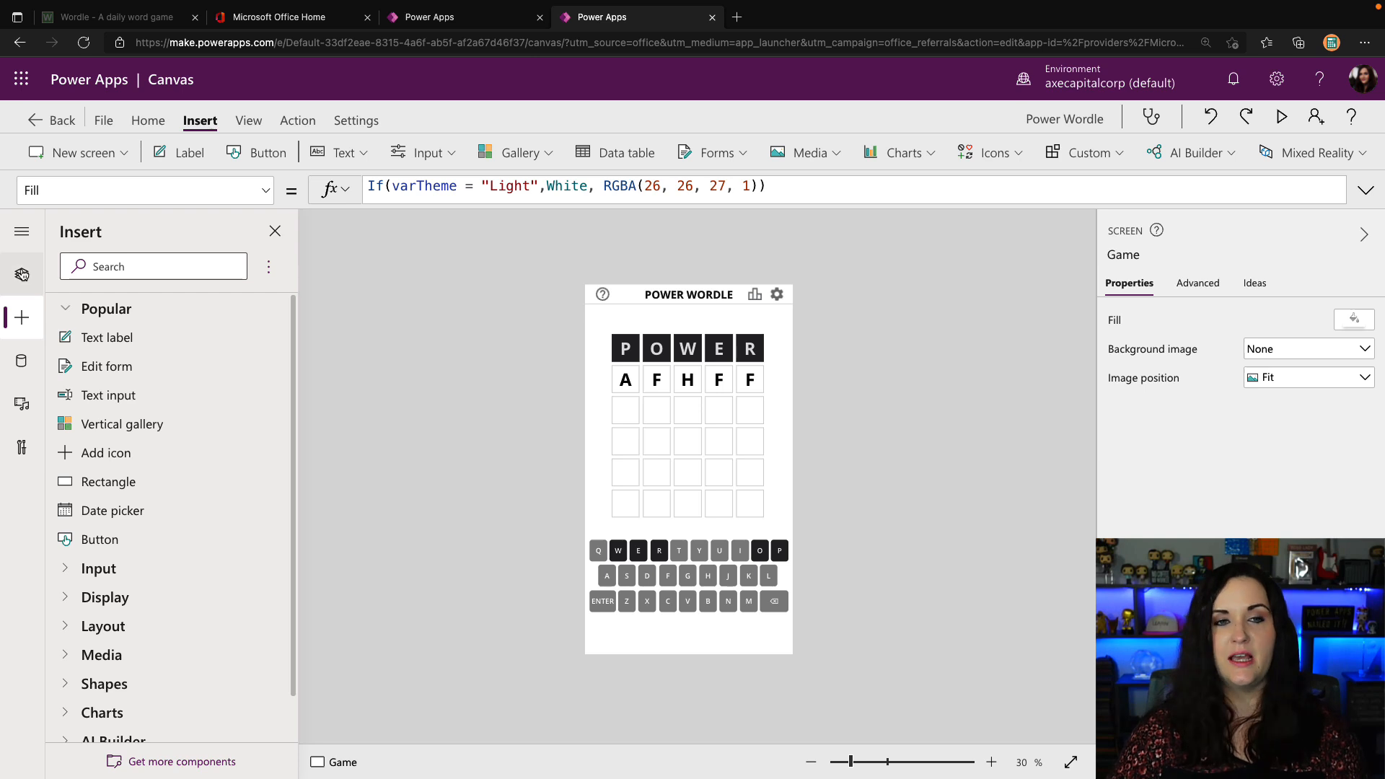
# Add a new blank Screen1 from the Tree view and return to the Game screen.
pyautogui.click(22, 274)
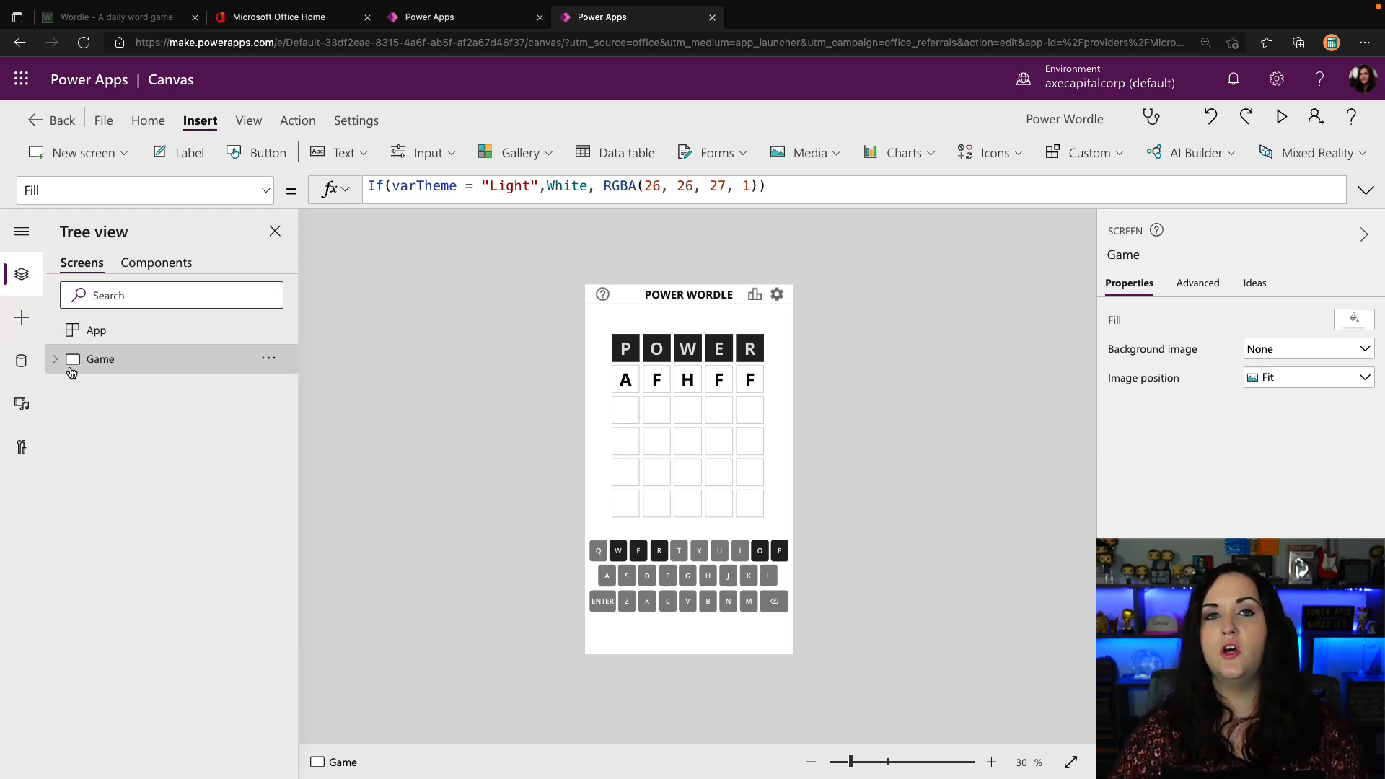
pyautogui.click(70, 152)
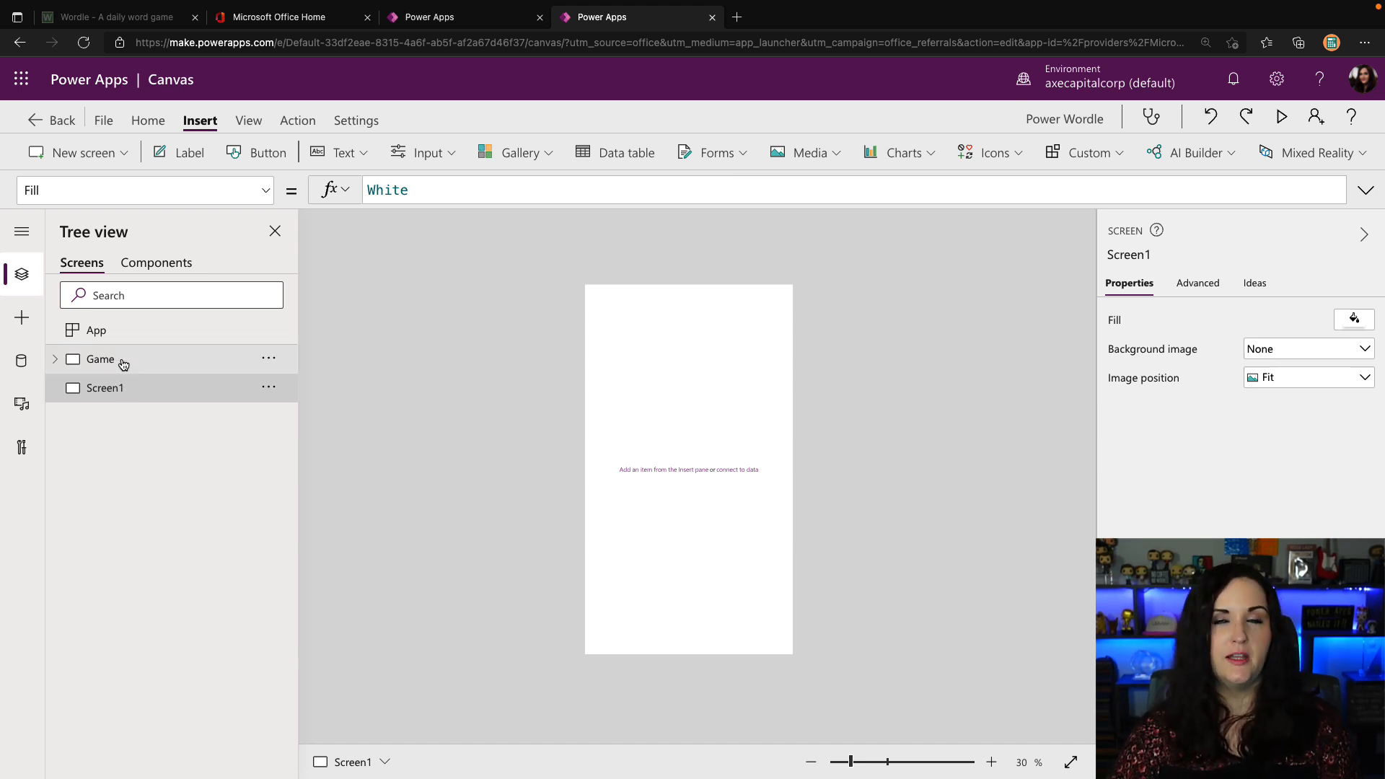
pyautogui.click(100, 359)
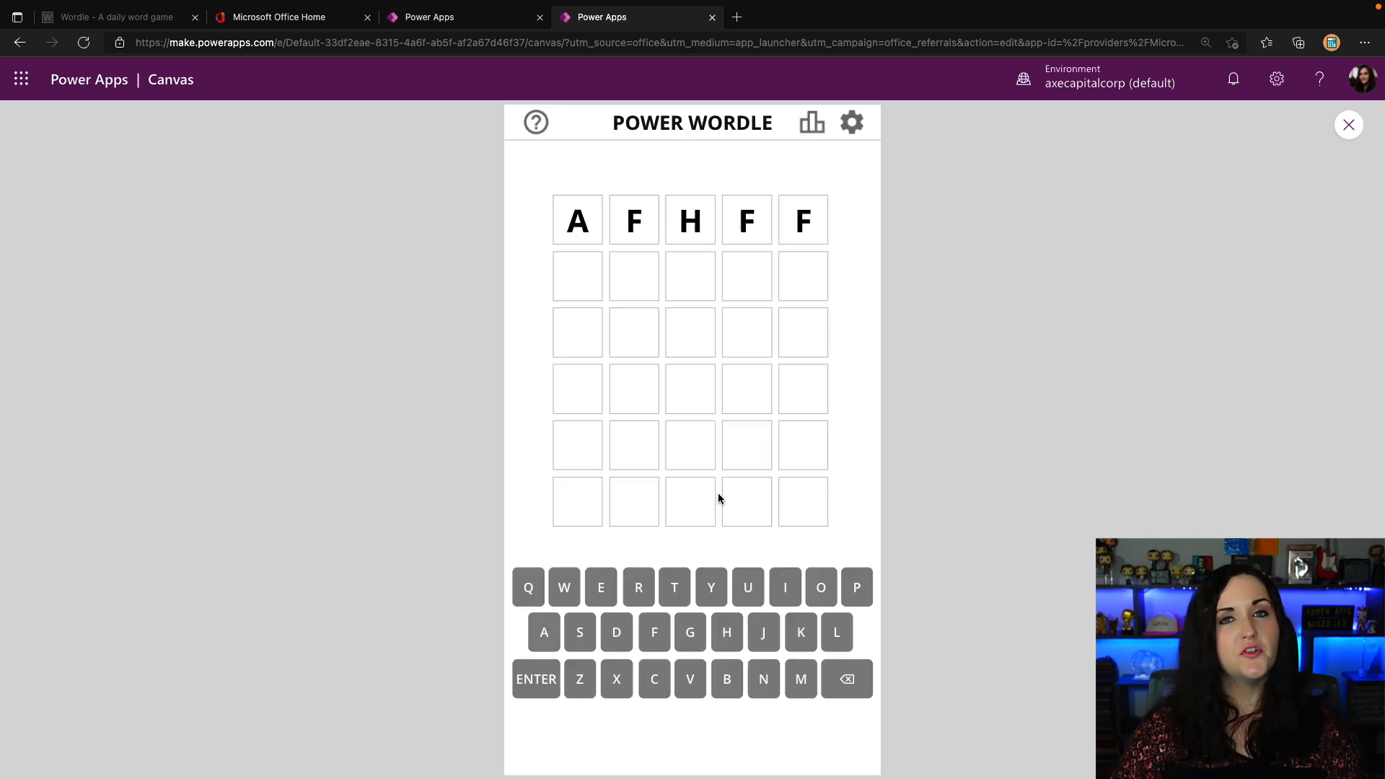
pyautogui.moveTo(785, 587)
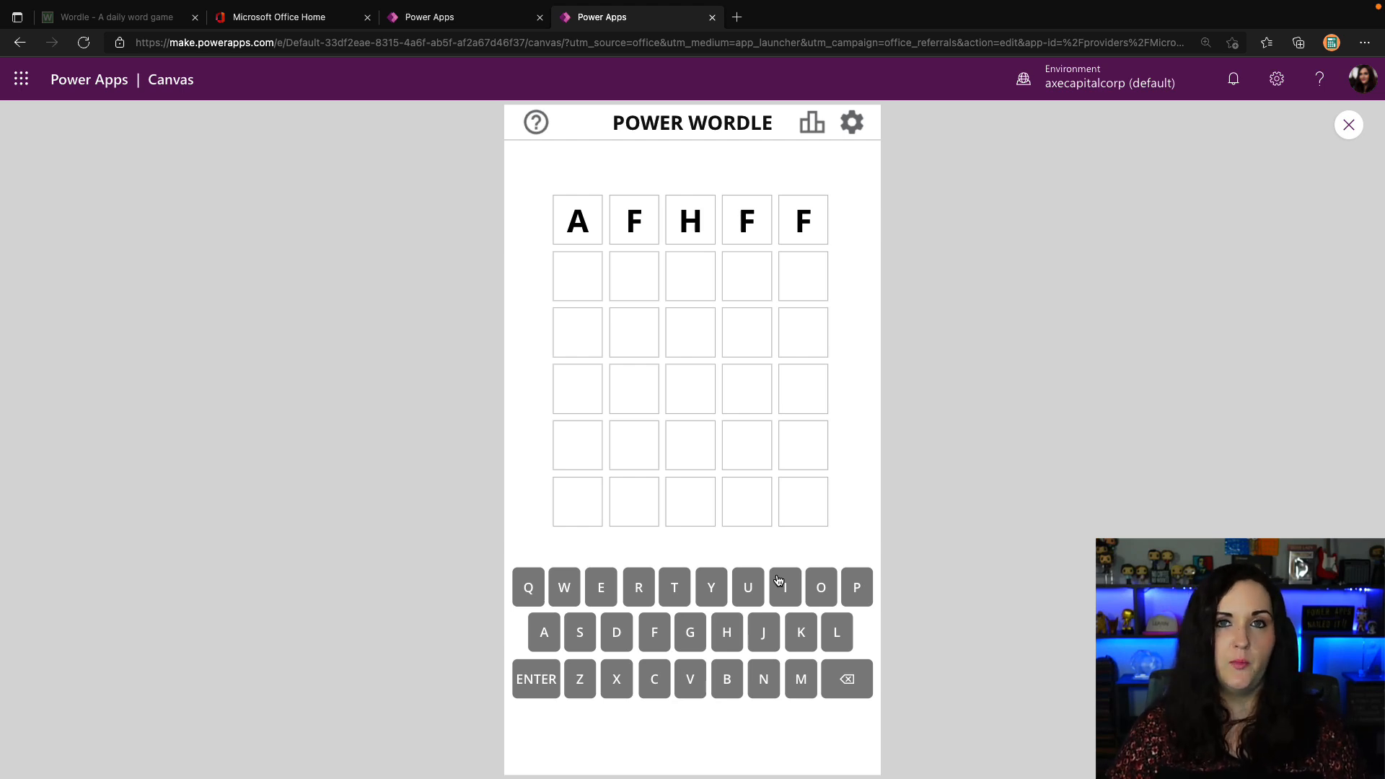
# Clear the first row, then guess POWER followed by MARKS in the fresh round.
pyautogui.click(846, 678)
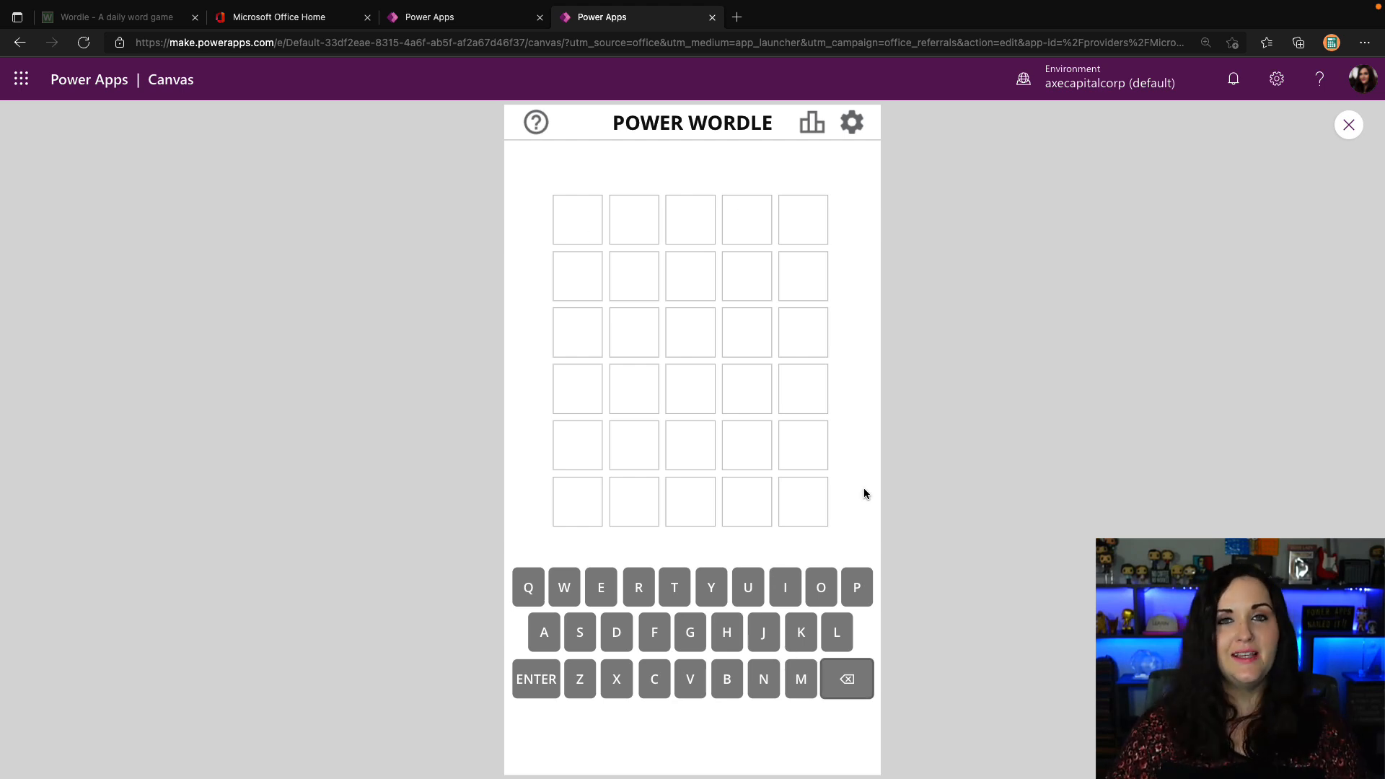
pyautogui.click(564, 587)
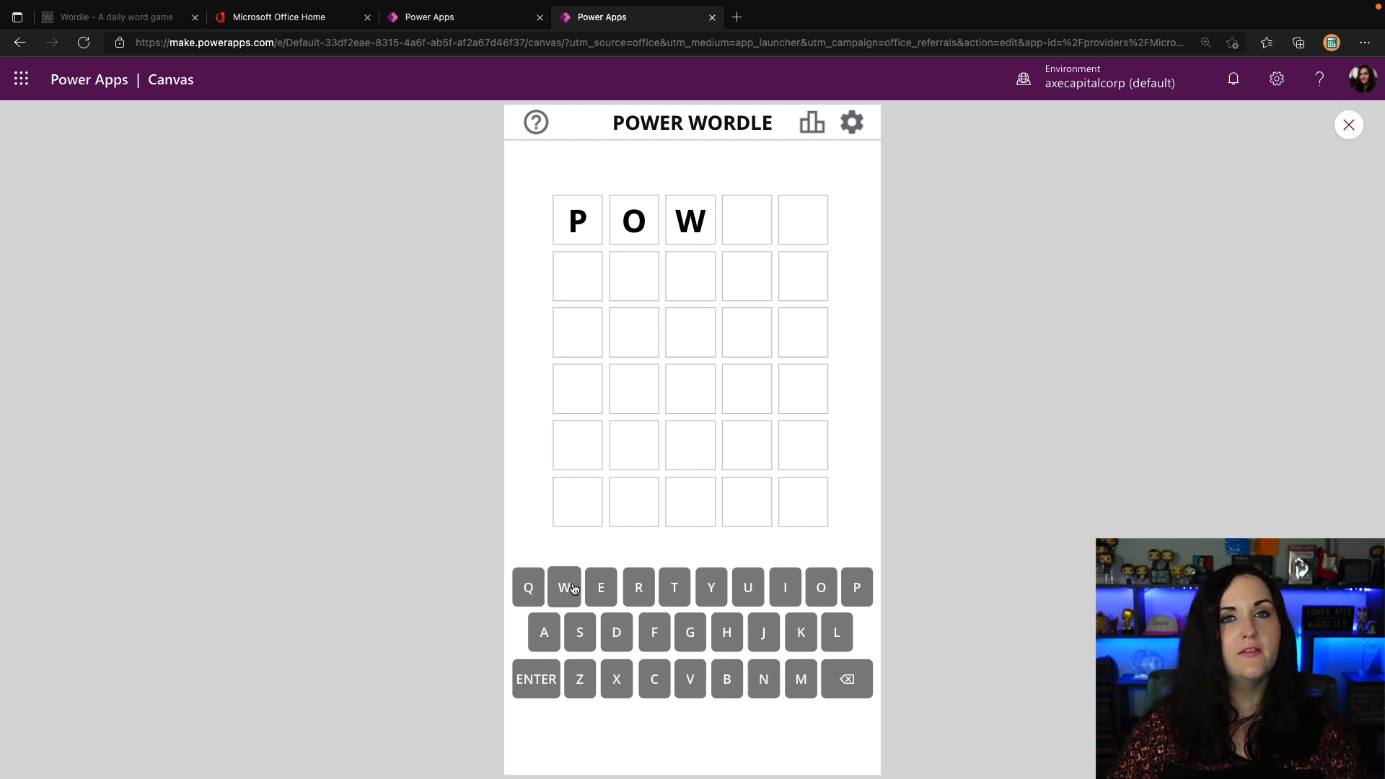
pyautogui.click(535, 678)
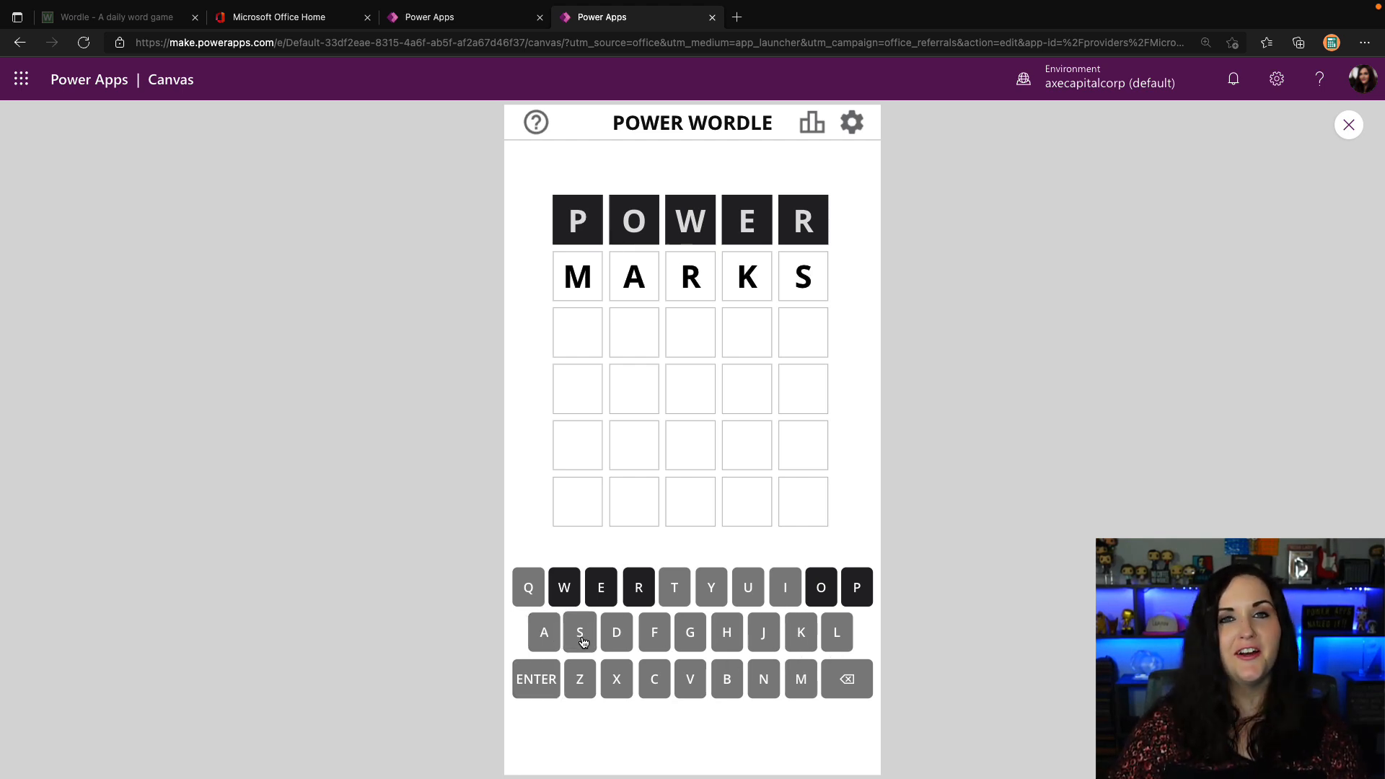
pyautogui.click(809, 121)
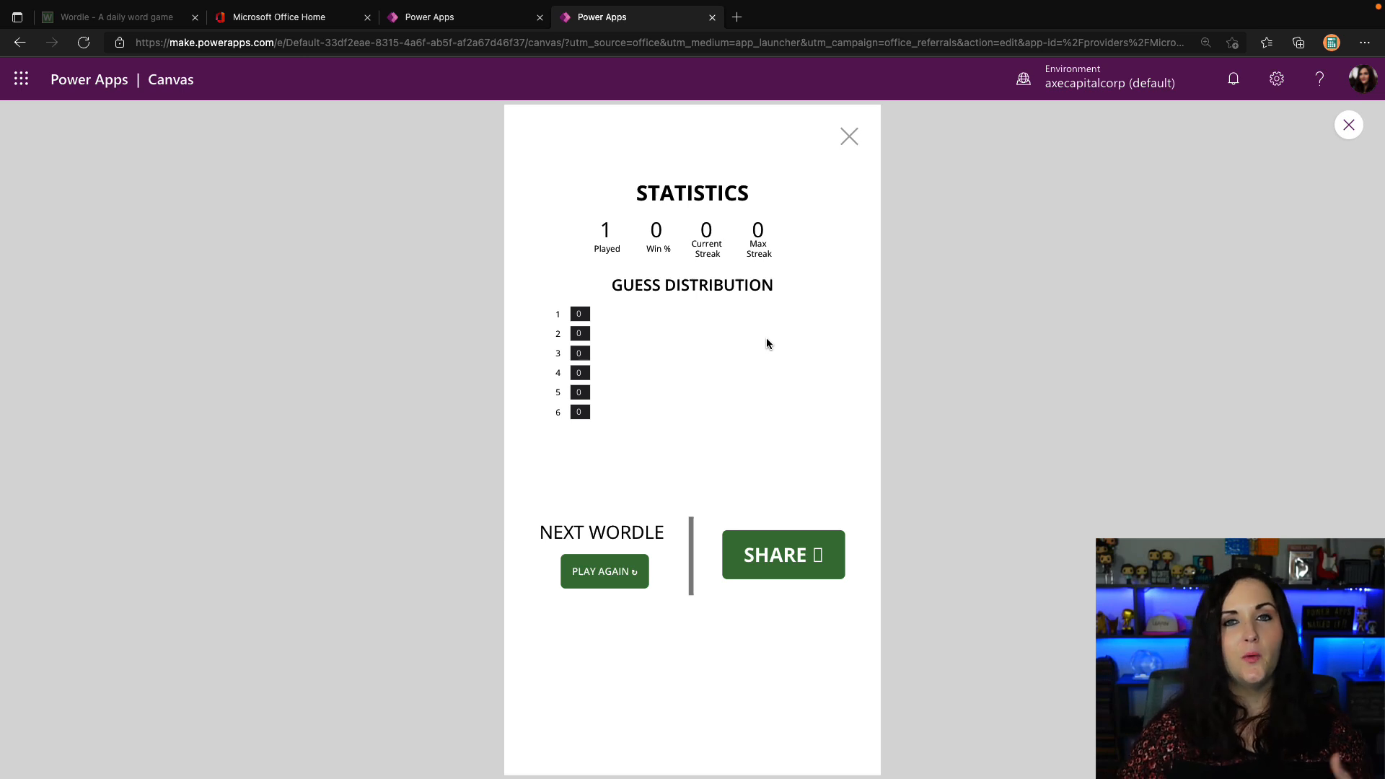
pyautogui.moveTo(765, 337)
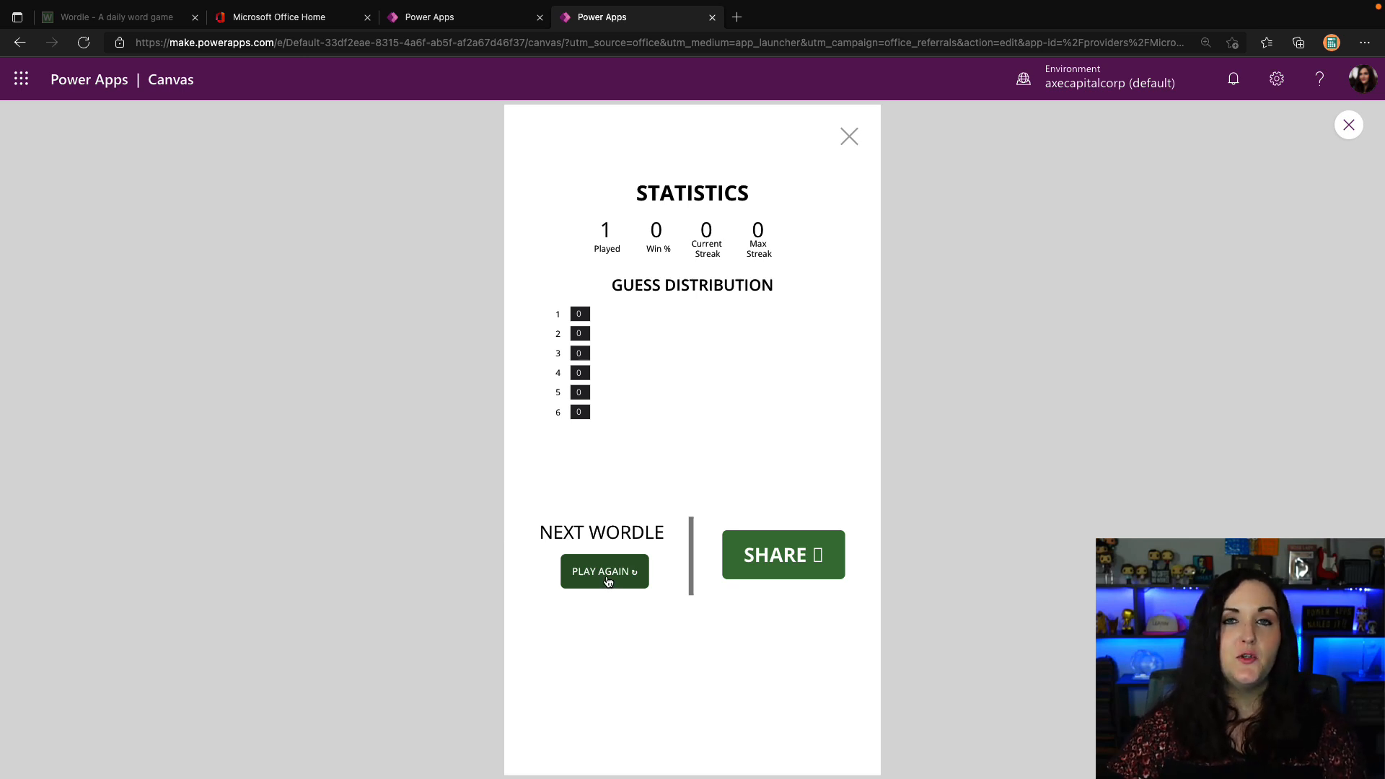
pyautogui.moveTo(867, 108)
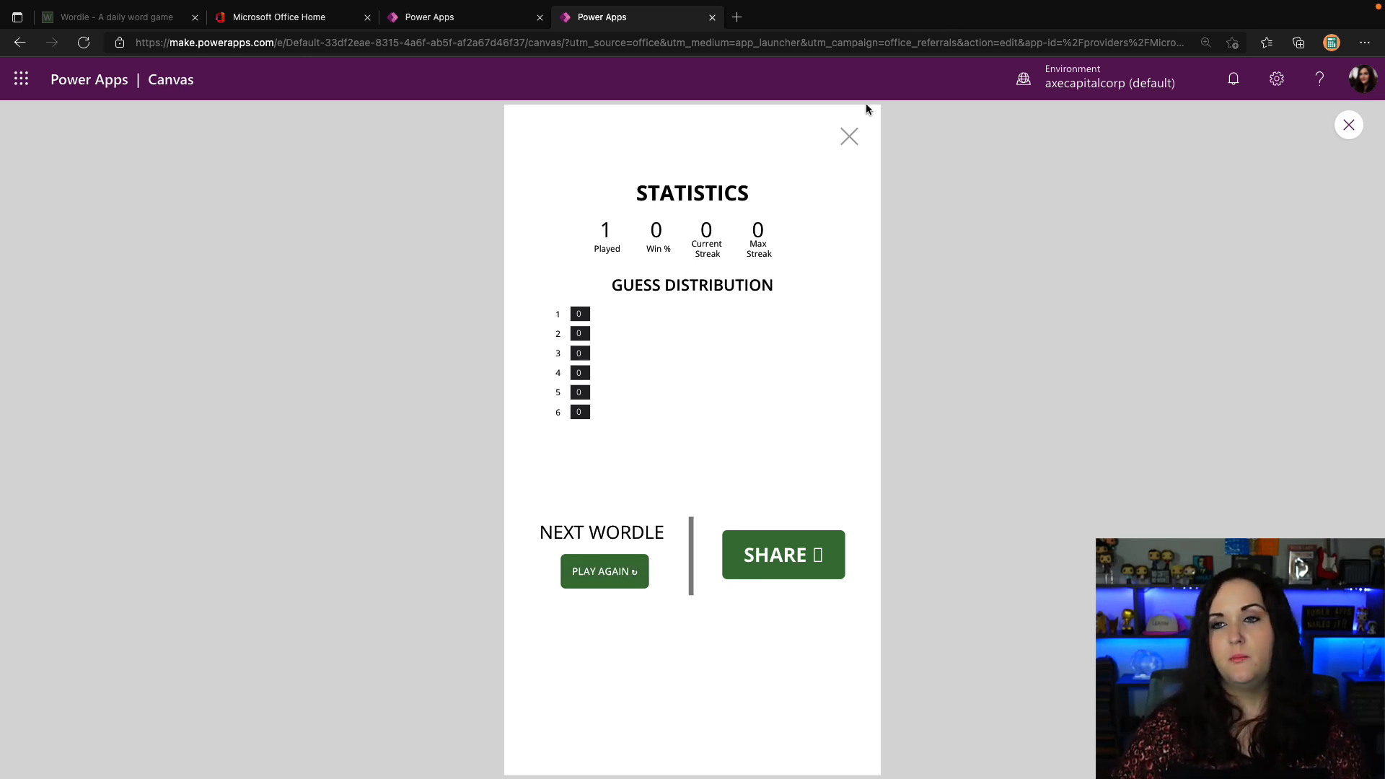
# Close the Statistics popup to reveal the board with the answer DYNAM.
pyautogui.click(848, 135)
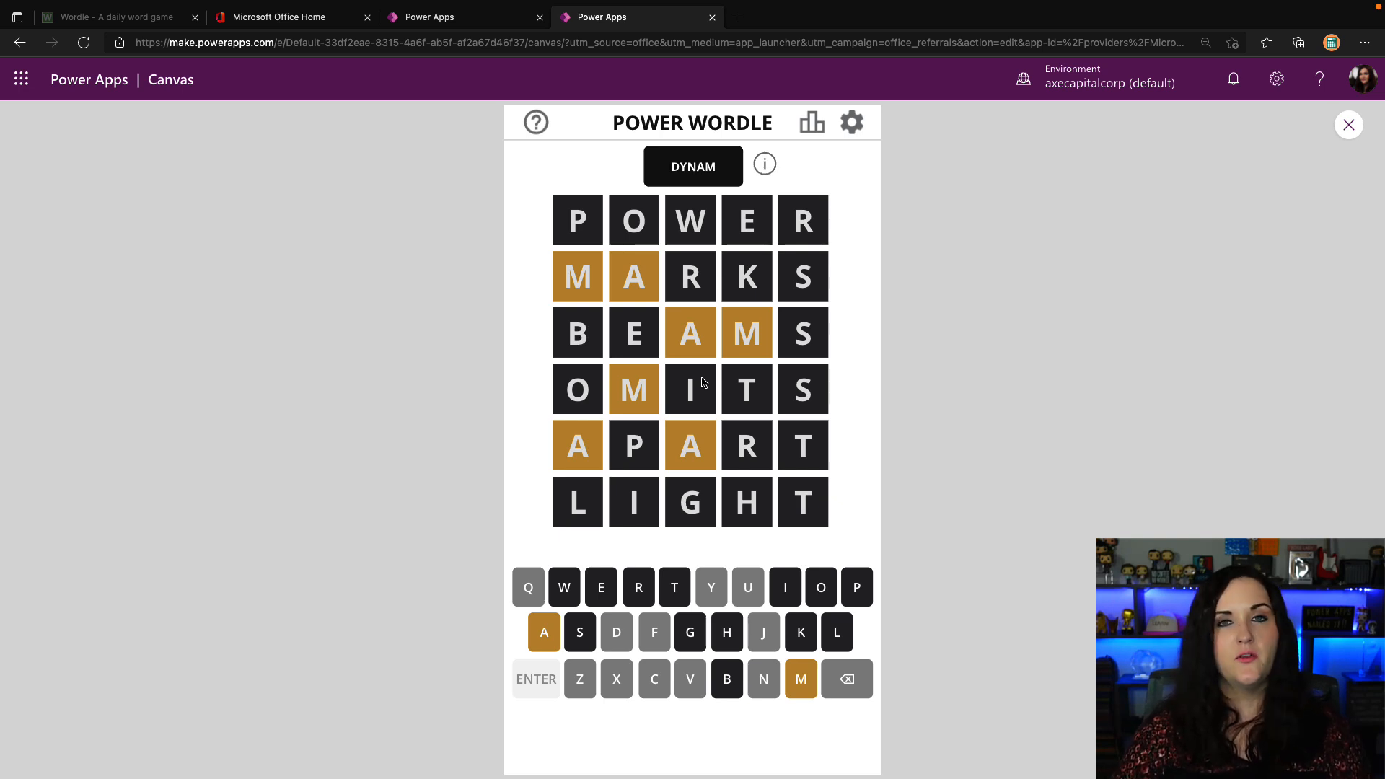
pyautogui.moveTo(851, 121)
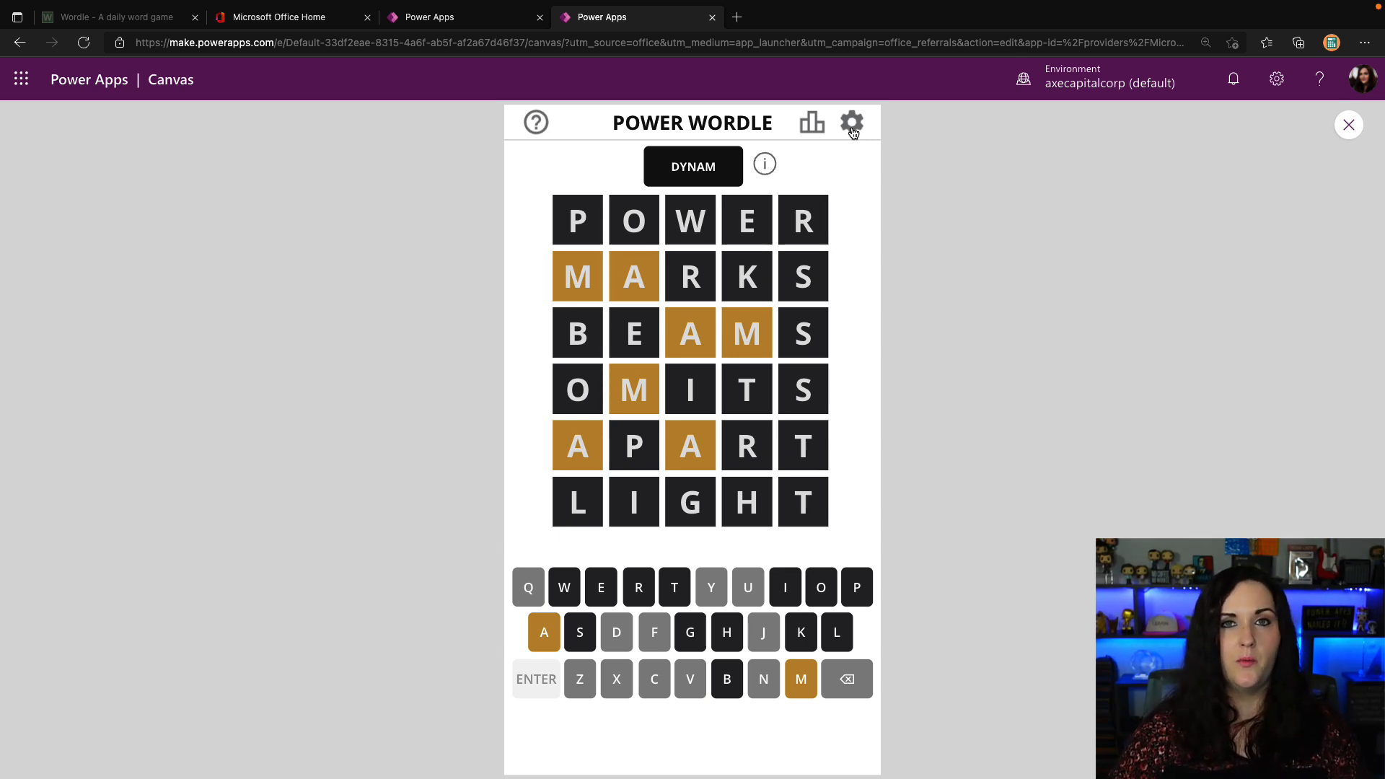
# Rewrite btnPlayAgain's OnSelect as Concurrent ClearCollect calls resetting colRow1Submitted–colRow6Submitted to Blank().
pyautogui.click(809, 121)
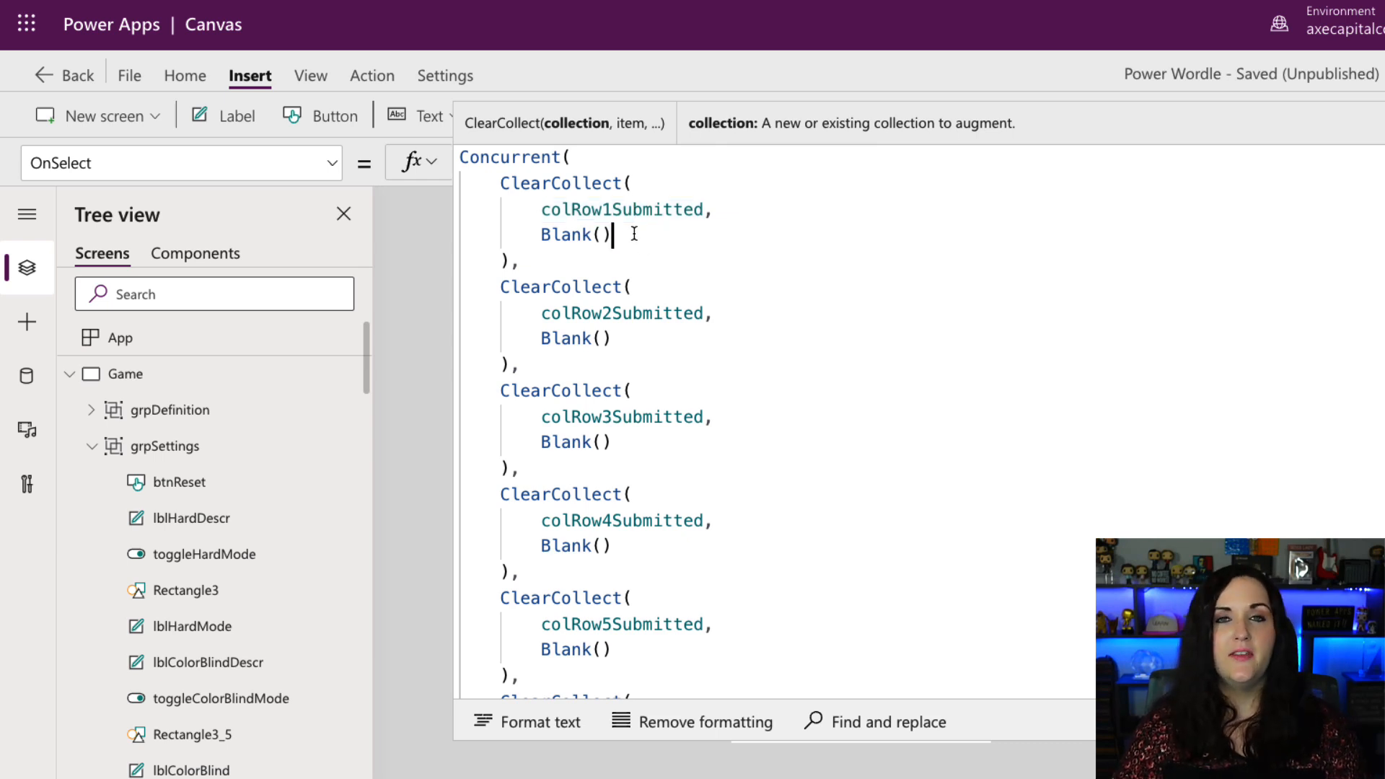
pyautogui.click(599, 234)
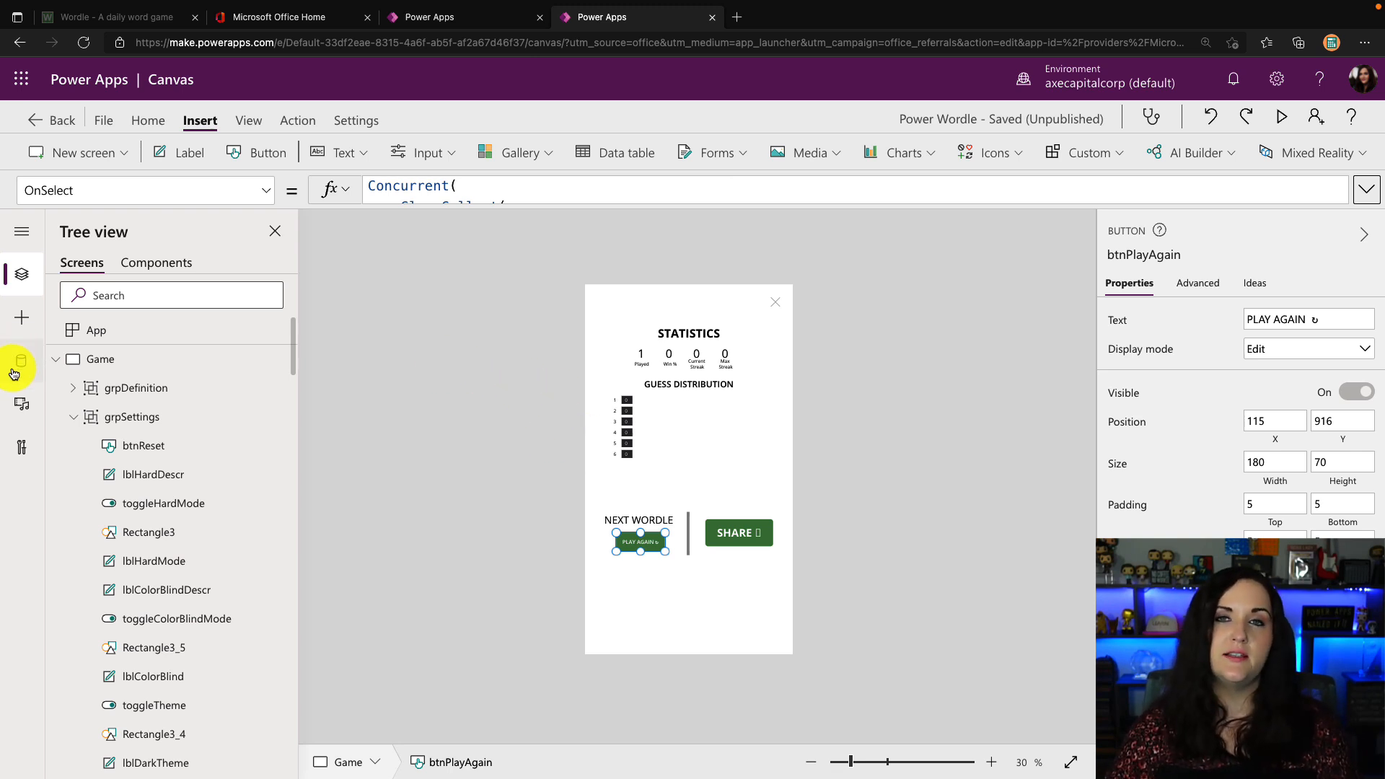
# Review the colRow1–6Submitted collections in Data, then add blank Screen1 from Tree view.
pyautogui.click(22, 366)
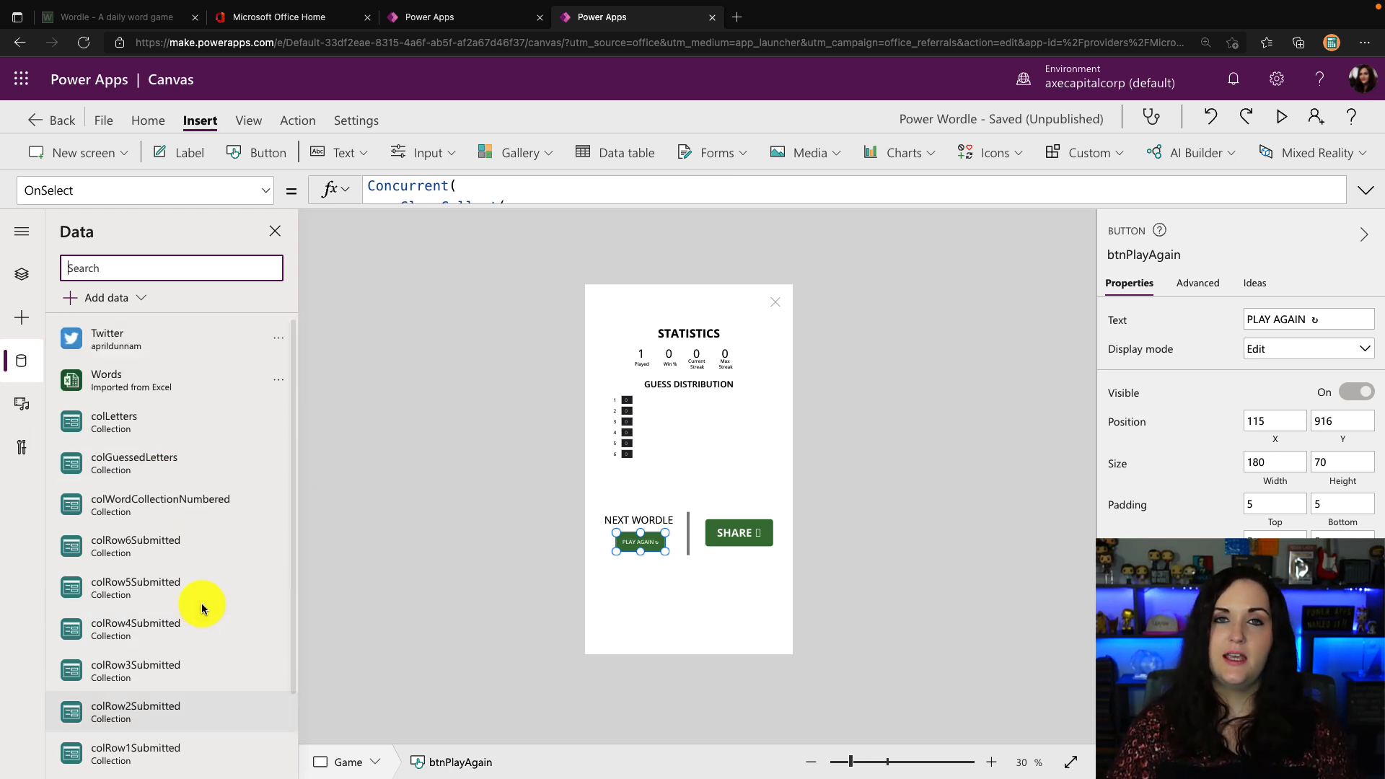
pyautogui.click(21, 274)
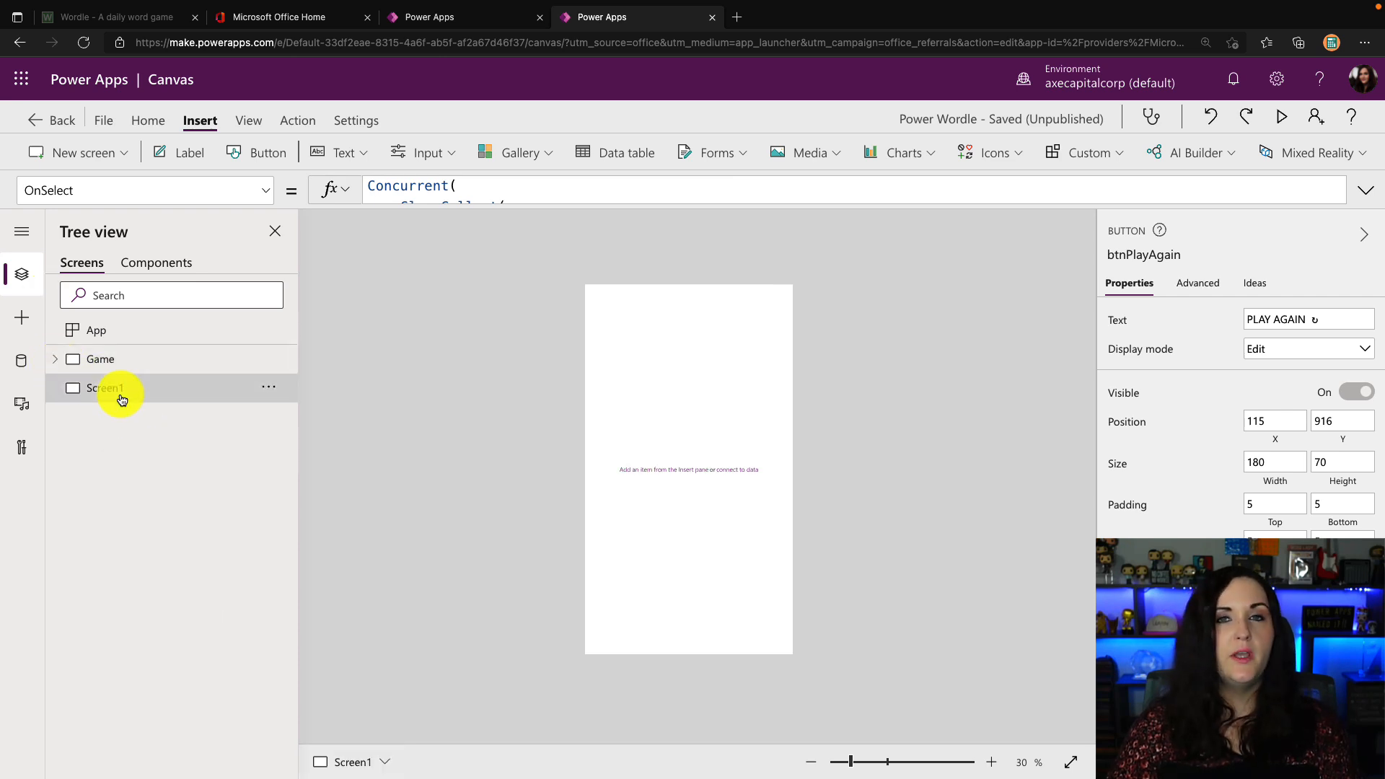
# Insert a Title and subtitle gallery on Screen1 with colLetters as its data source.
pyautogui.click(104, 388)
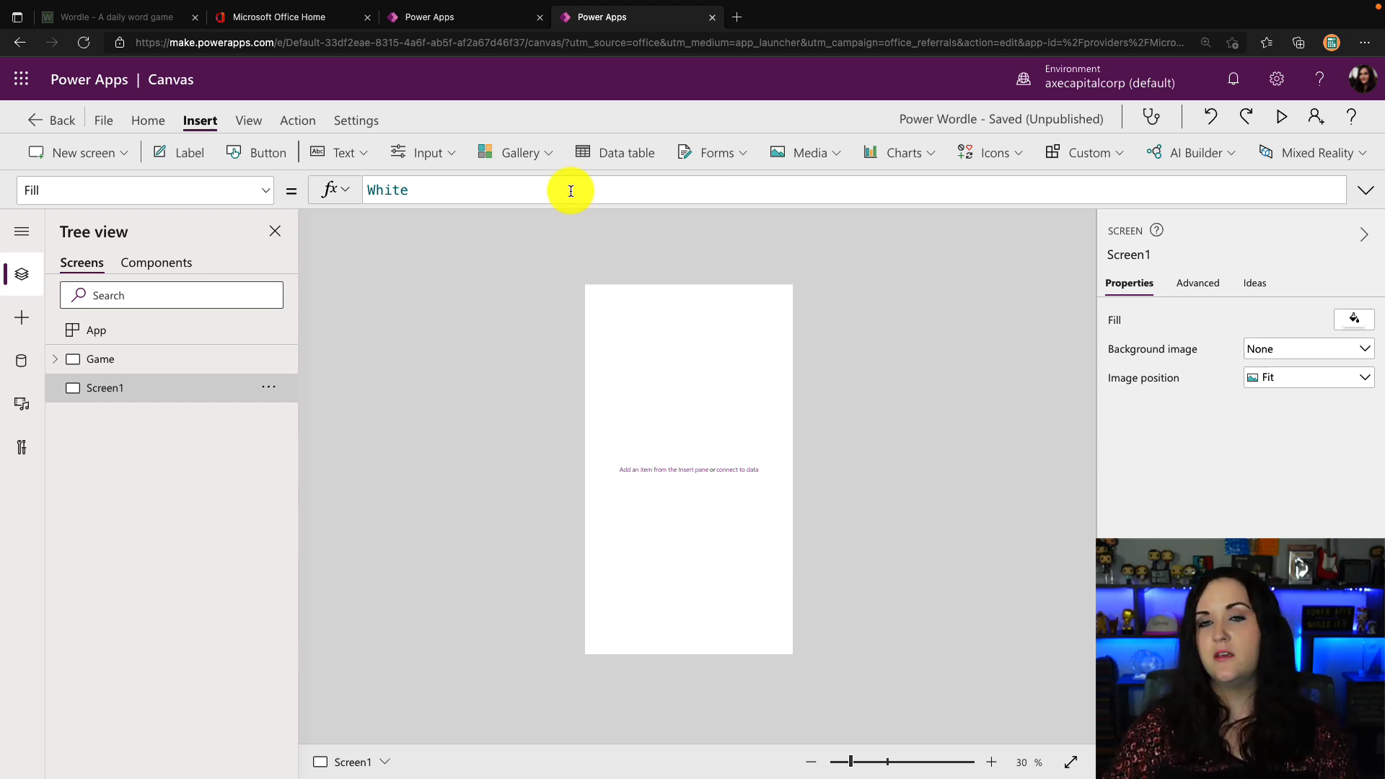
pyautogui.moveTo(537, 221)
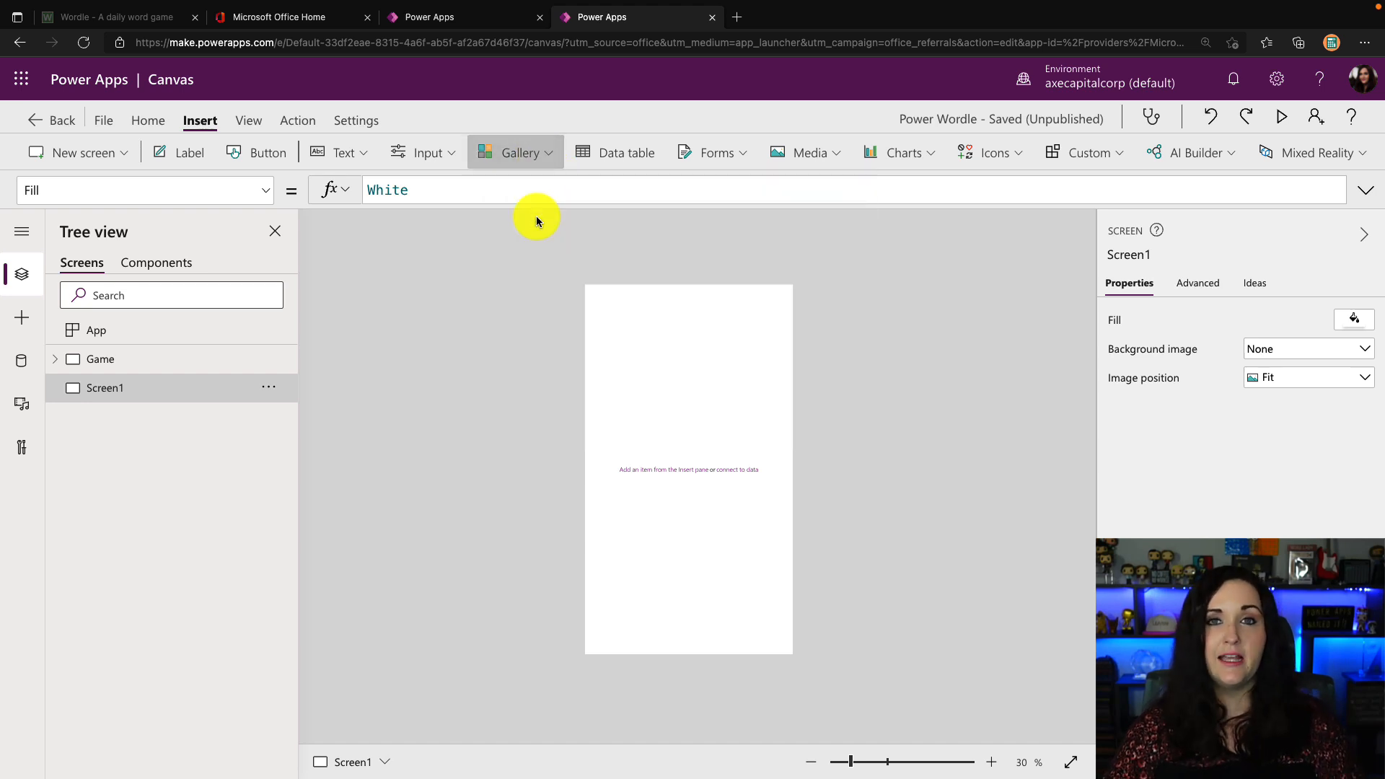
pyautogui.click(521, 151)
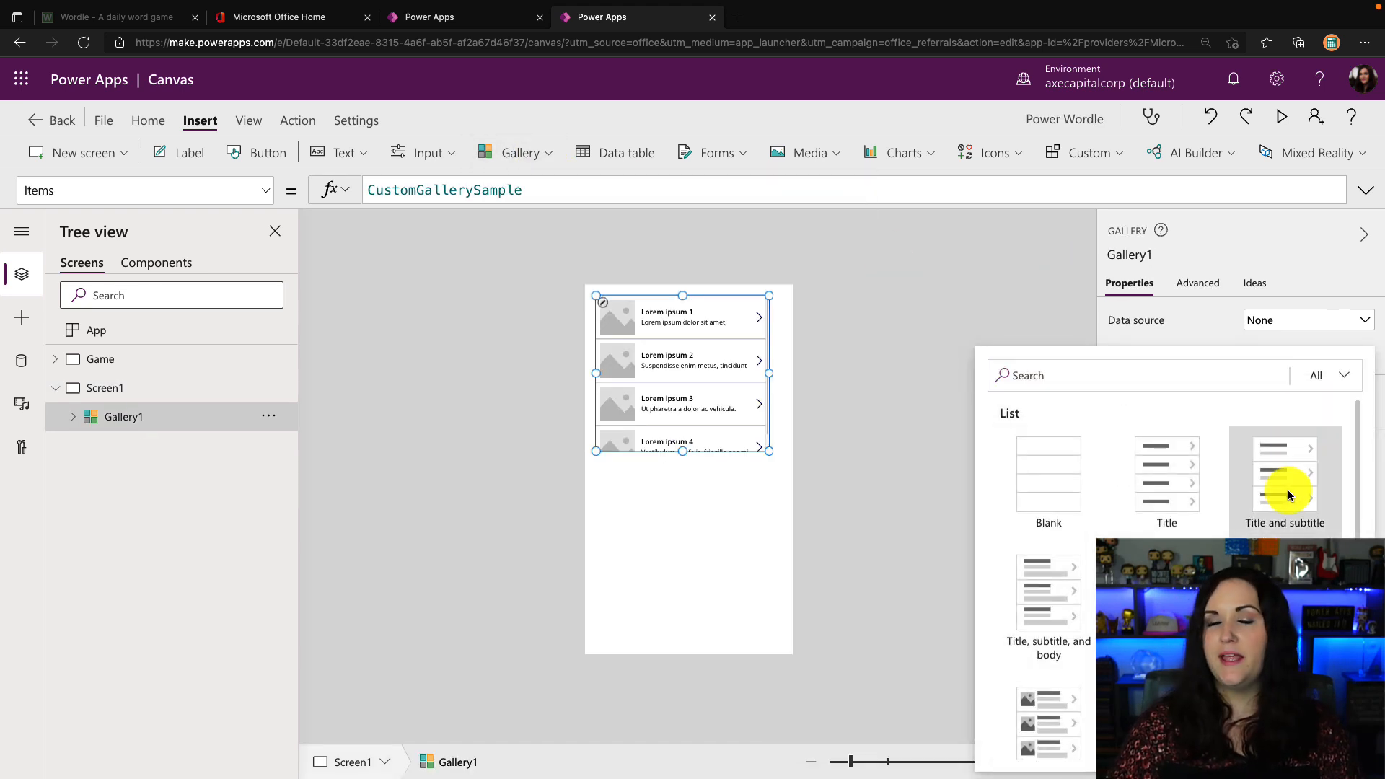
pyautogui.click(1284, 473)
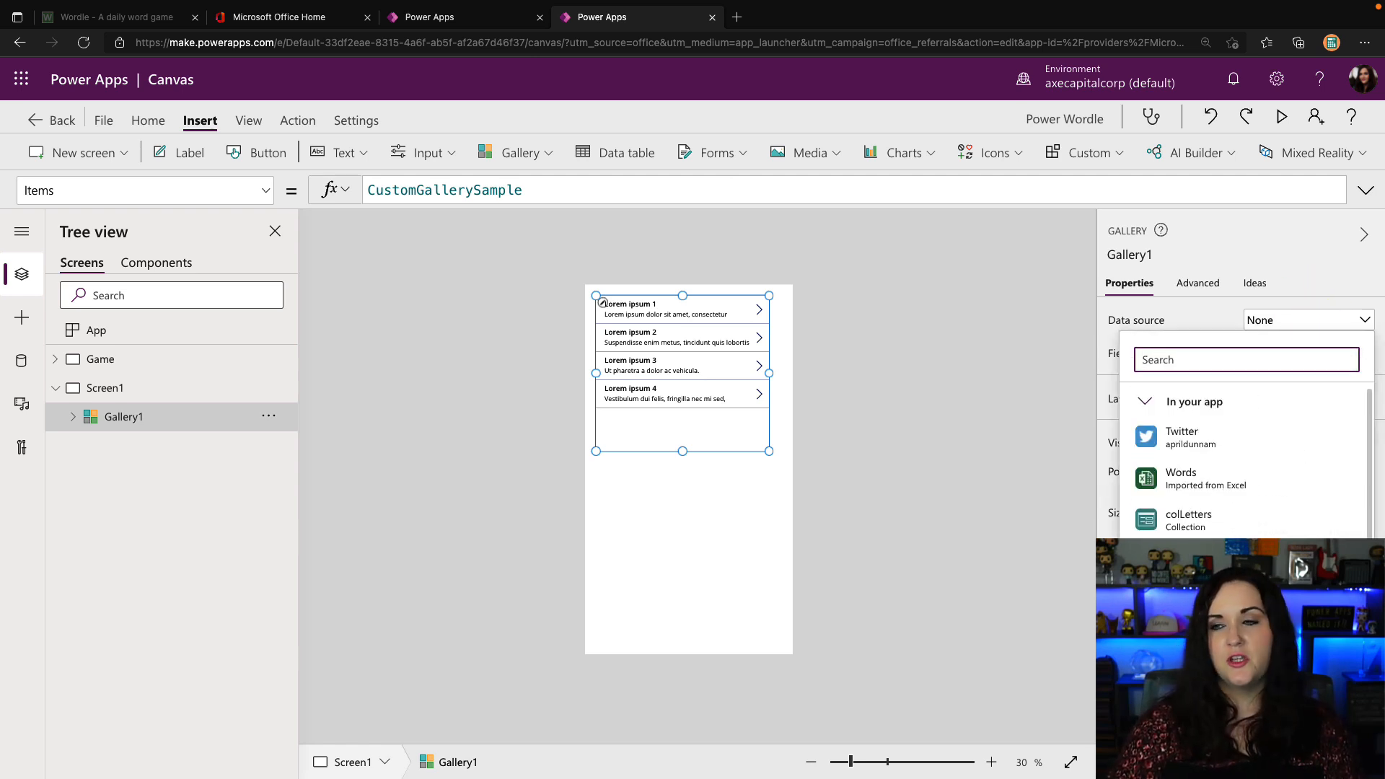
pyautogui.moveTo(1187, 520)
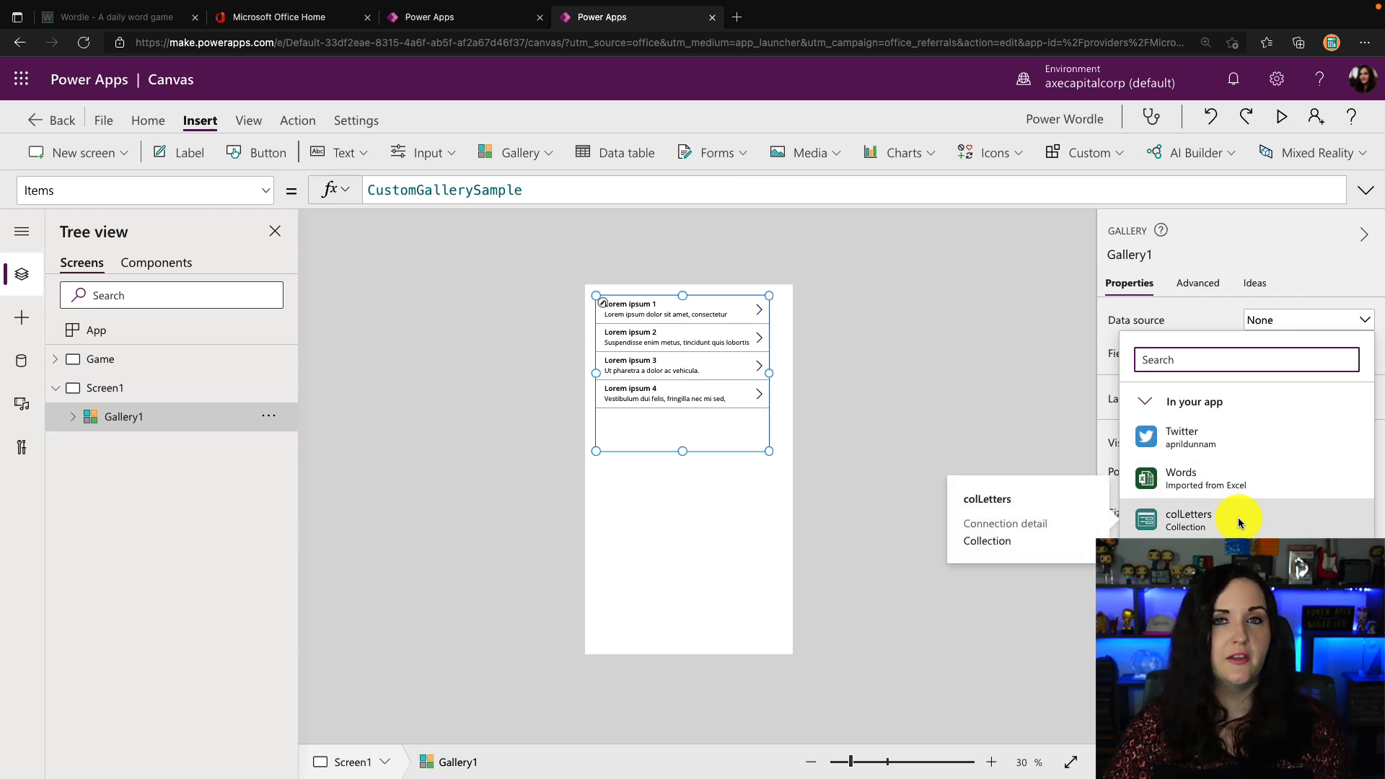
pyautogui.click(1187, 520)
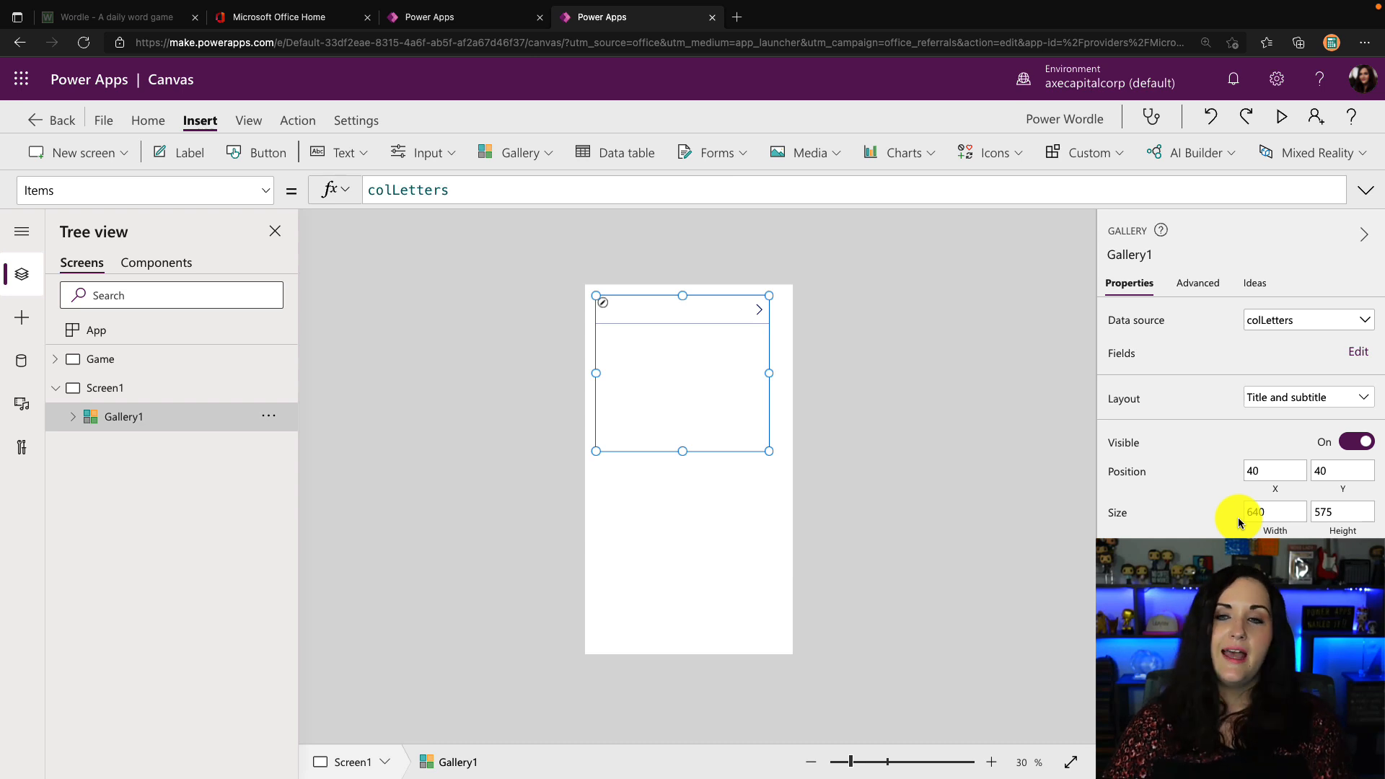
# Stretch the gallery down the screen and map its title field in the Fields pane.
pyautogui.moveTo(682, 450); pyautogui.dragTo(700, 570)
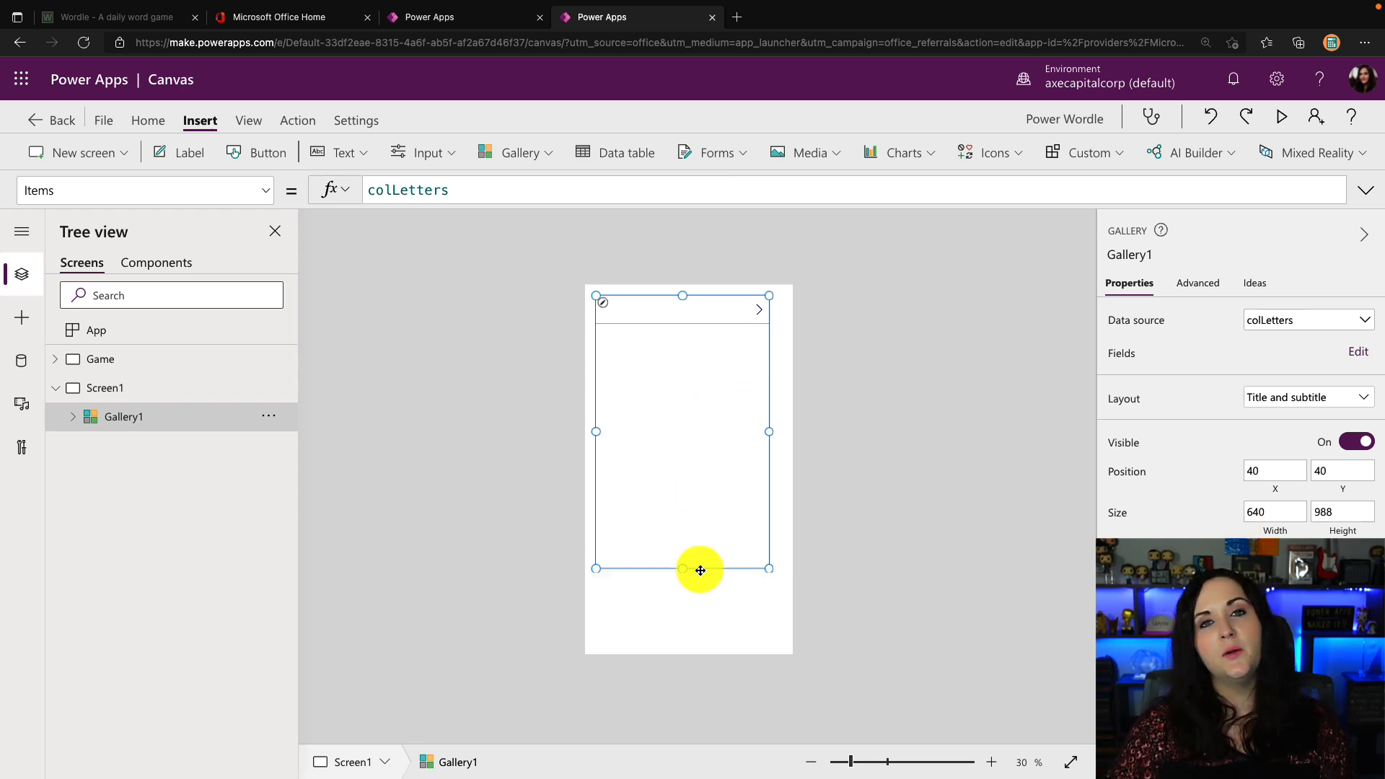
pyautogui.click(1357, 352)
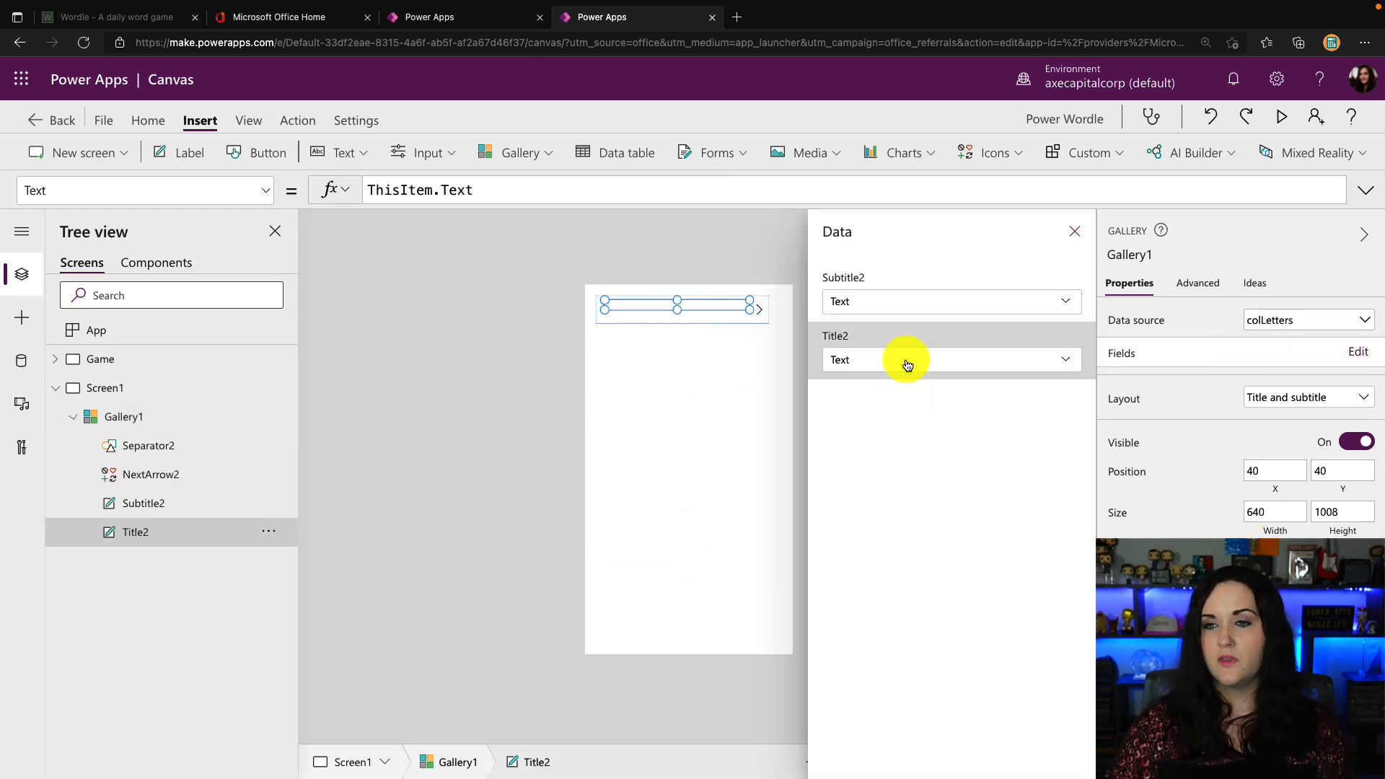
pyautogui.click(951, 359)
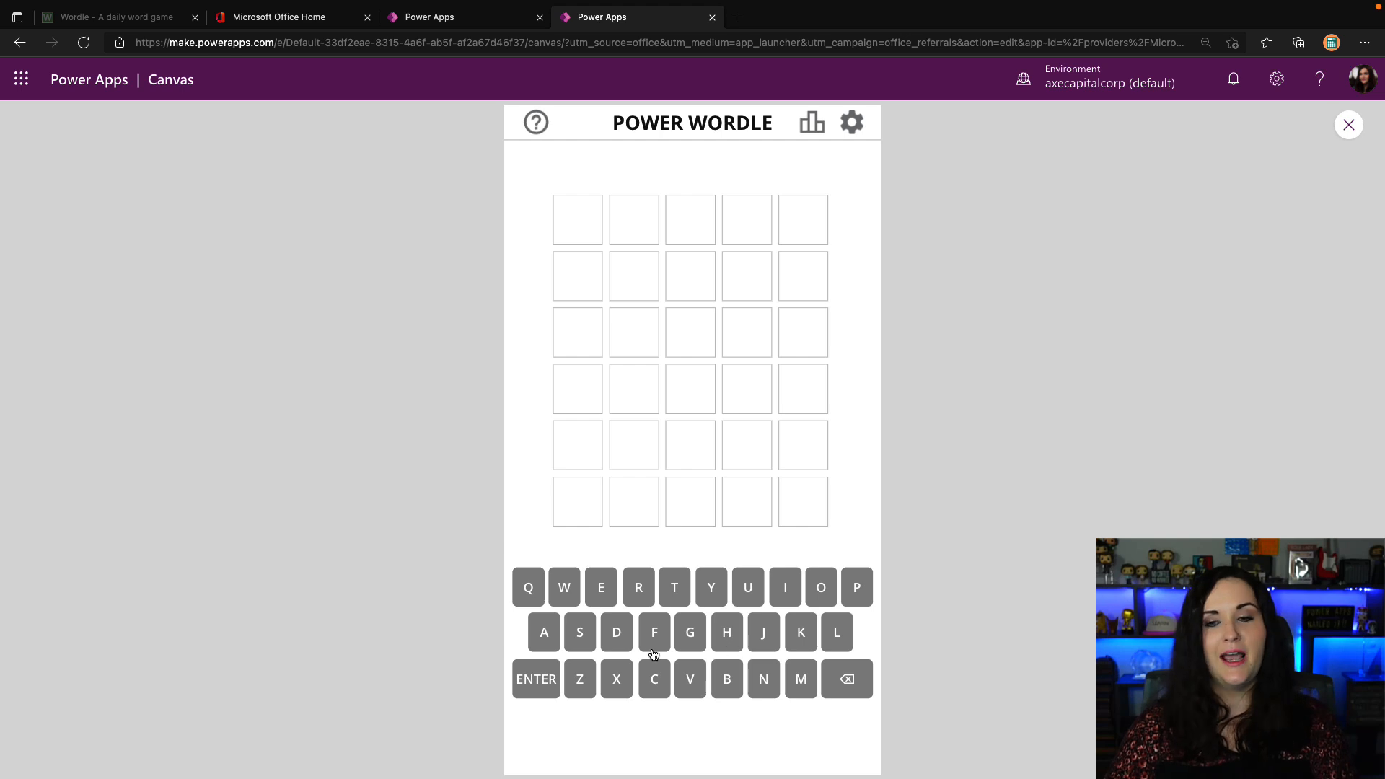
# Enter letters so Screen1's gallery lists A, P, P, S, S, then show the game's settings screen.
pyautogui.click(1348, 124)
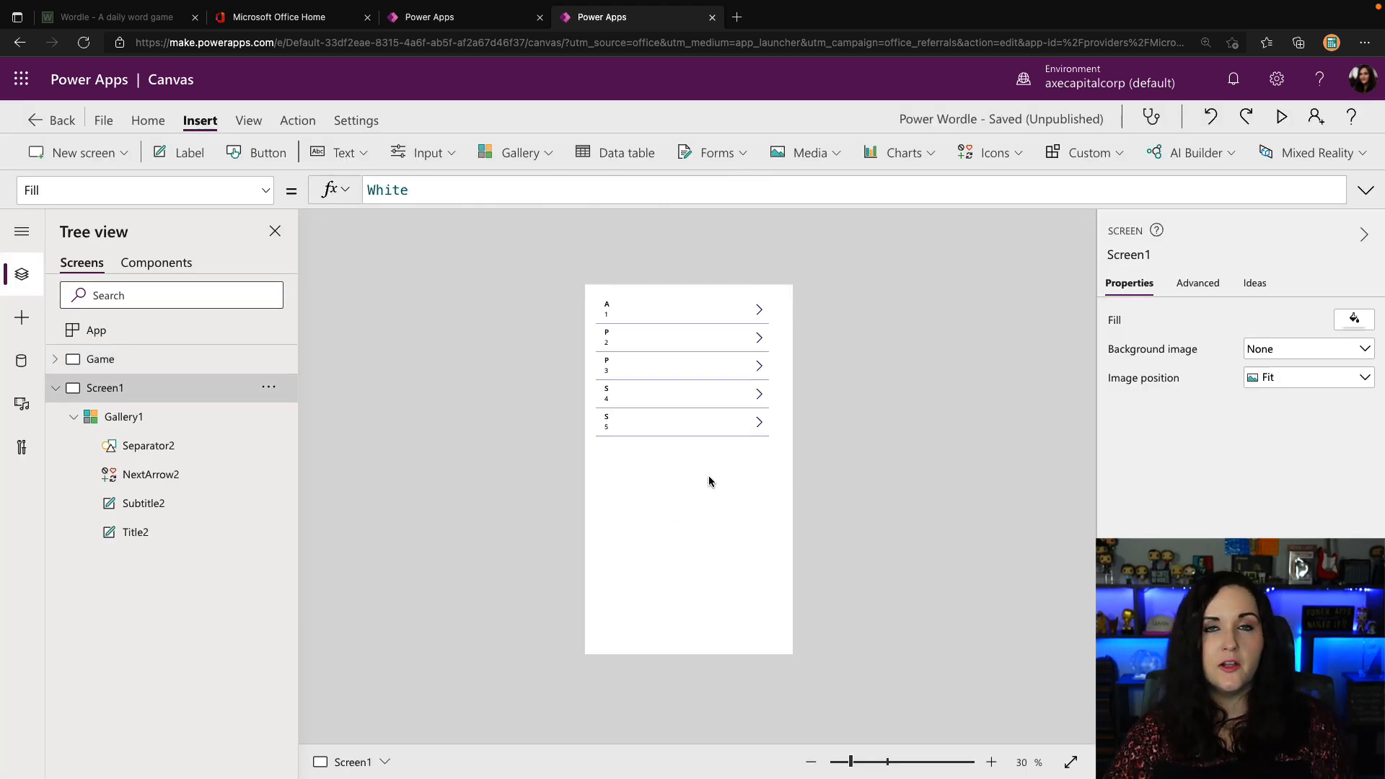
pyautogui.click(122, 415)
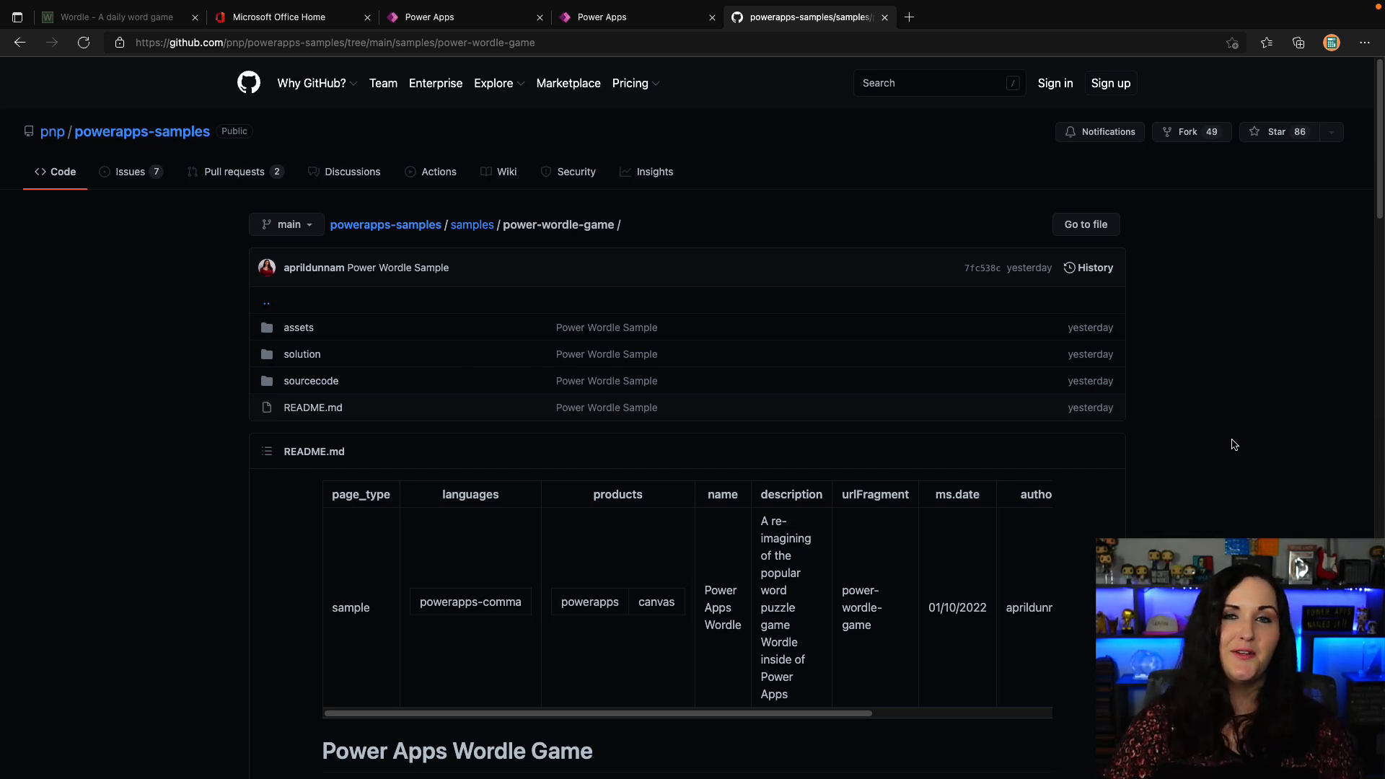
pyautogui.scroll(-3)
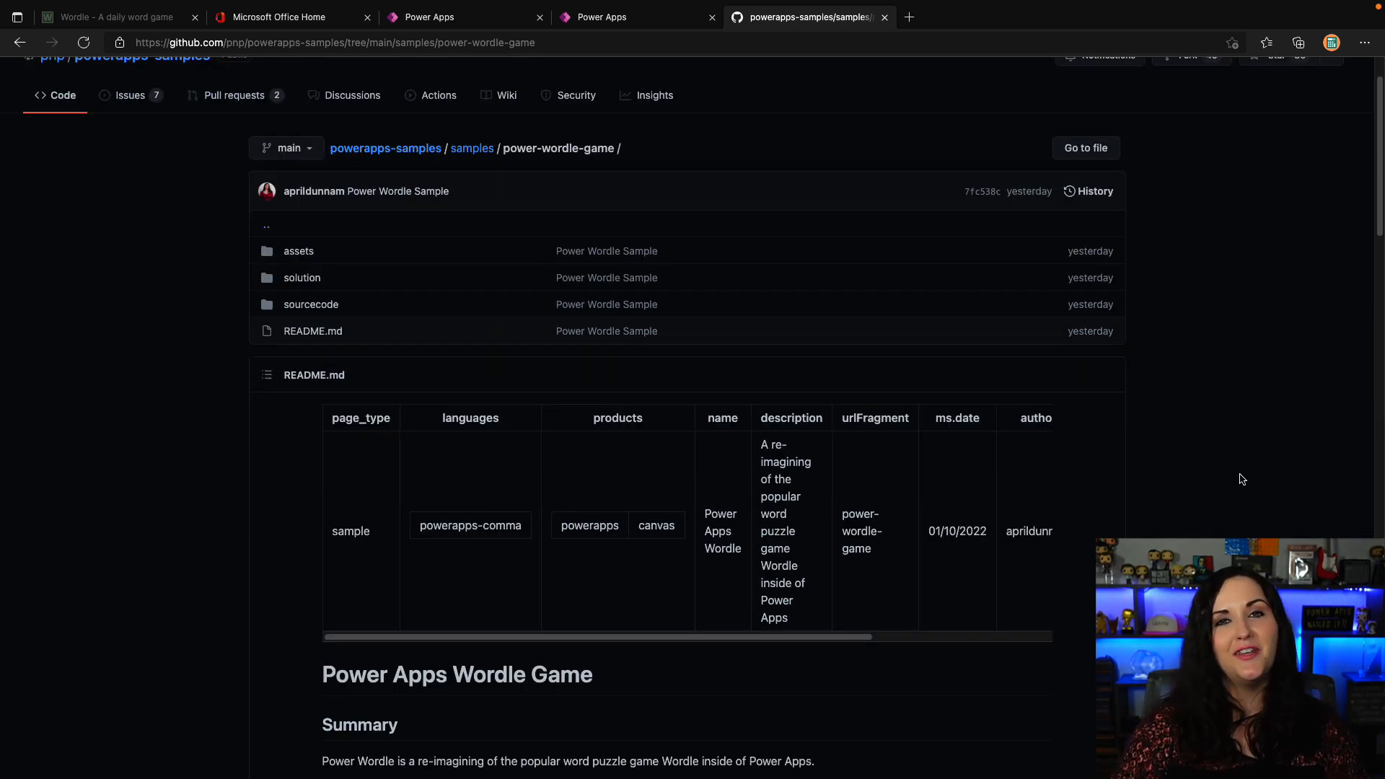
pyautogui.scroll(-3)
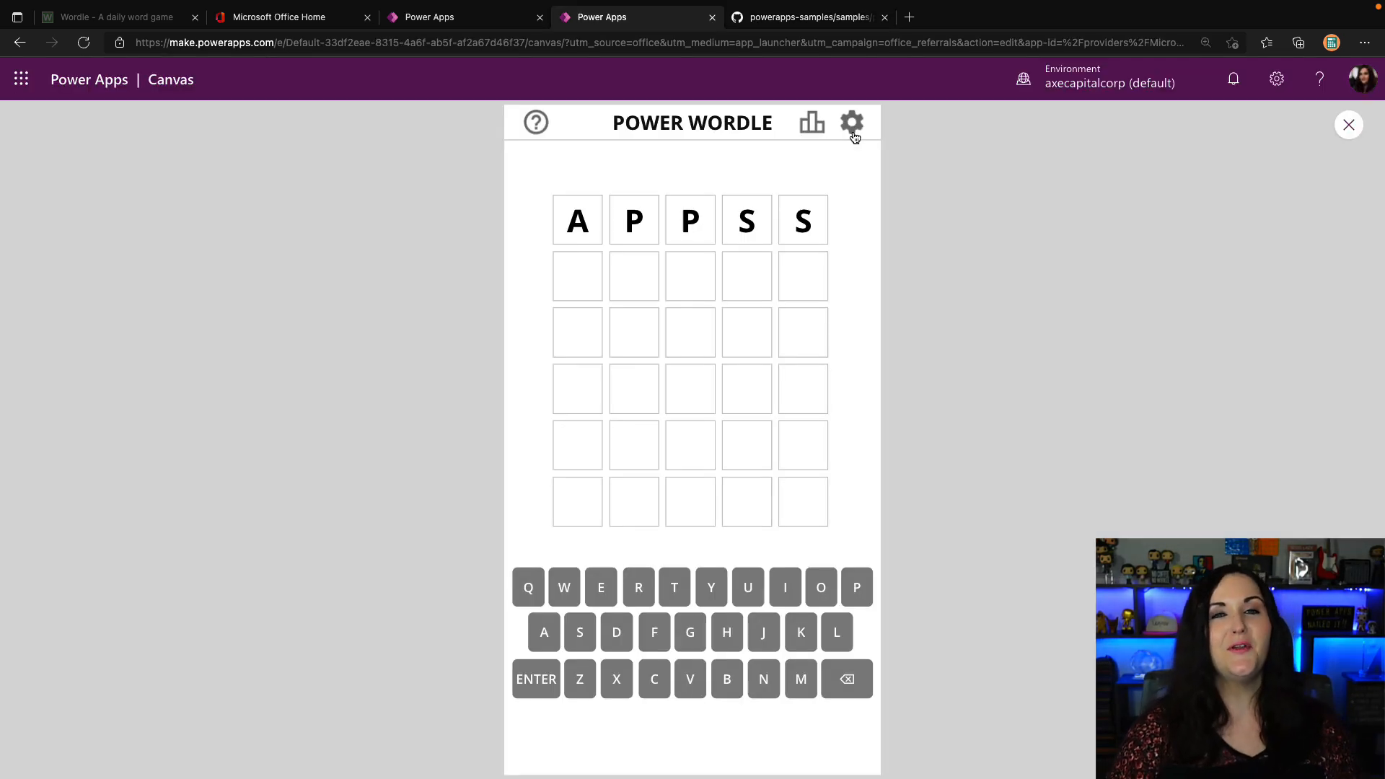
pyautogui.click(851, 121)
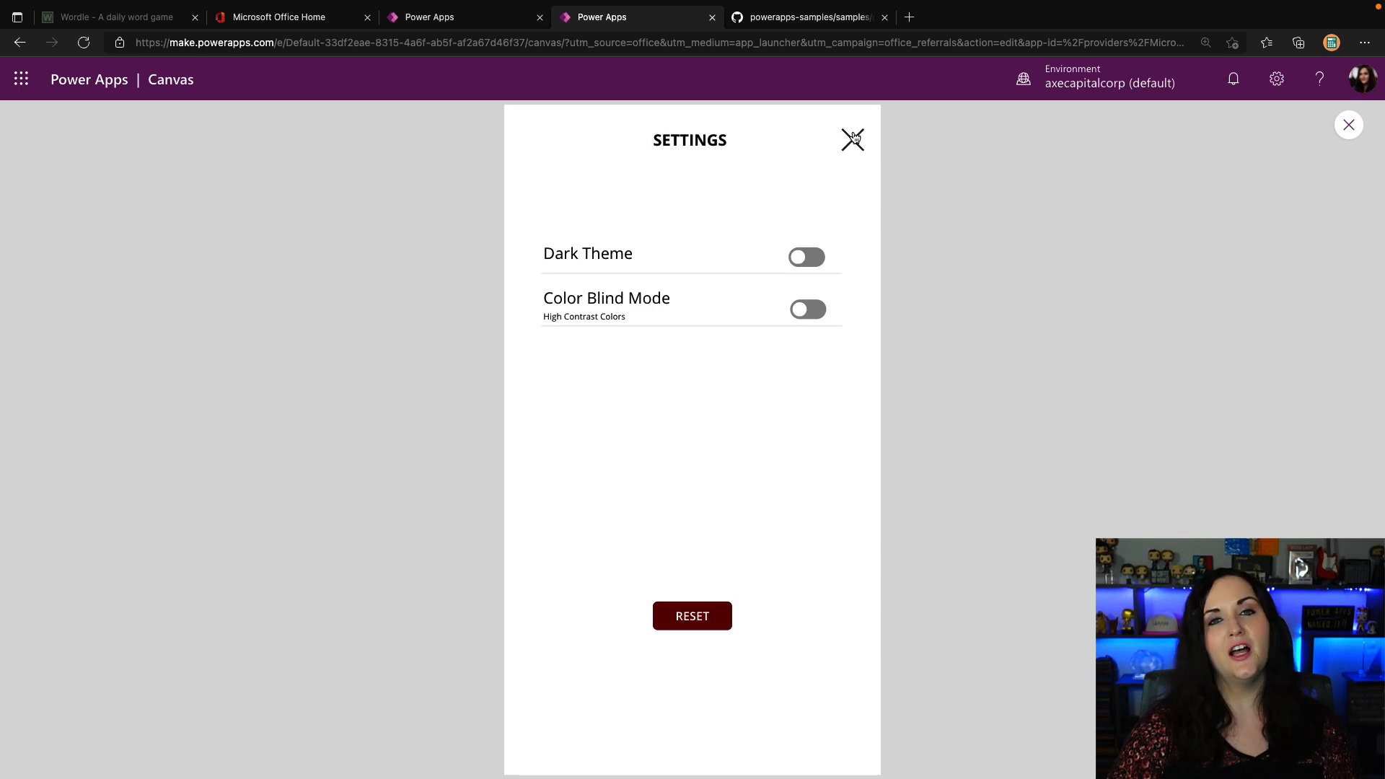